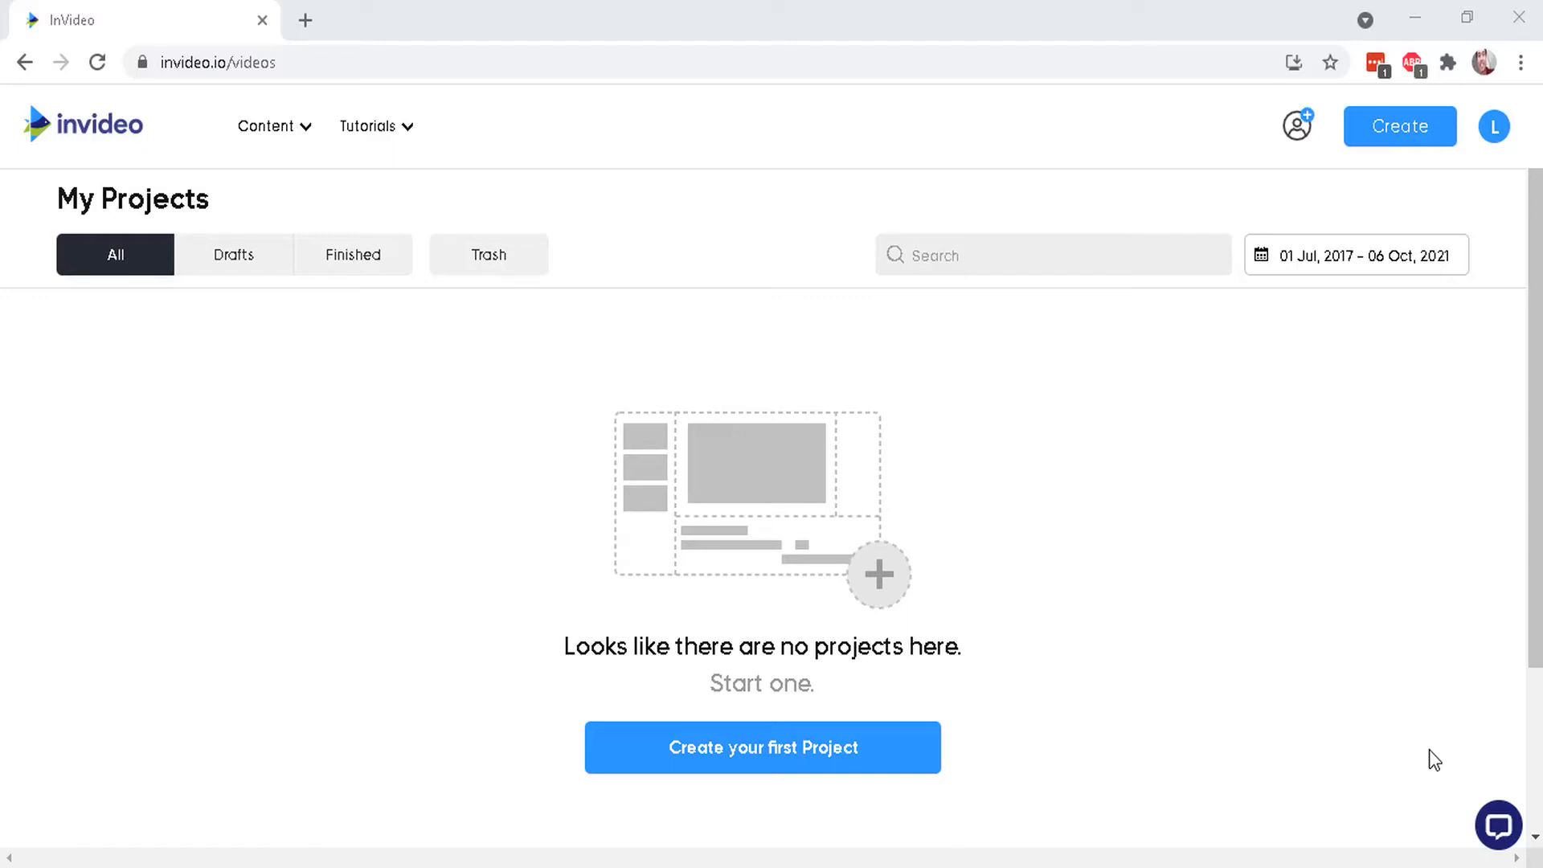
{"action": "mouse_move", "coordinate": [49, 150]}
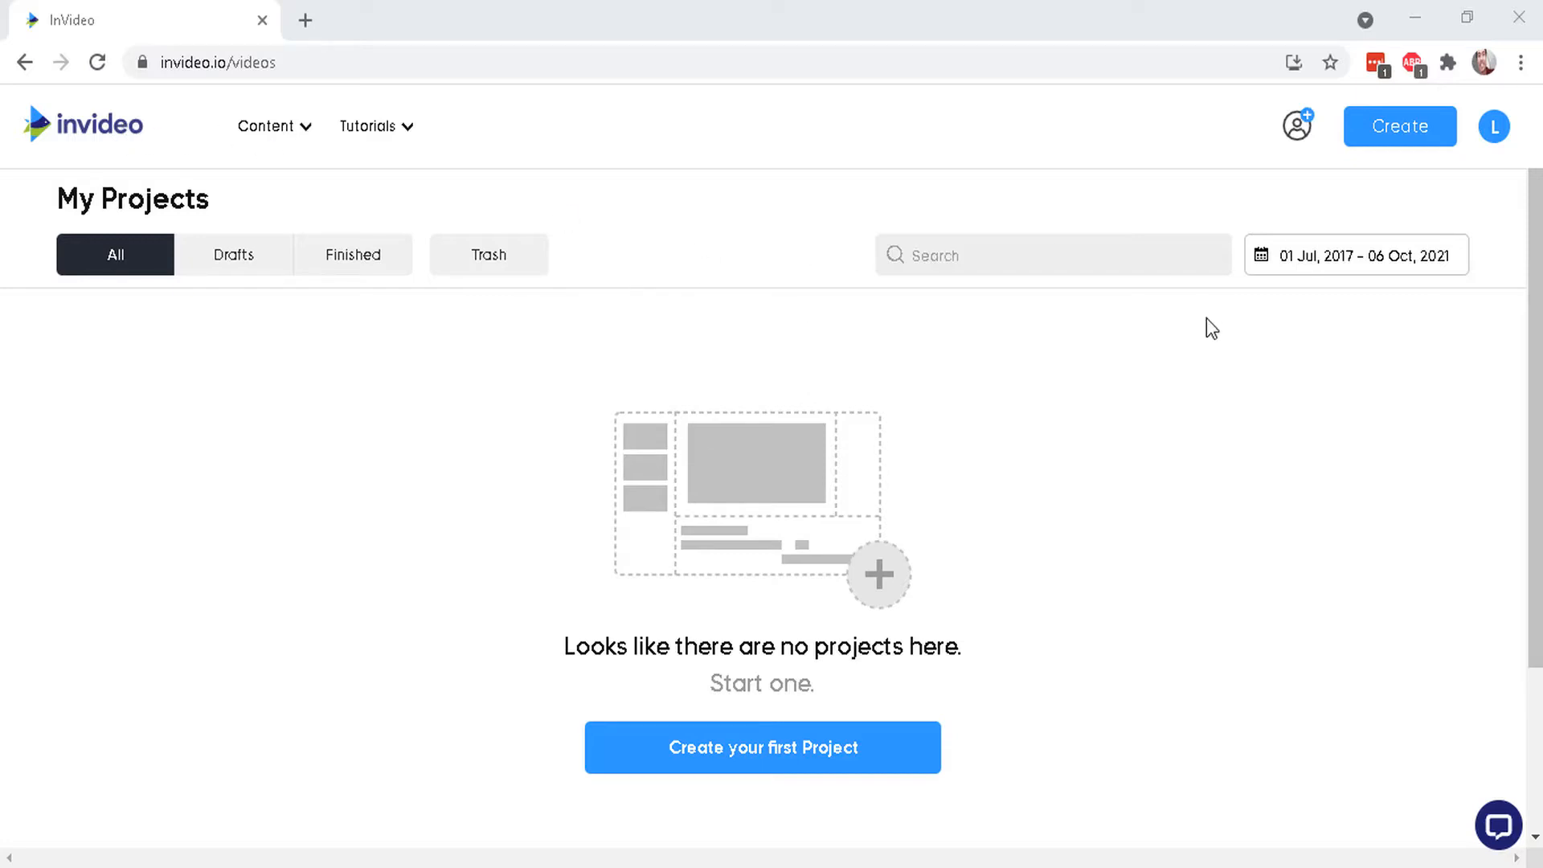
Go from the empty My Projects dashboard to the invideo.io home page showing 'Try Now - It's Free'.
{"action": "left_click", "coordinate": [1297, 126]}
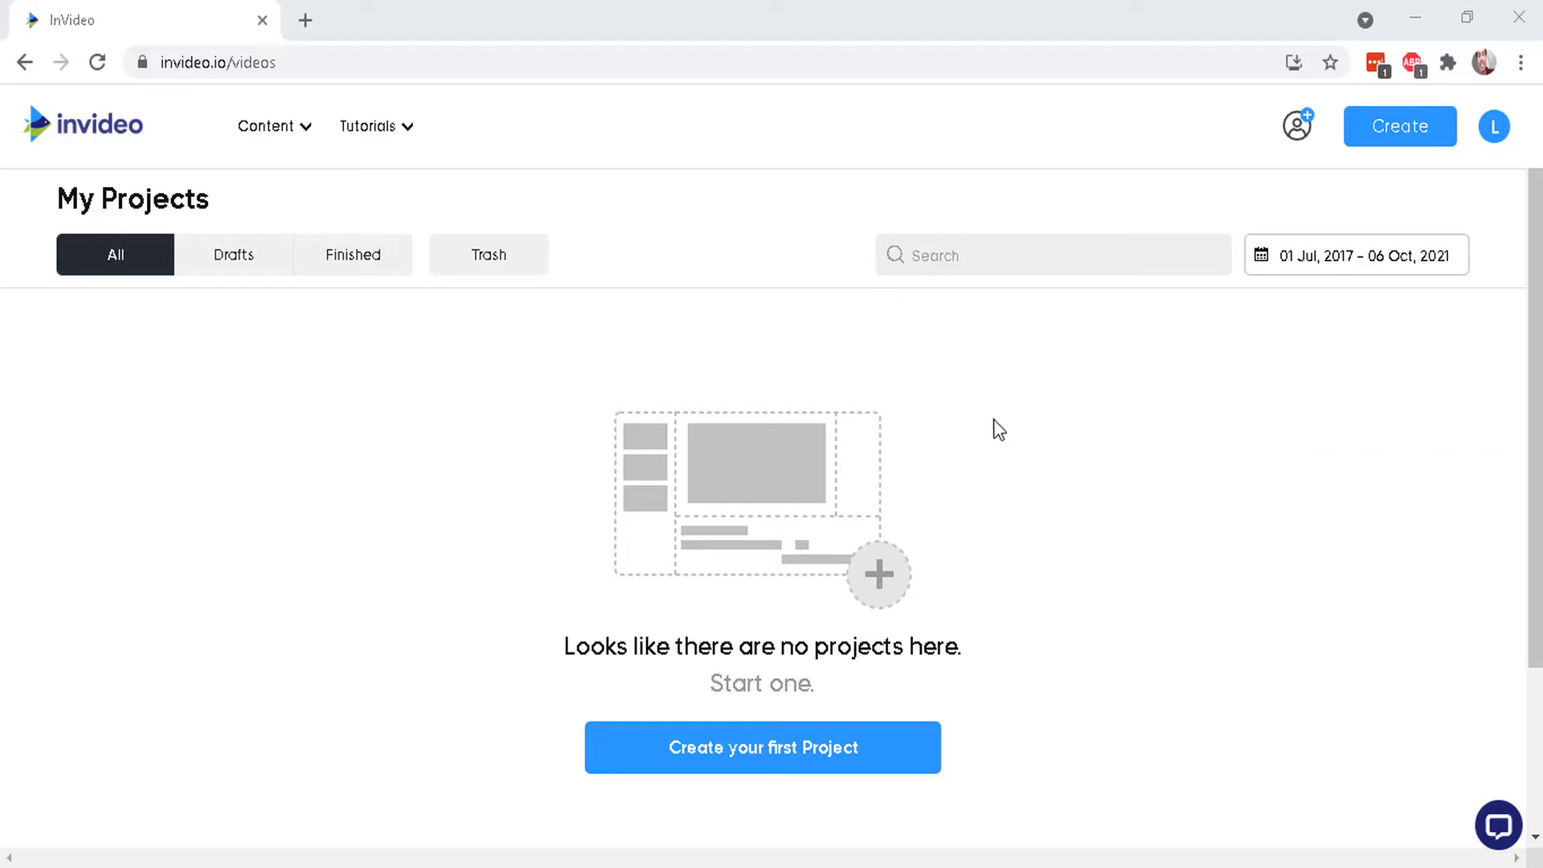
{"action": "mouse_move", "coordinate": [701, 310]}
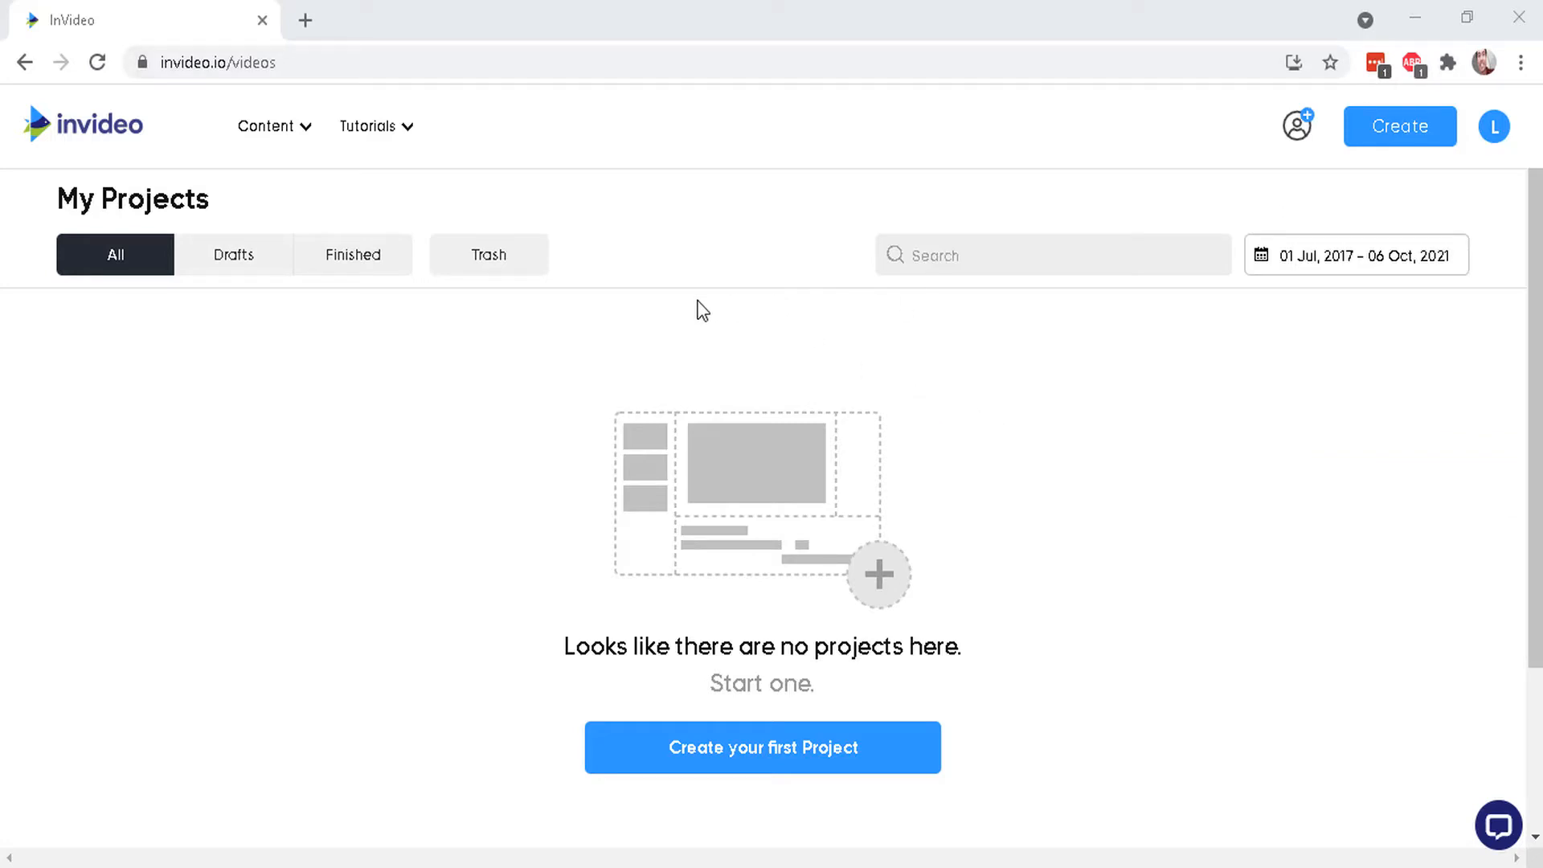
{"action": "mouse_move", "coordinate": [737, 500]}
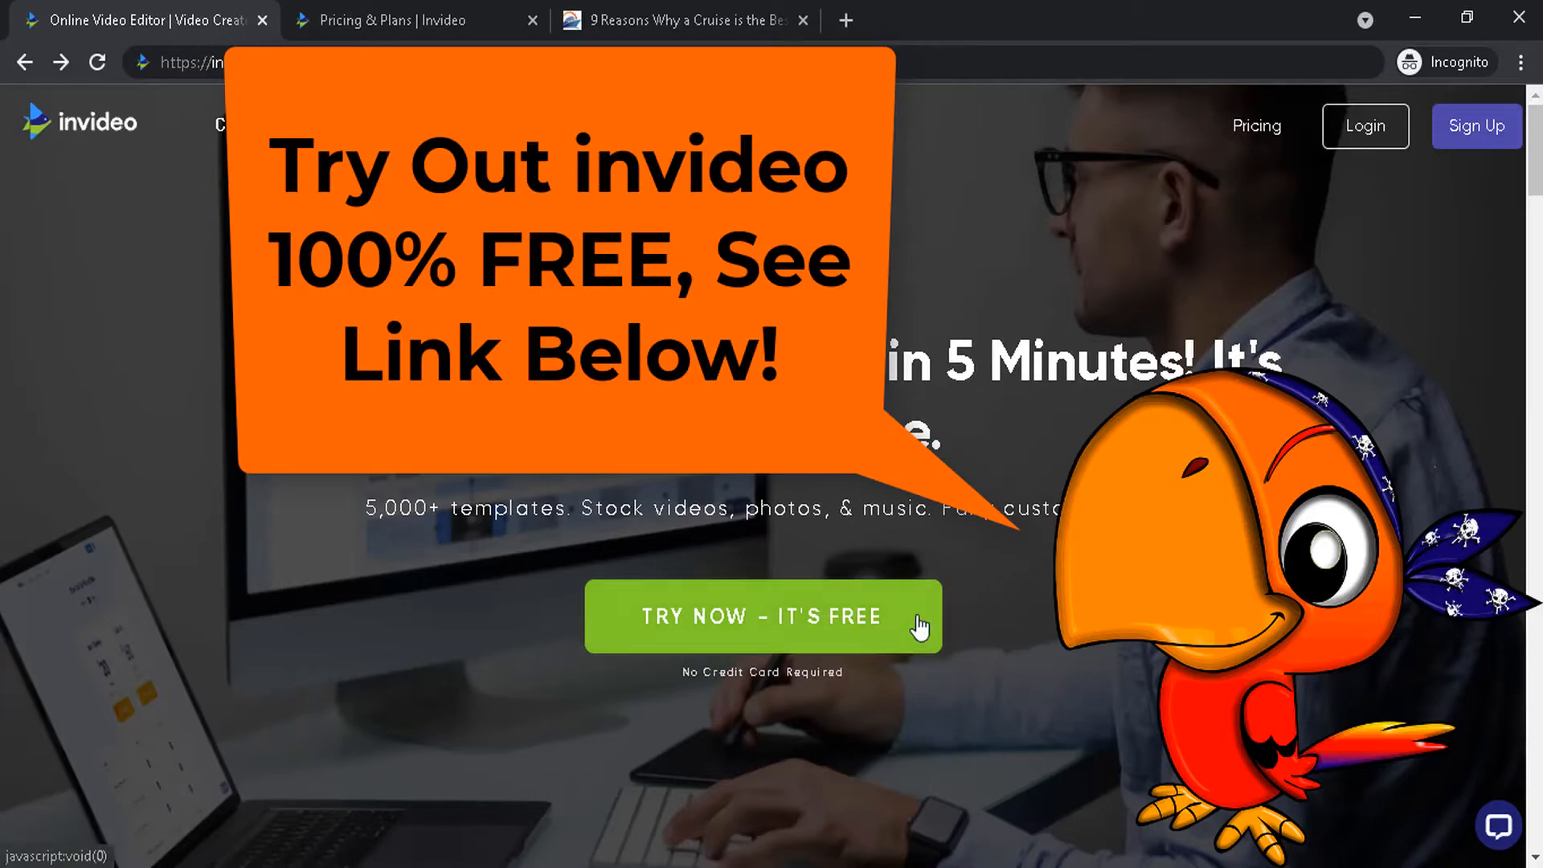
Bring up Pricing & Plans and scroll to the Free plan's features, including the watermark.
{"action": "left_click", "coordinate": [413, 20]}
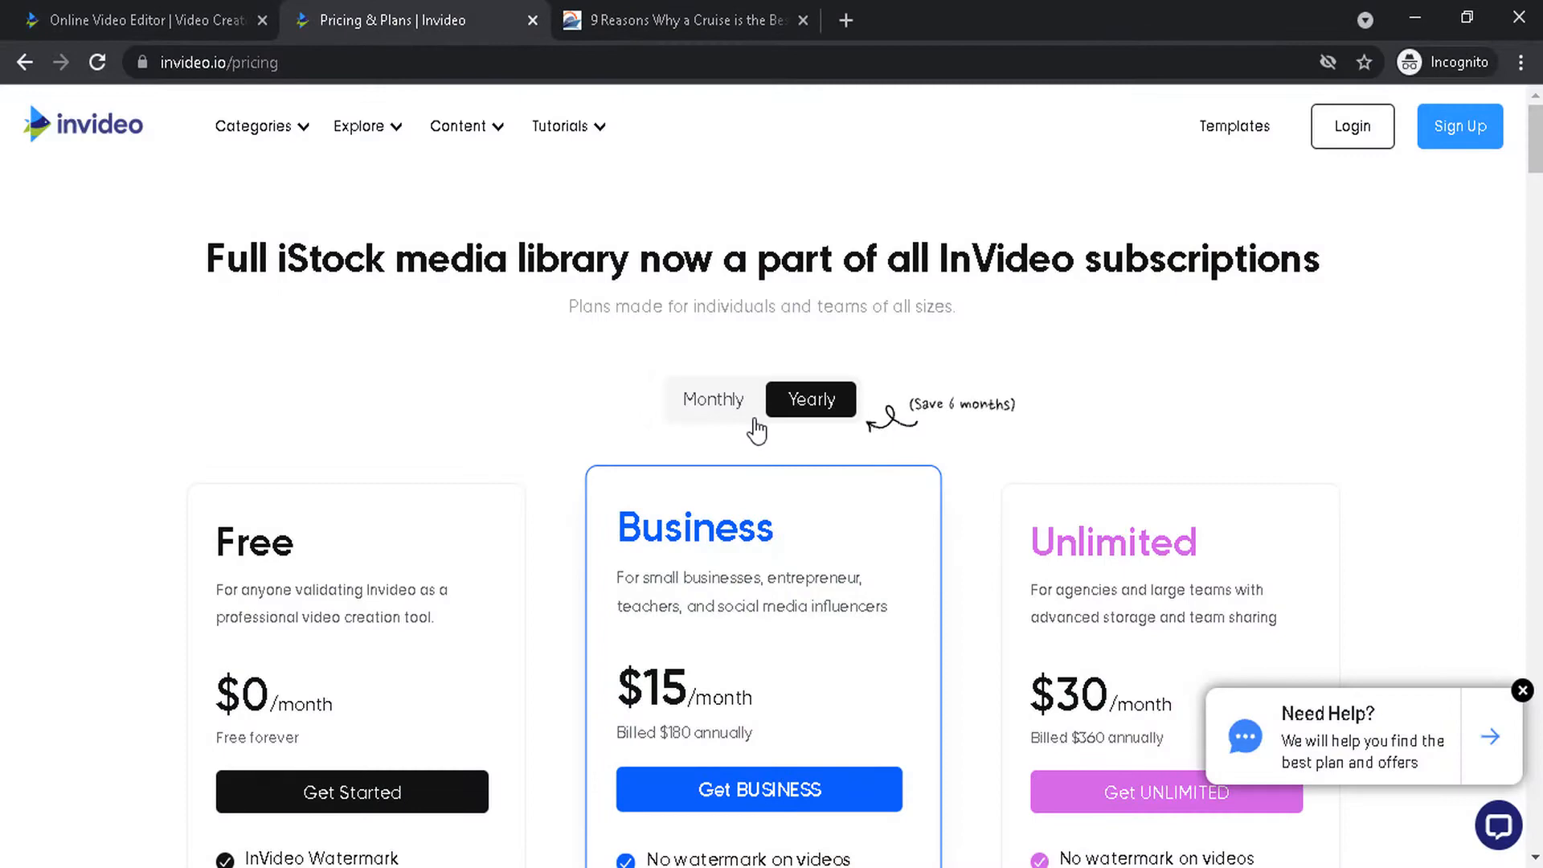
{"action": "scroll", "scroll_direction": "down", "scroll_amount": 3}
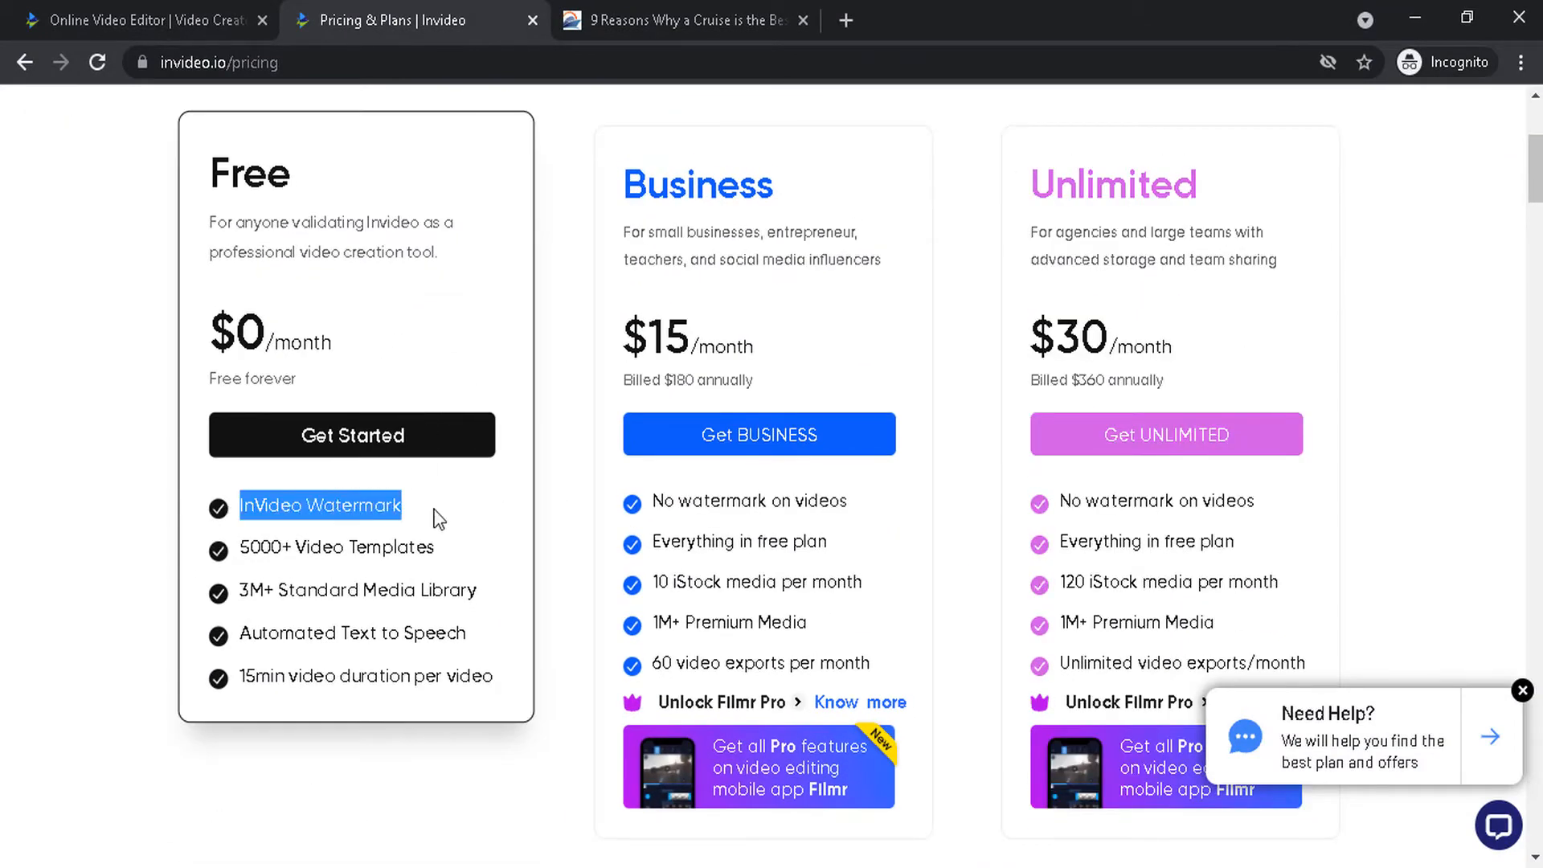
{"action": "mouse_move", "coordinate": [427, 420]}
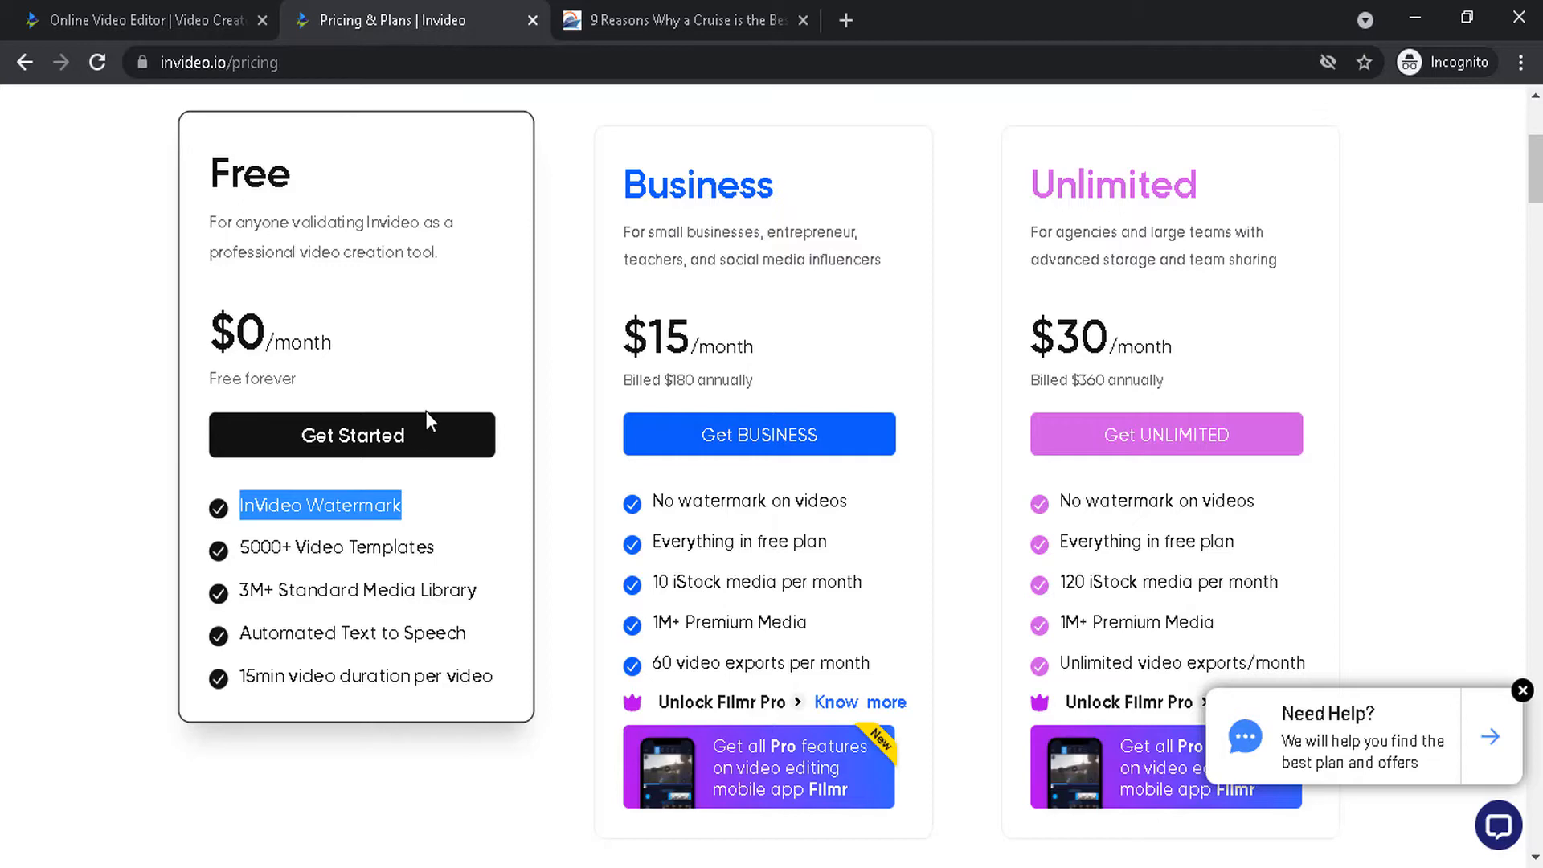
{"action": "scroll", "scroll_direction": "down", "scroll_amount": 3}
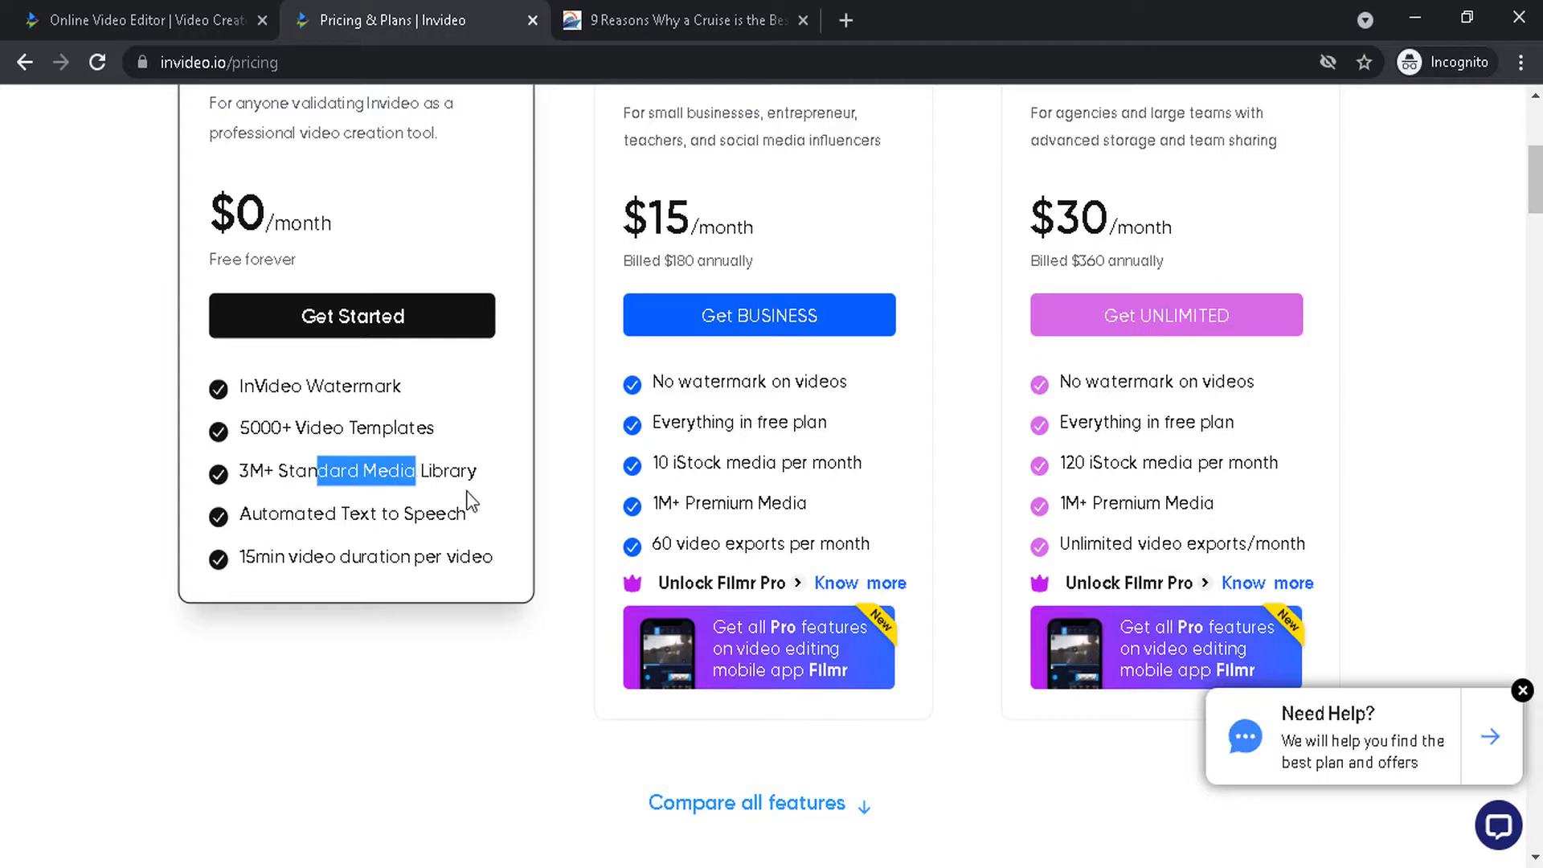
{"action": "mouse_move", "coordinate": [346, 513]}
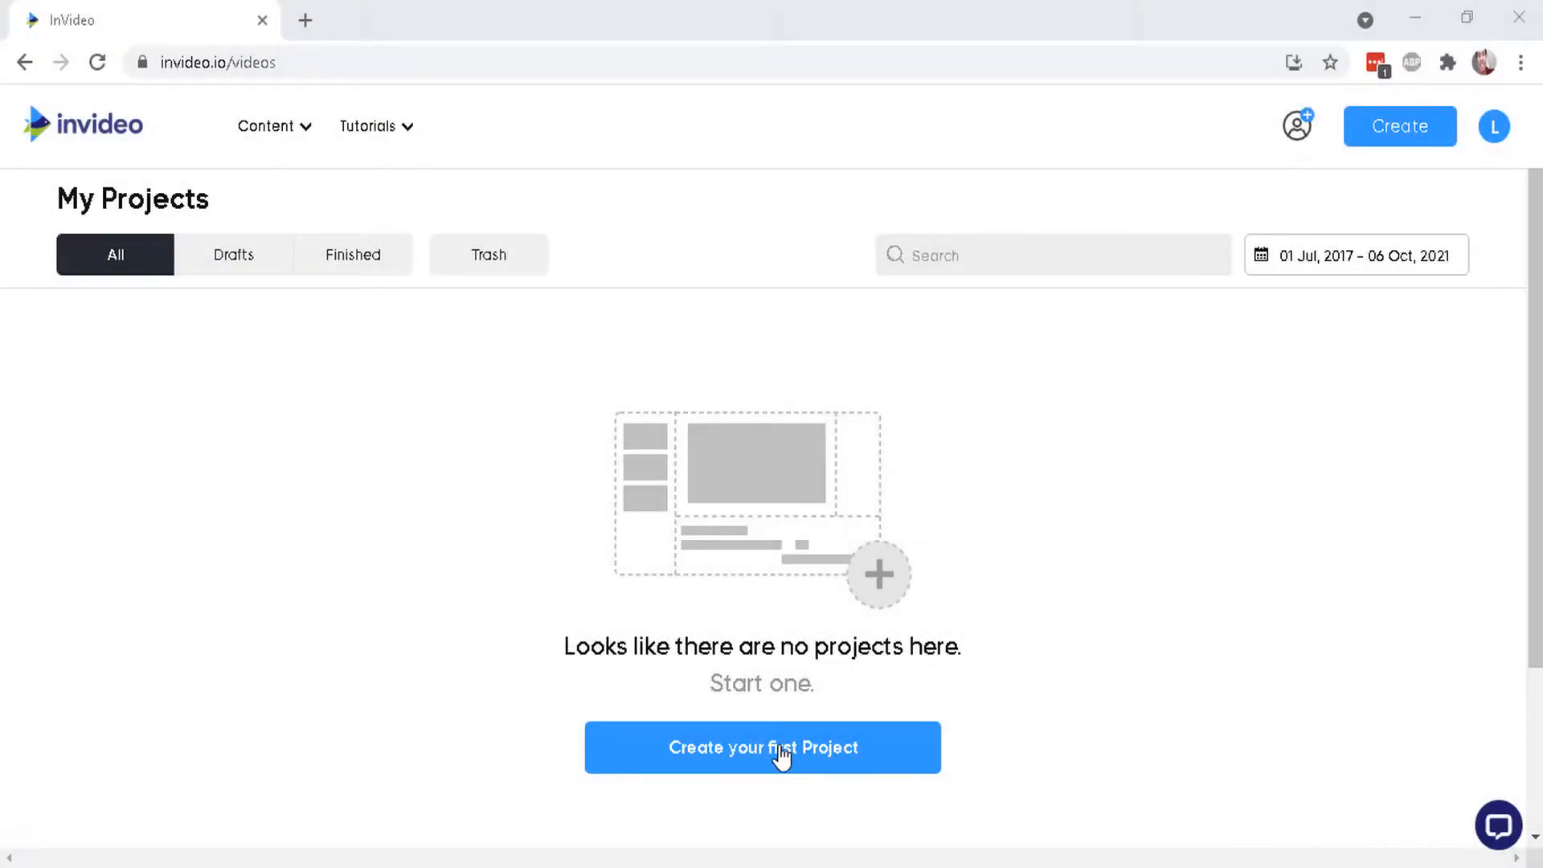
Create the first project and browse the pre-made templates, text to video and blank canvas options.
{"action": "left_click", "coordinate": [762, 747]}
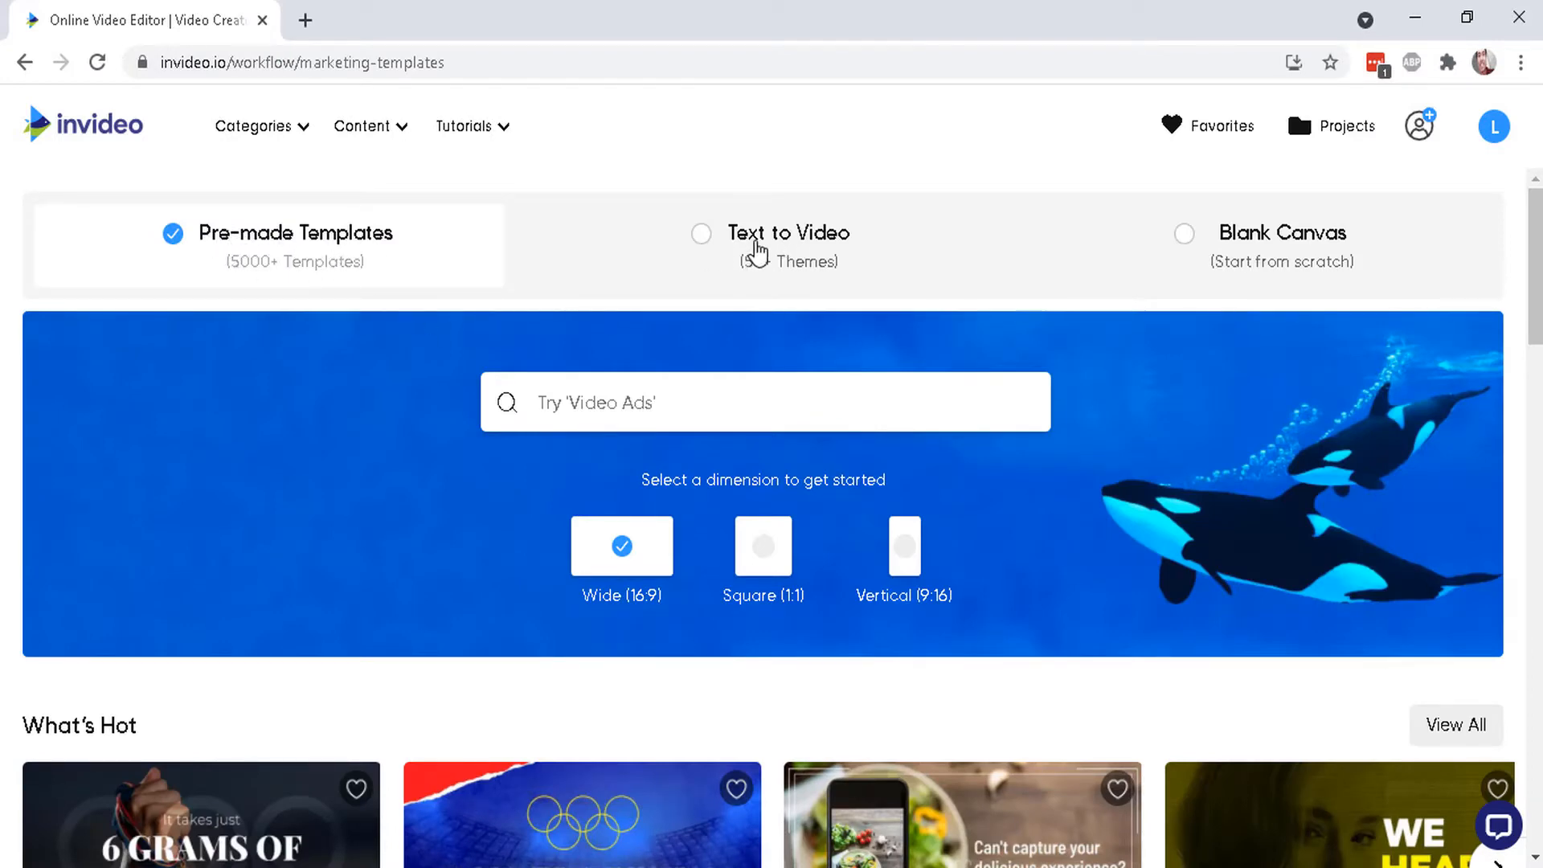
{"action": "mouse_move", "coordinate": [1312, 258]}
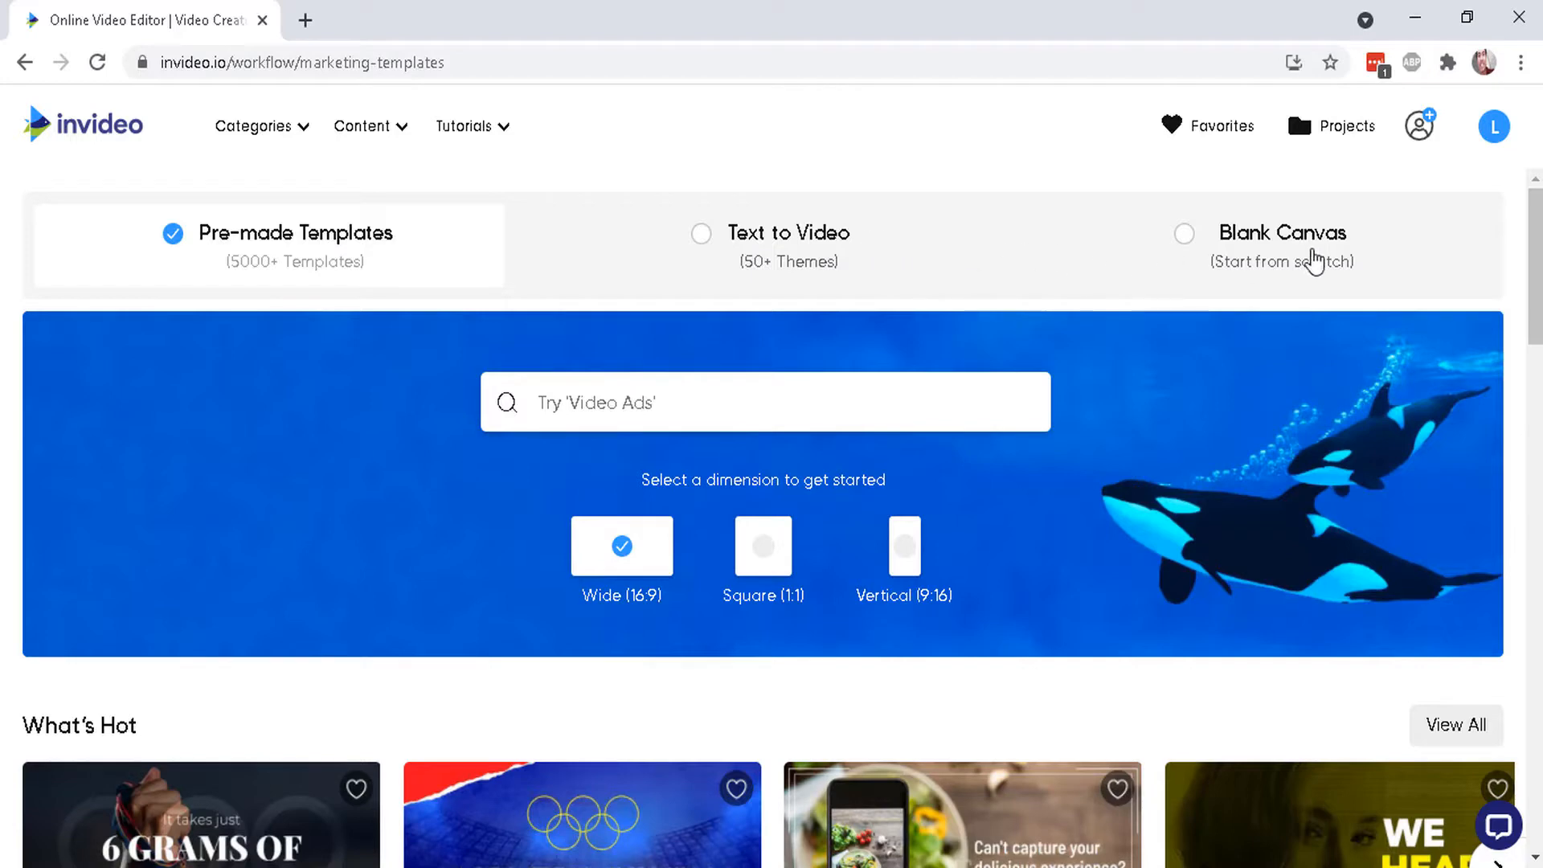
{"action": "scroll", "scroll_direction": "down", "scroll_amount": 3}
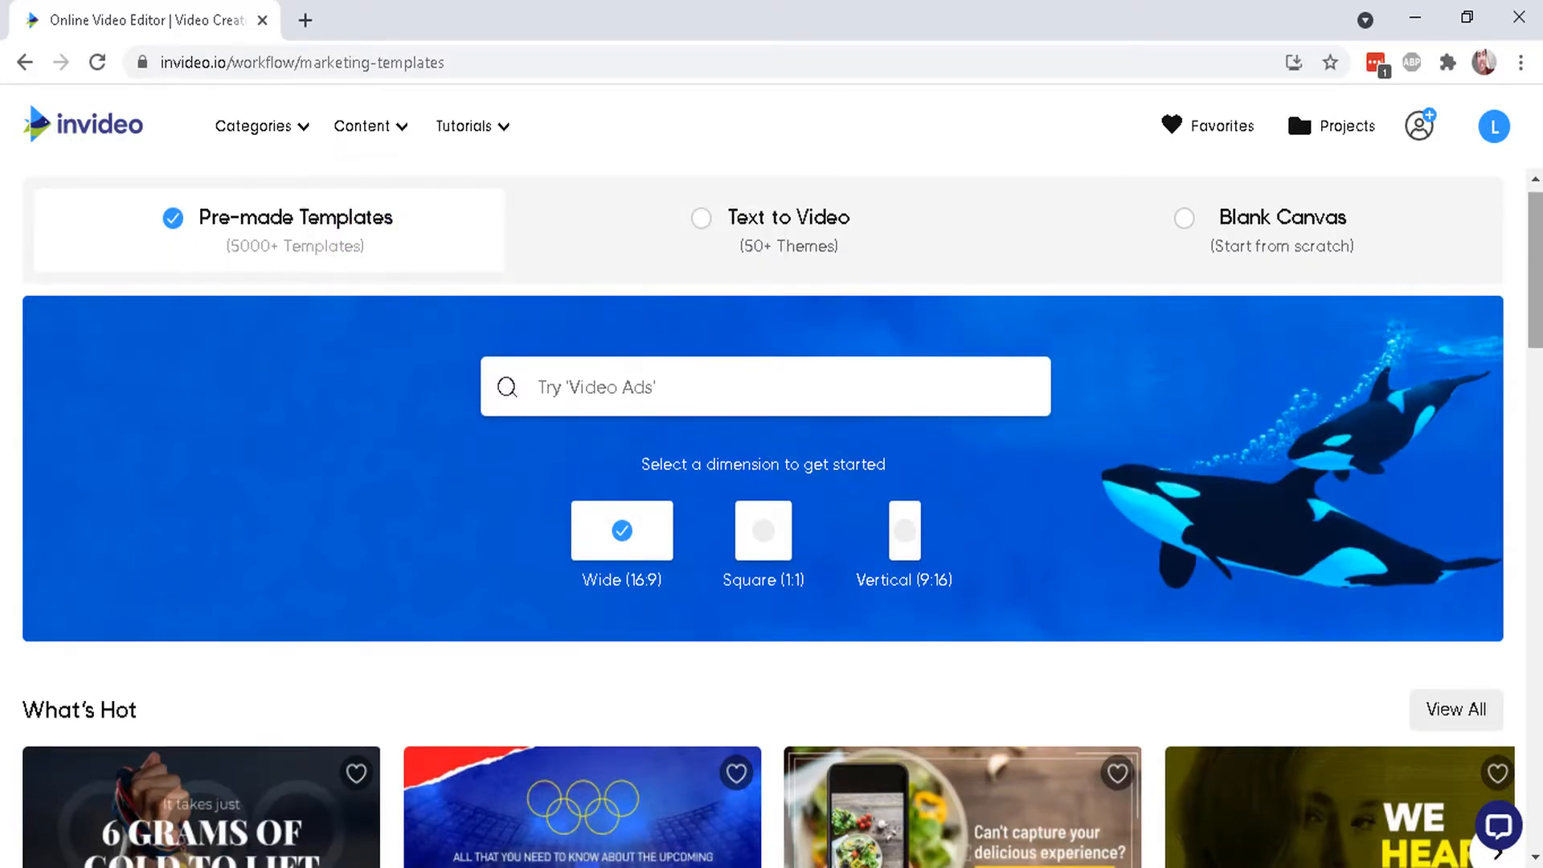
{"action": "scroll", "scroll_direction": "down", "scroll_amount": 3}
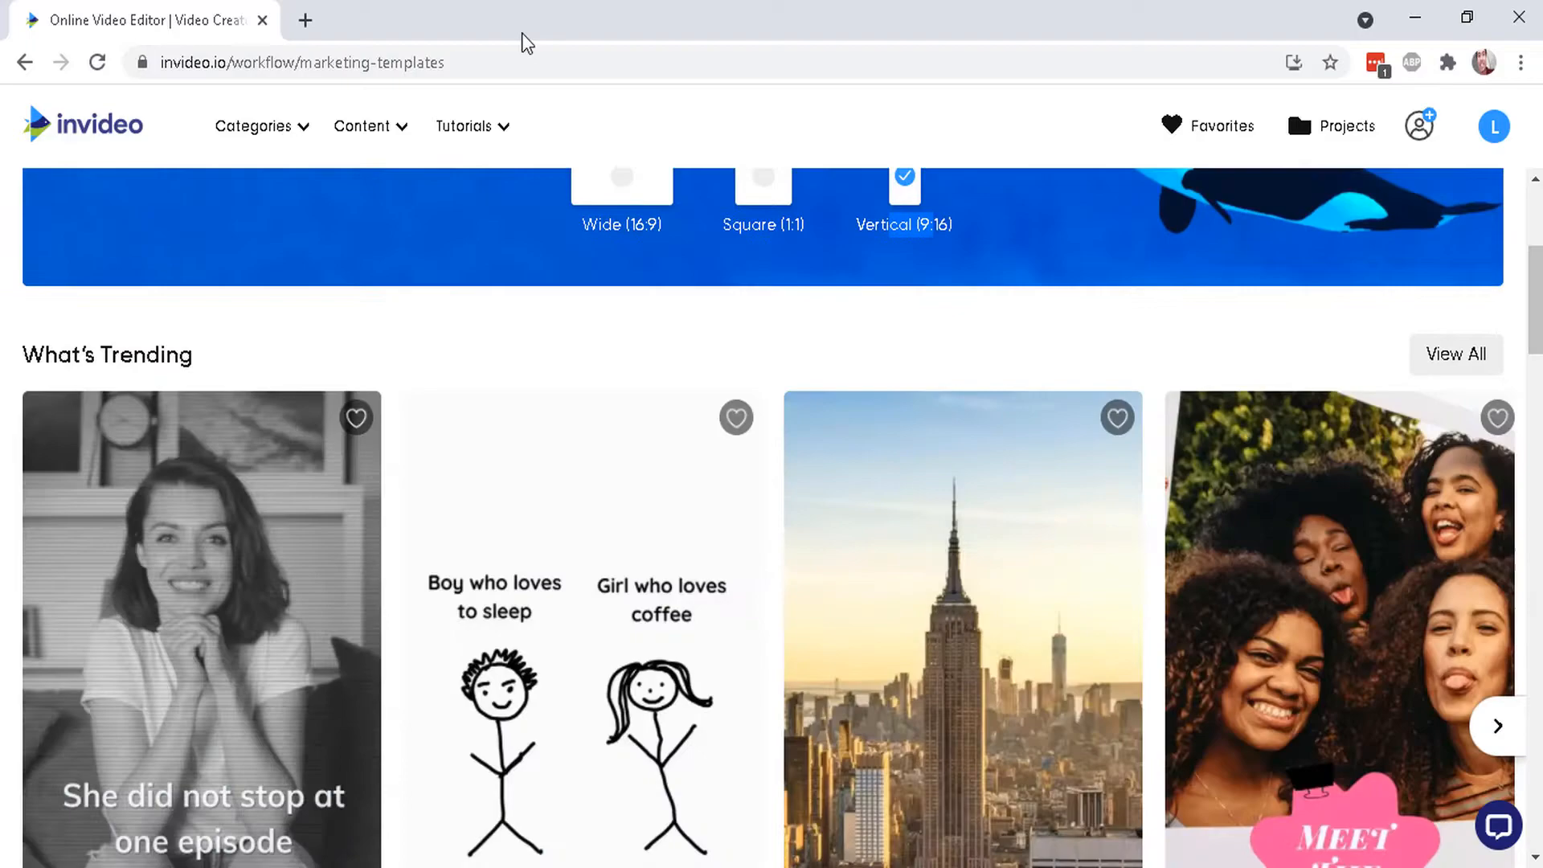
{"action": "scroll", "scroll_direction": "down", "scroll_amount": 3}
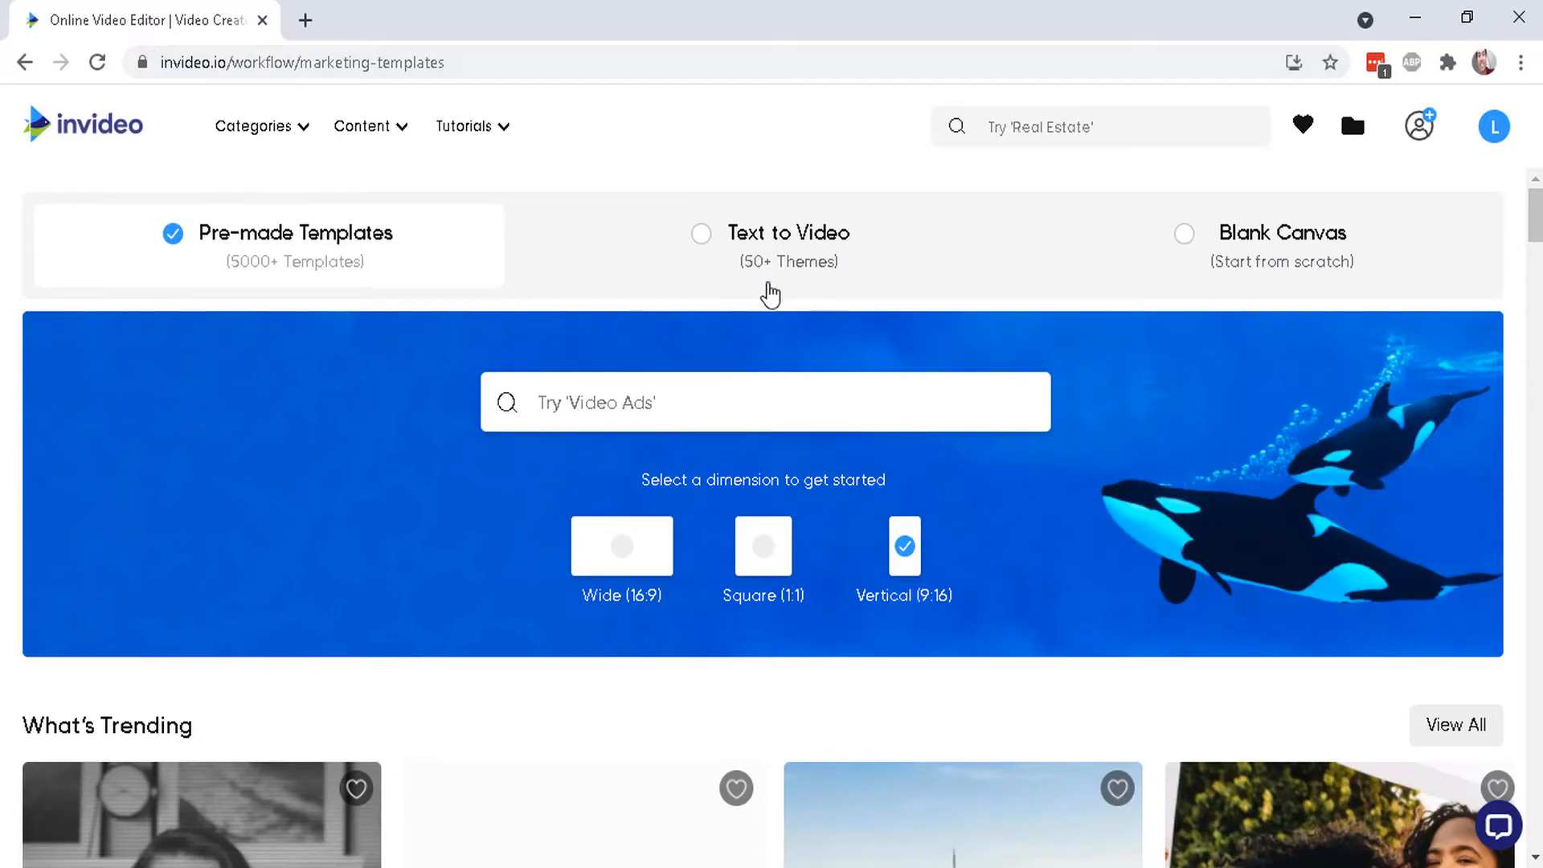
Choose Text to Video, preview the Instagram theme, and use it in Wide 16:9.
{"action": "left_click", "coordinate": [786, 232]}
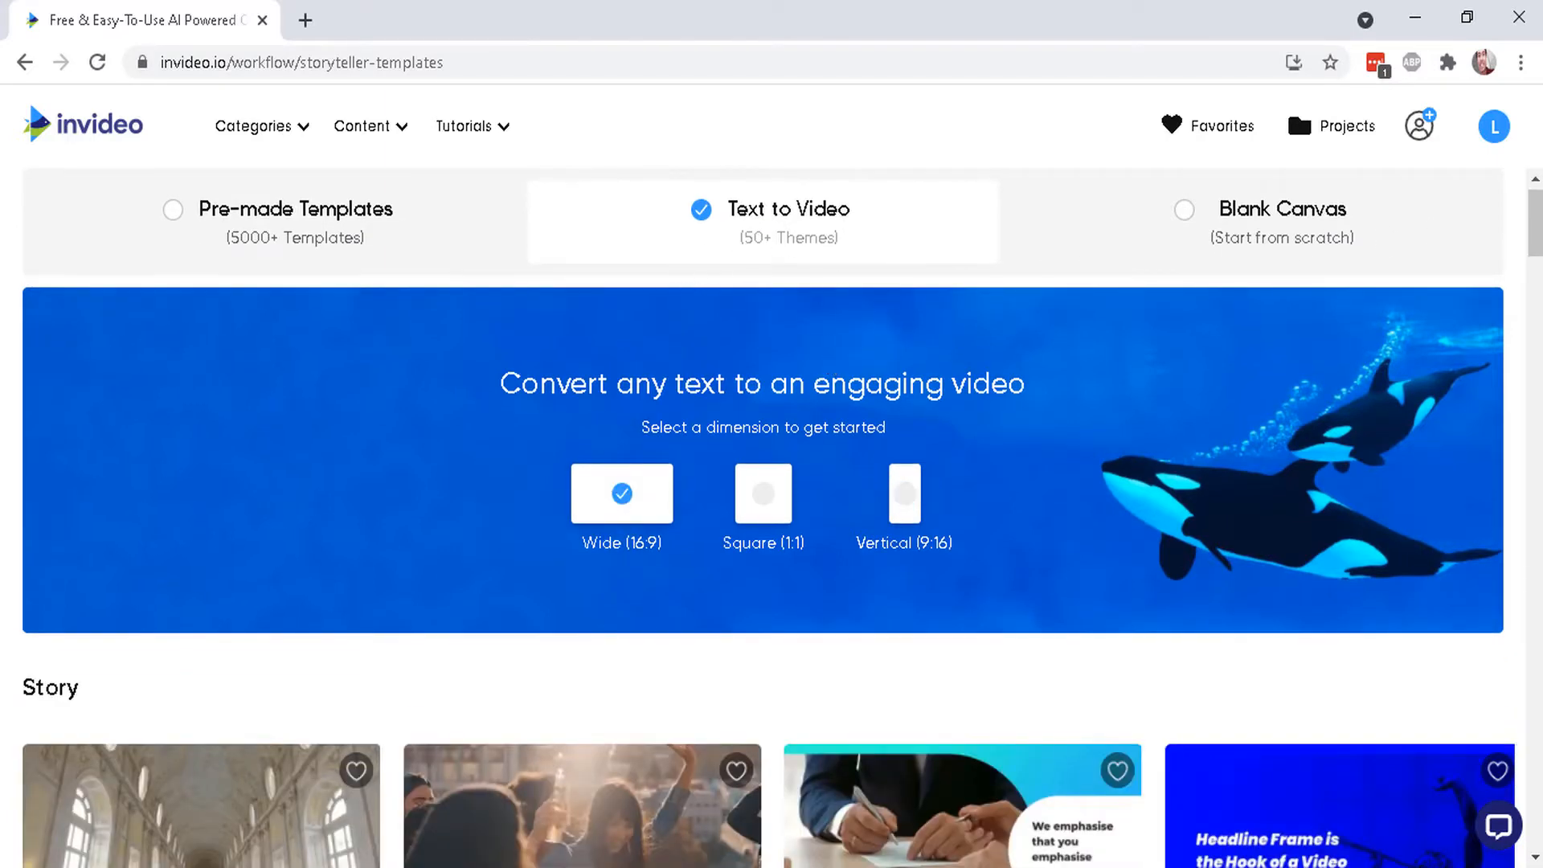
{"action": "scroll", "scroll_direction": "down", "scroll_amount": 3}
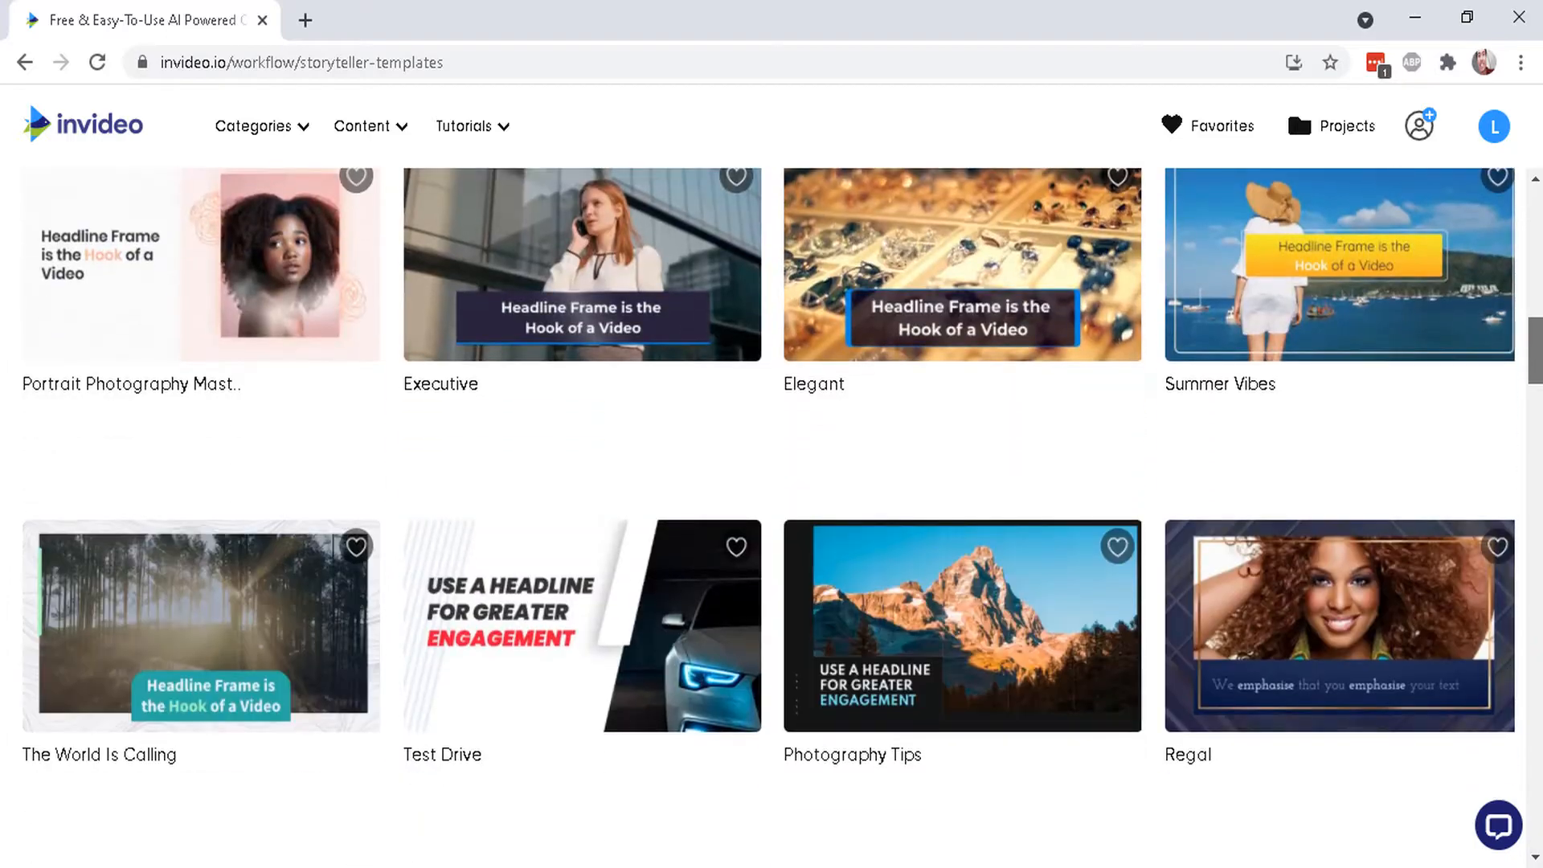
{"action": "scroll", "scroll_direction": "down", "scroll_amount": 3}
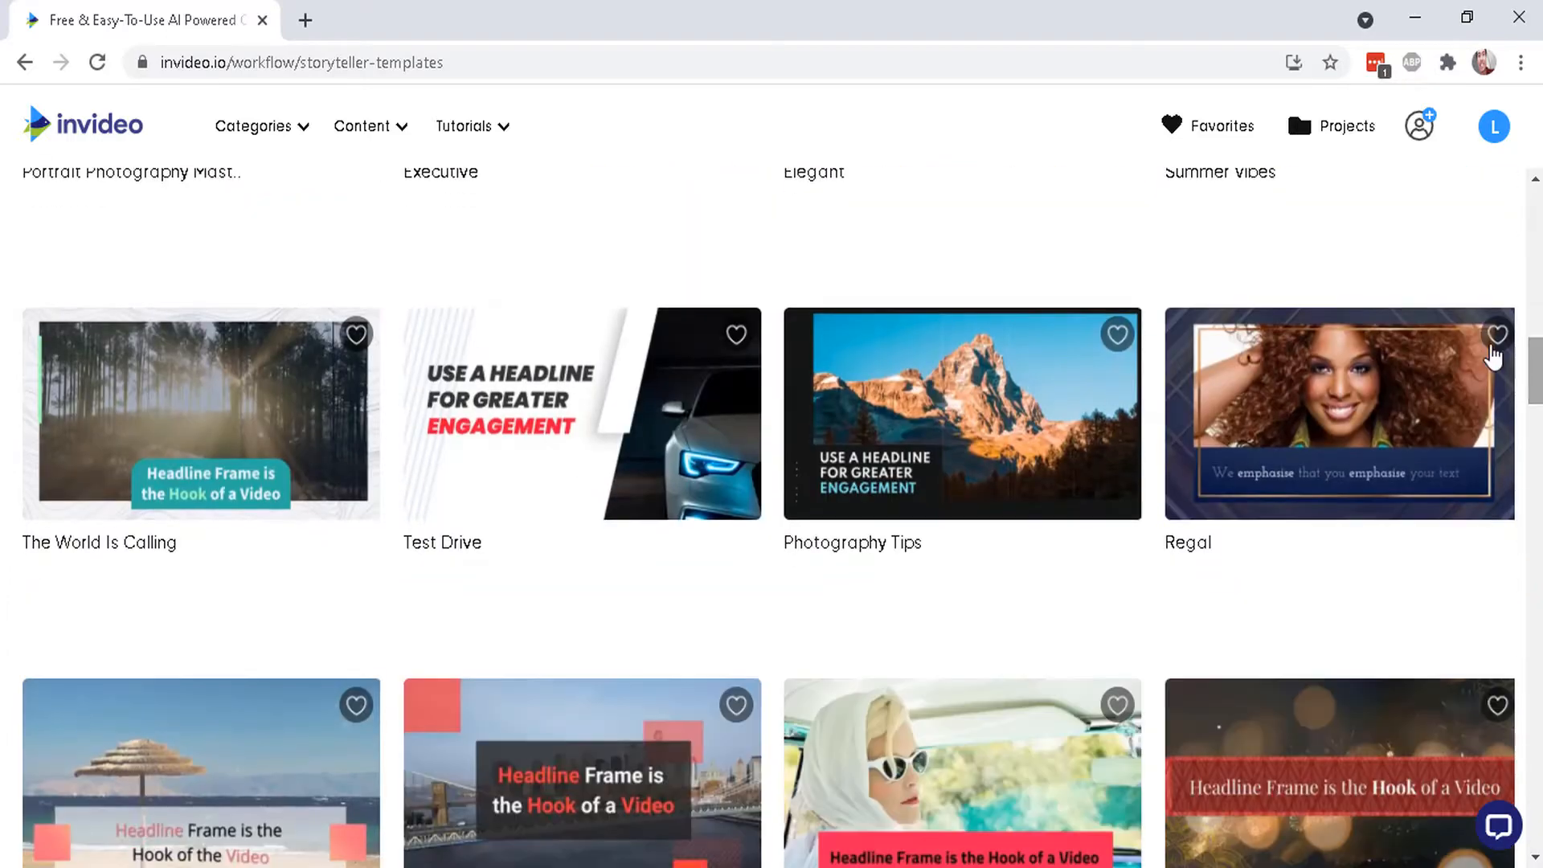
{"action": "scroll", "scroll_direction": "down", "scroll_amount": 3}
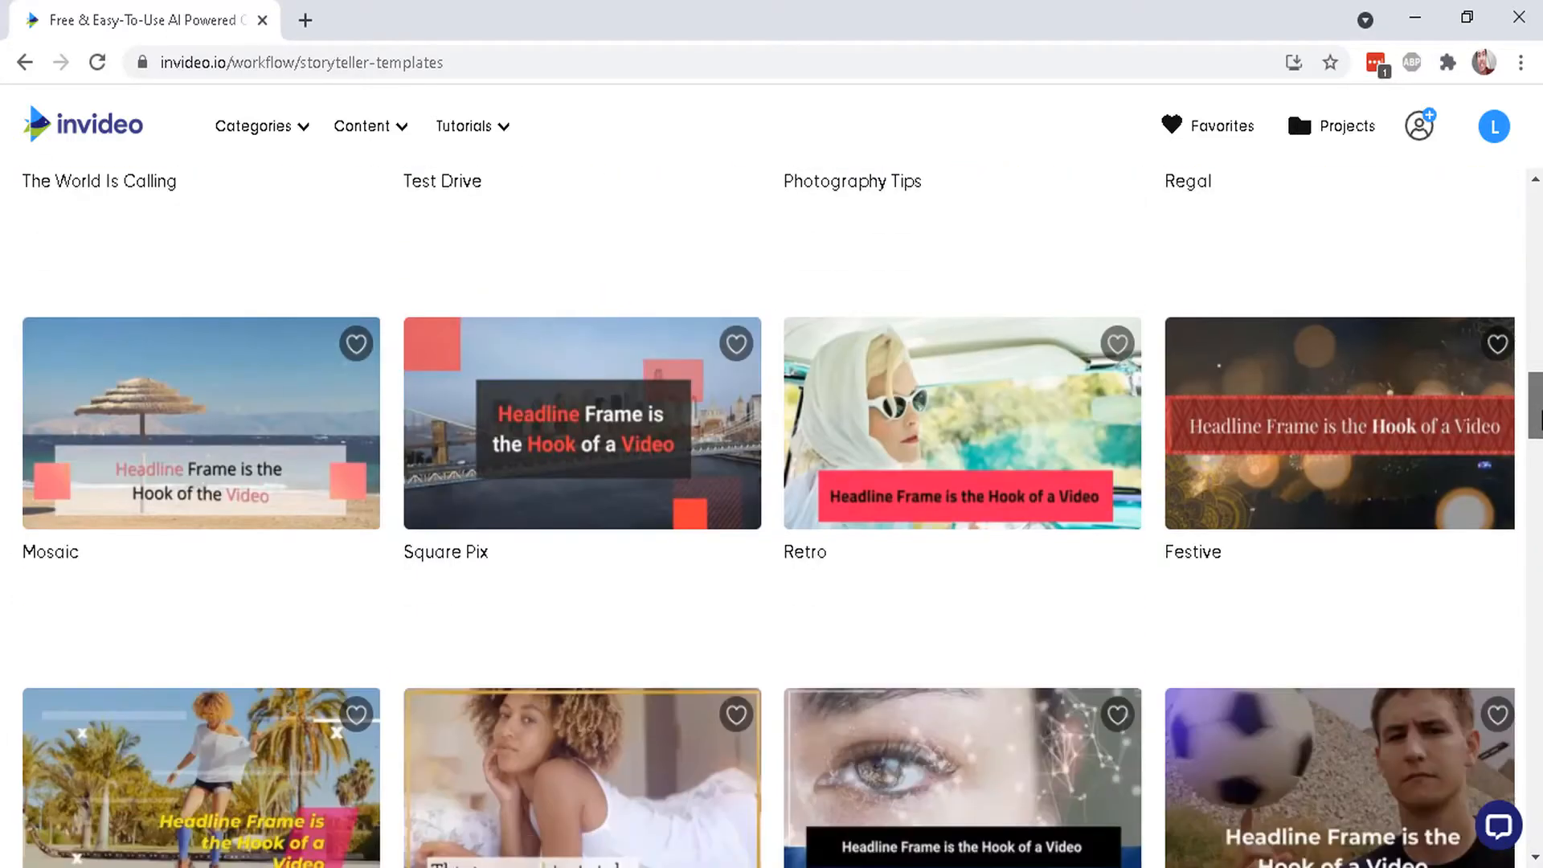
{"action": "scroll", "scroll_direction": "down", "scroll_amount": 3}
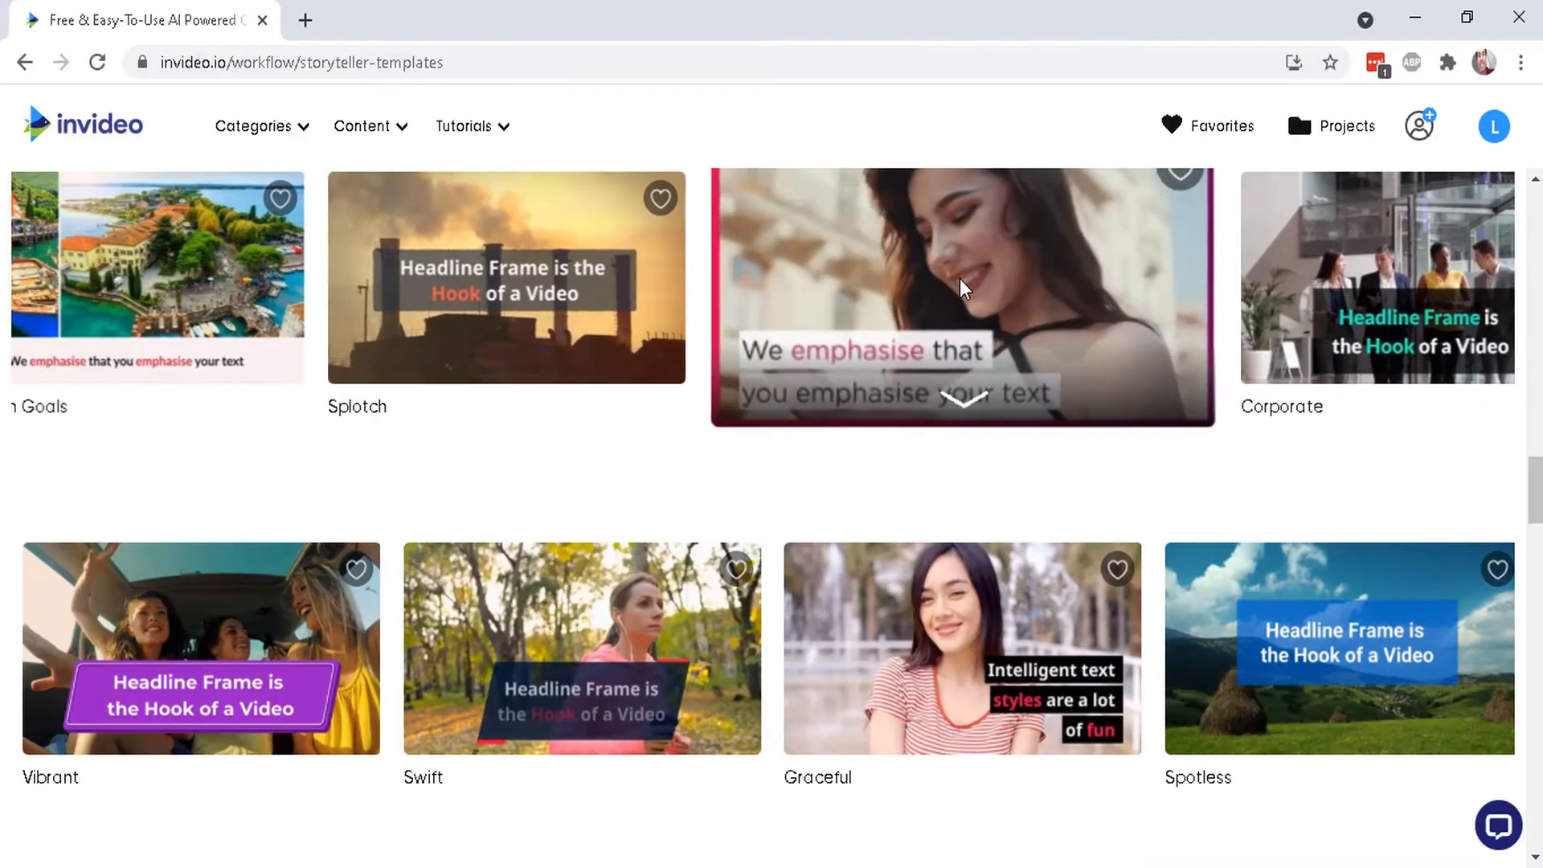
{"action": "left_click", "coordinate": [962, 295]}
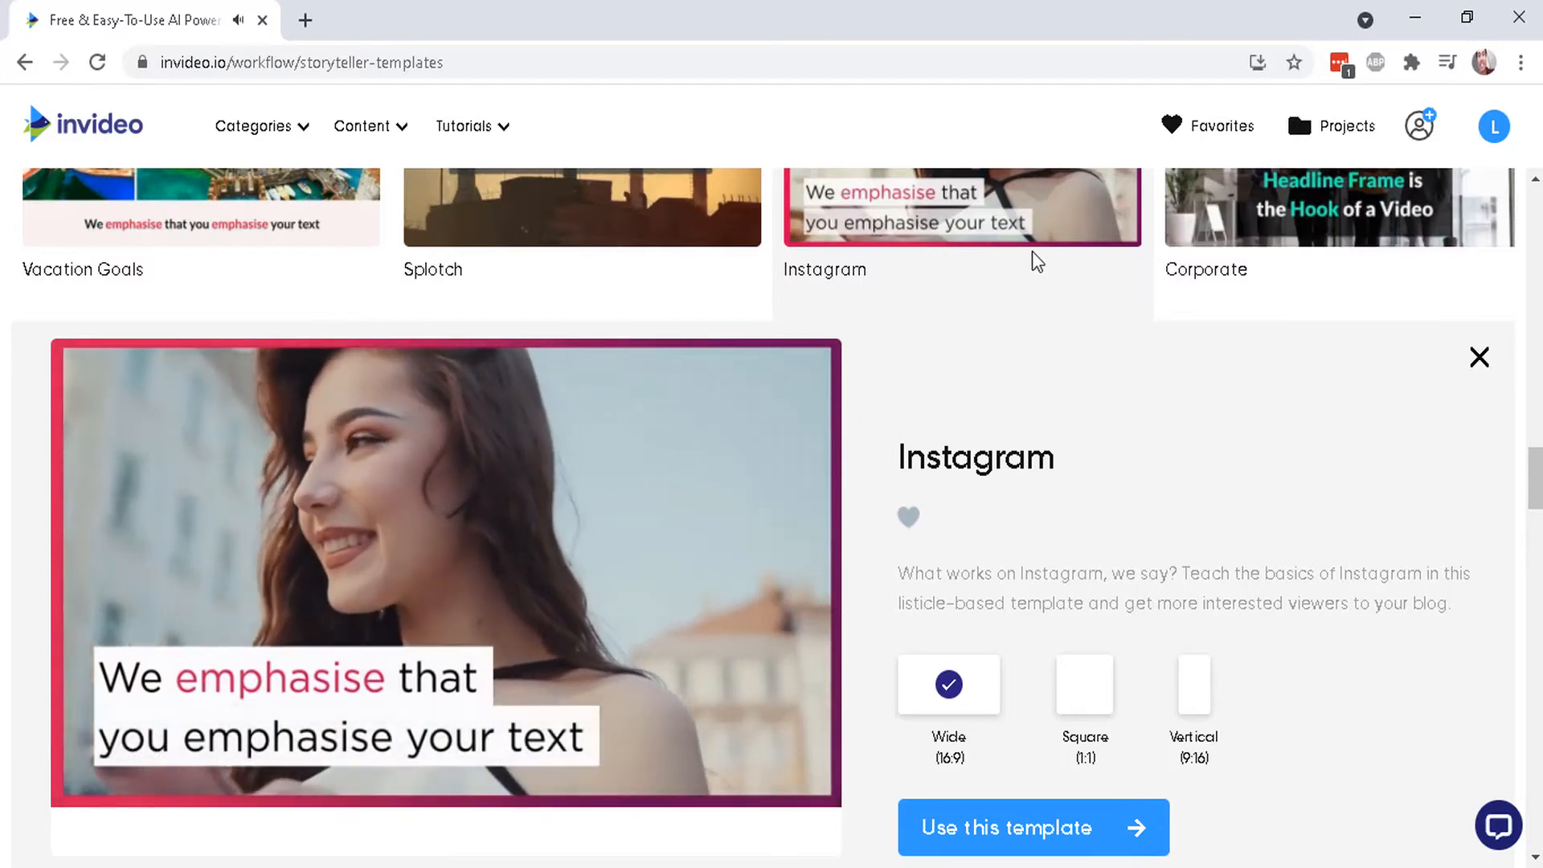
{"action": "scroll", "scroll_direction": "down", "scroll_amount": 3}
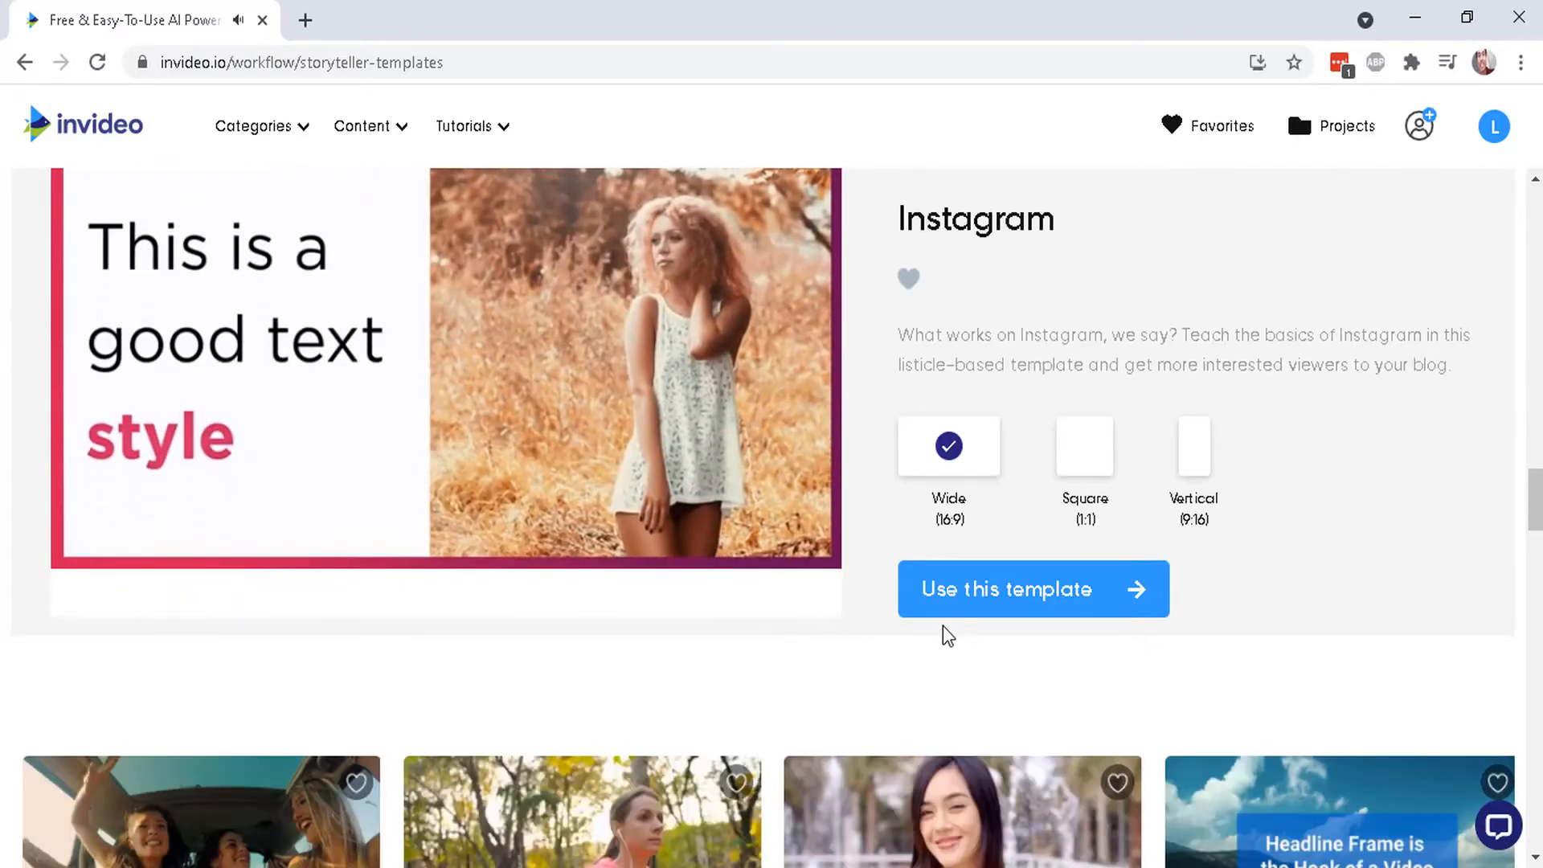
{"action": "left_click", "coordinate": [1031, 588]}
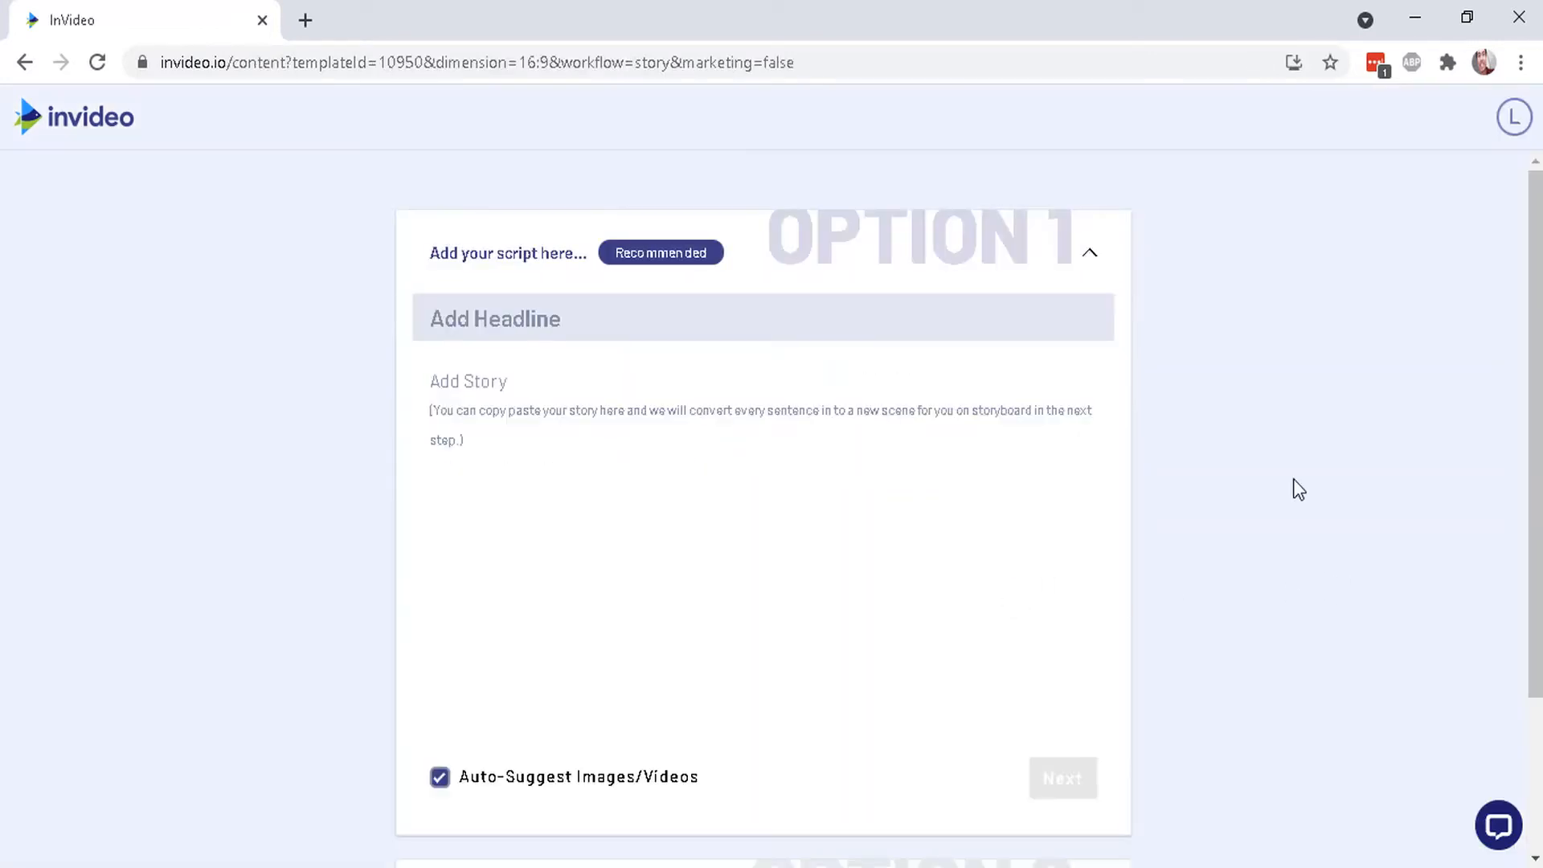
Show the cruisefever.net article '9 Reasons Why a Cruise is the Best Type of Vacation'.
{"action": "left_click", "coordinate": [495, 319]}
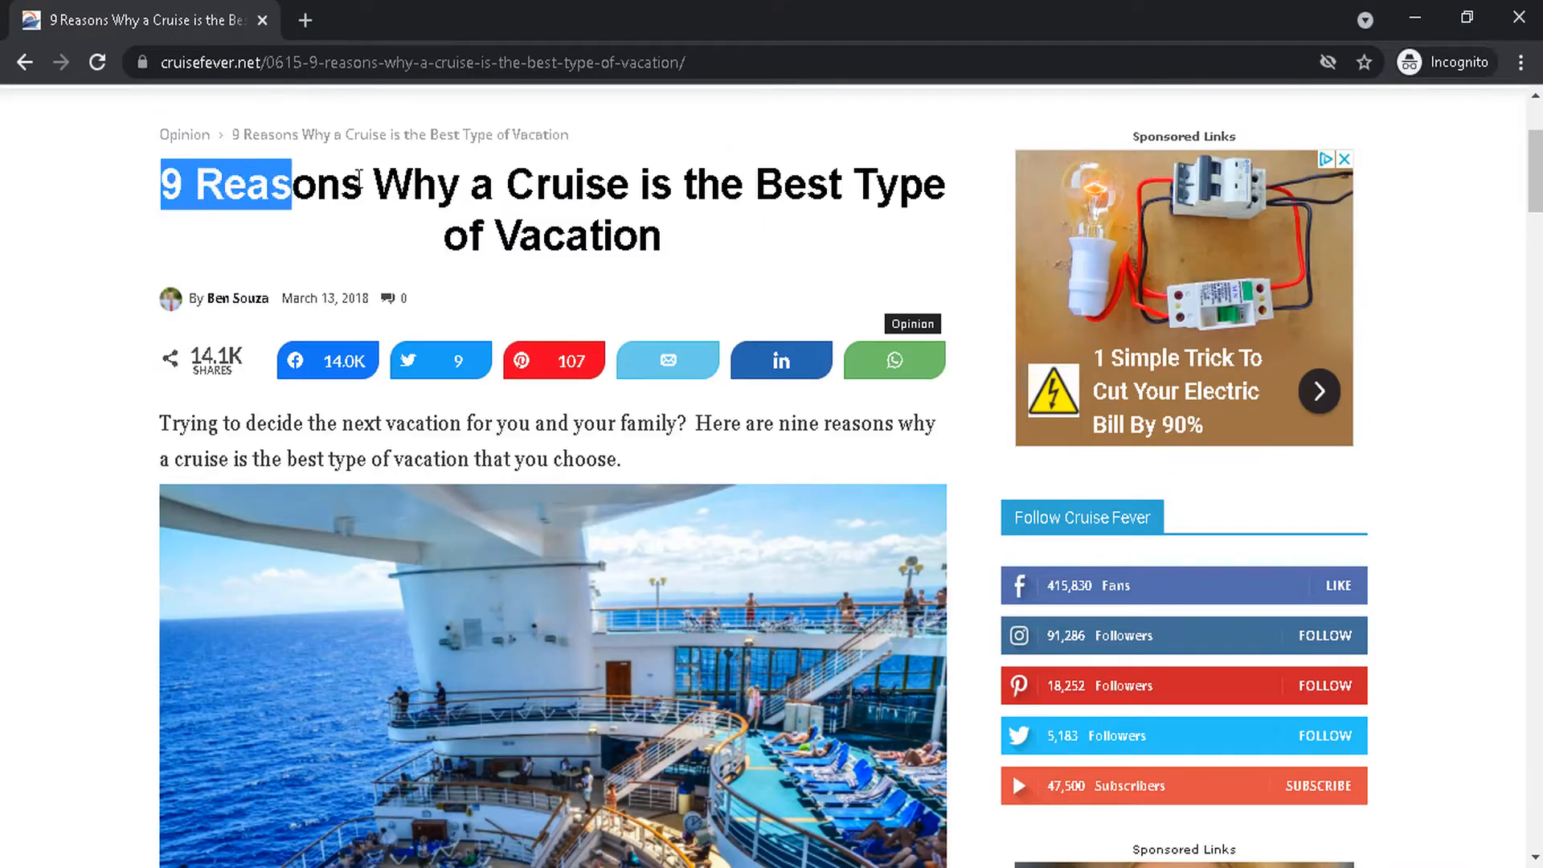
Select the cruise article's title, then scroll down to the 'Ever changing ocean views' reason.
{"action": "left_click_drag", "start_coordinate": [286, 184], "coordinate": [669, 184]}
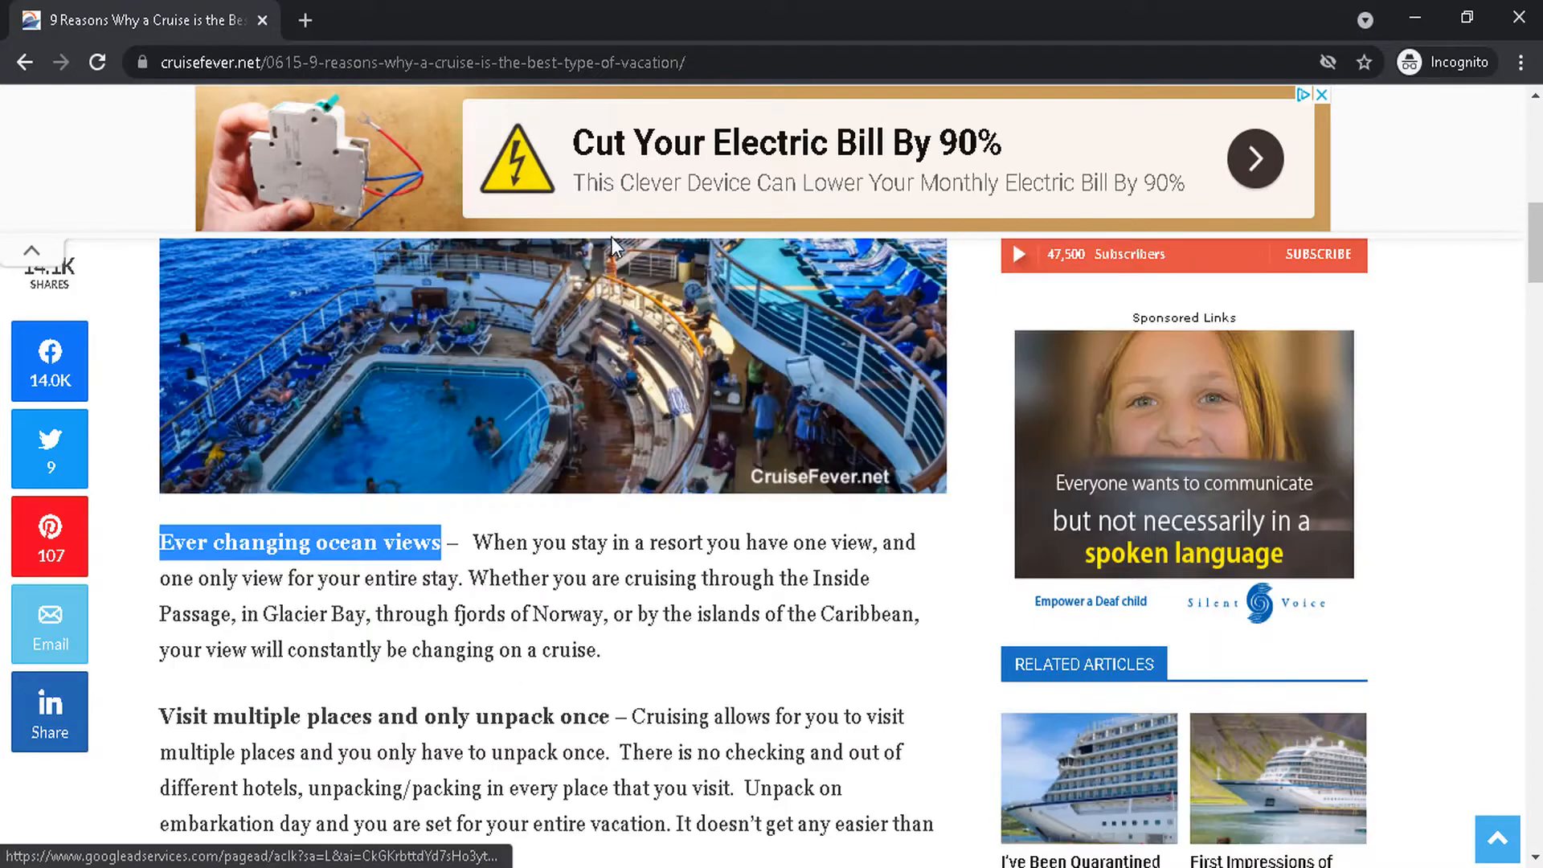
{"action": "scroll", "scroll_direction": "down", "scroll_amount": 3}
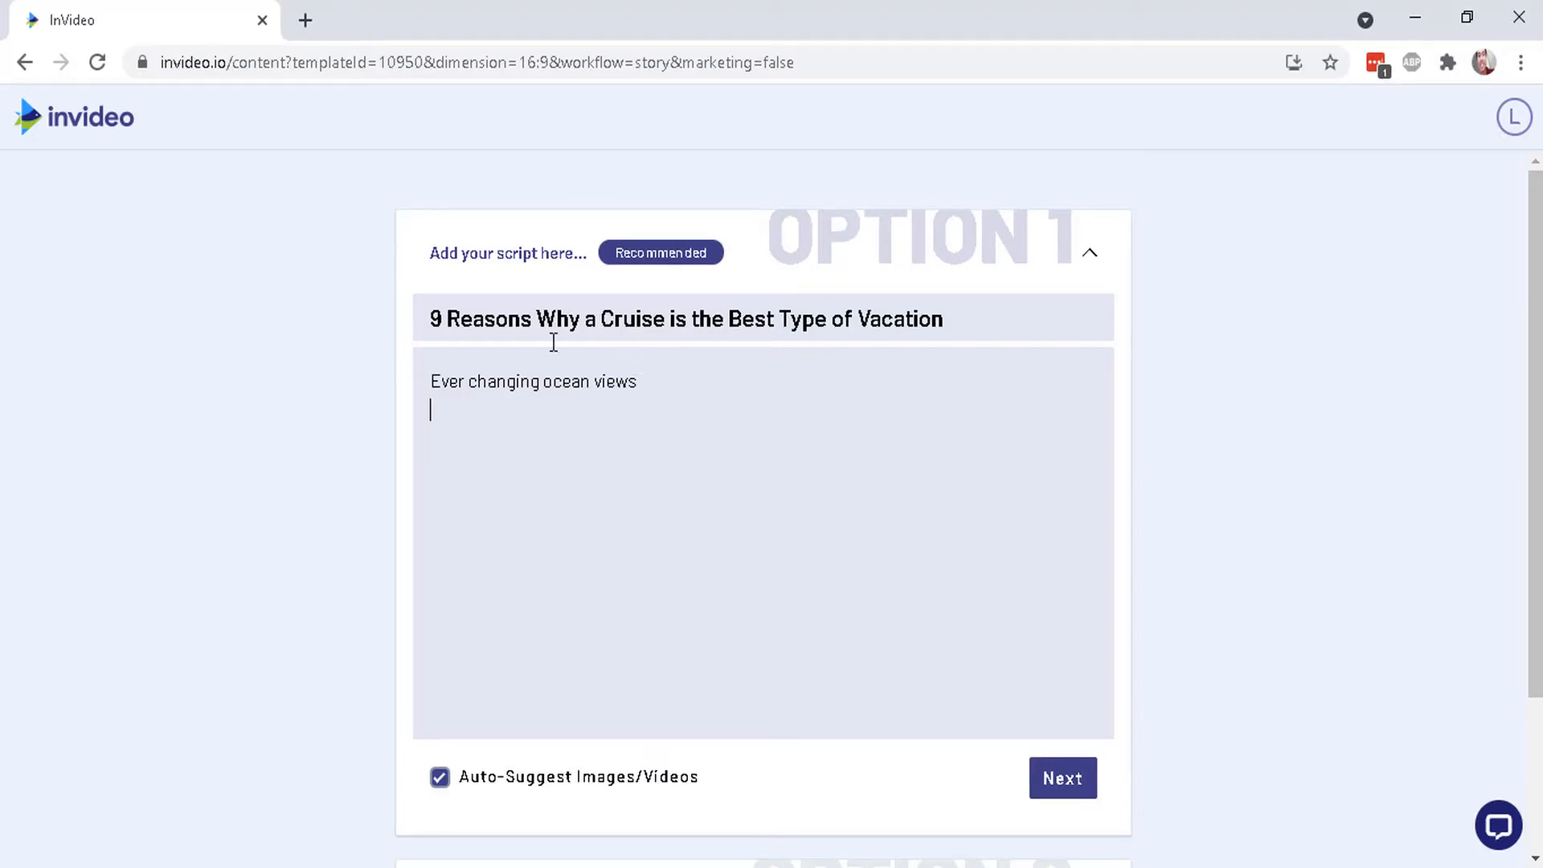
{"action": "mouse_move", "coordinate": [512, 605]}
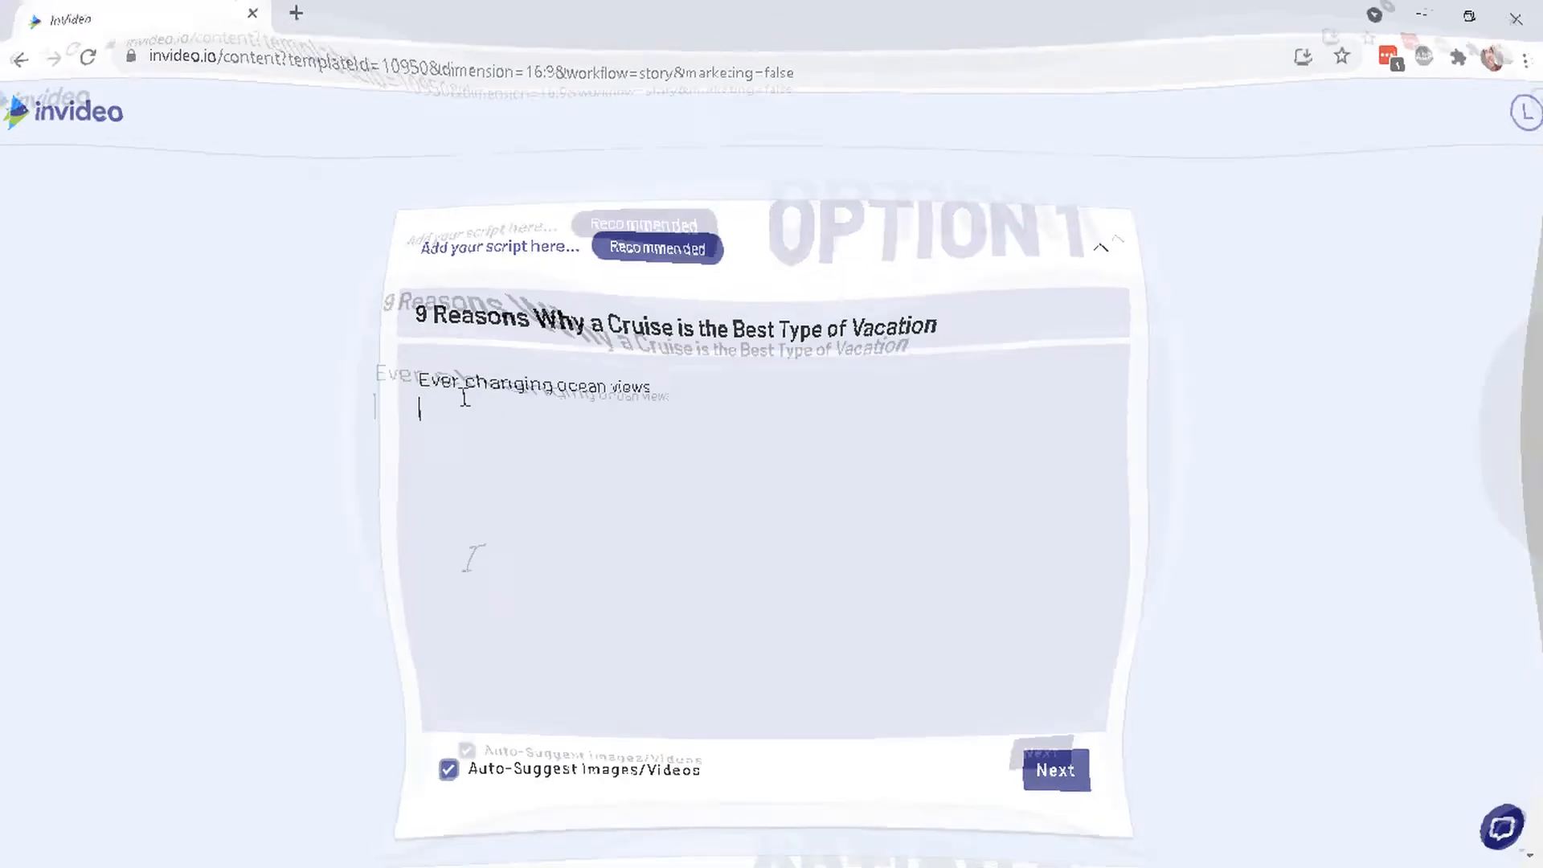
Add 'Visit multiple places and only unpack once' to the story, then generate scenes with Auto-Suggest on.
{"action": "type", "text": "Visit multiple places and only unpack once"}
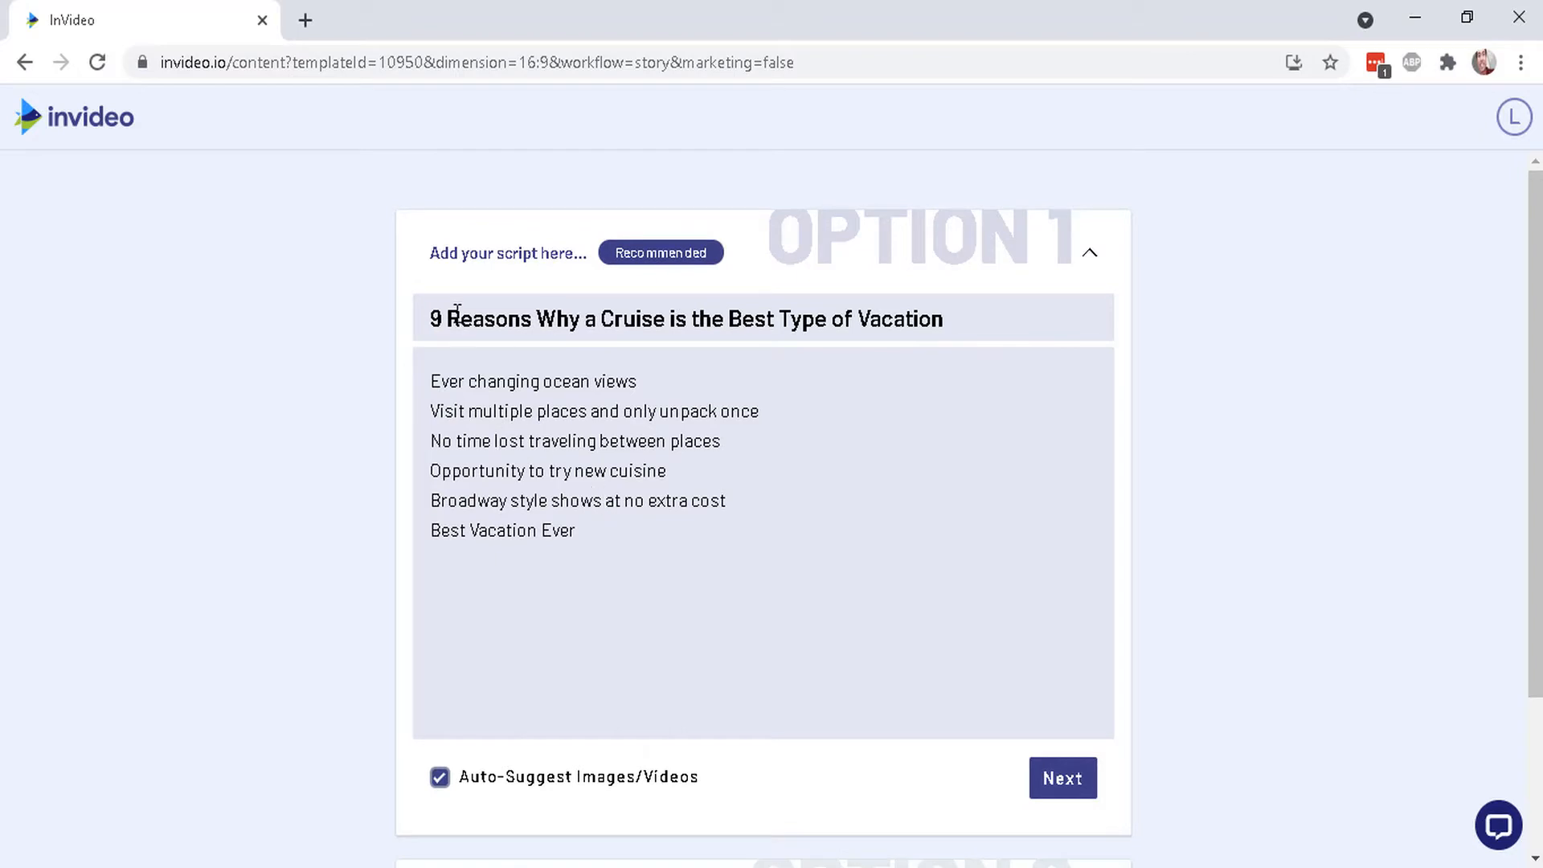
{"action": "left_click_drag", "start_coordinate": [496, 381], "coordinate": [539, 531]}
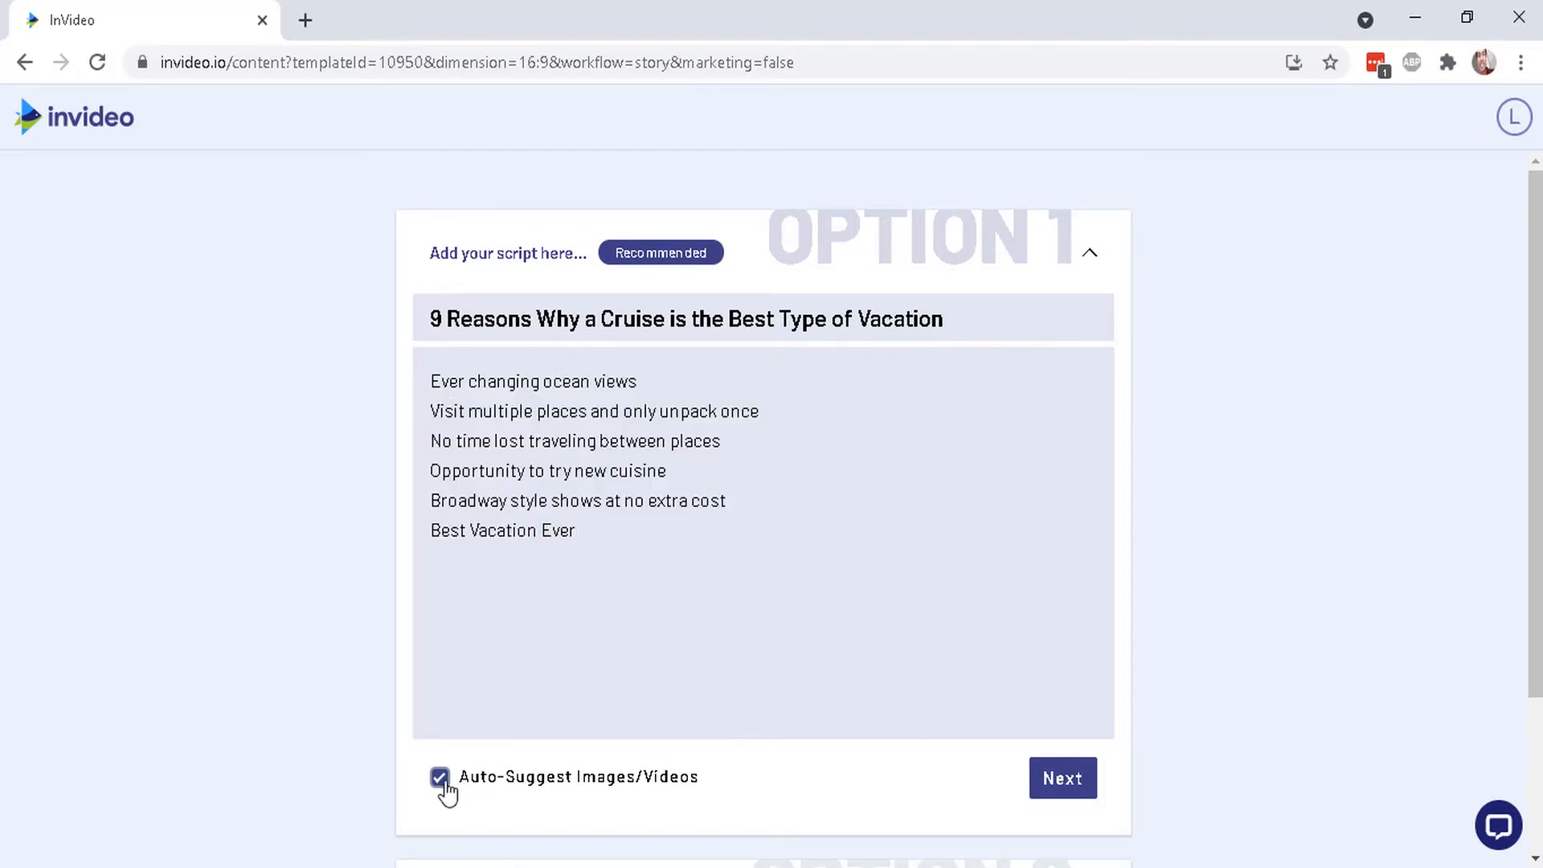
{"action": "mouse_move", "coordinate": [622, 787]}
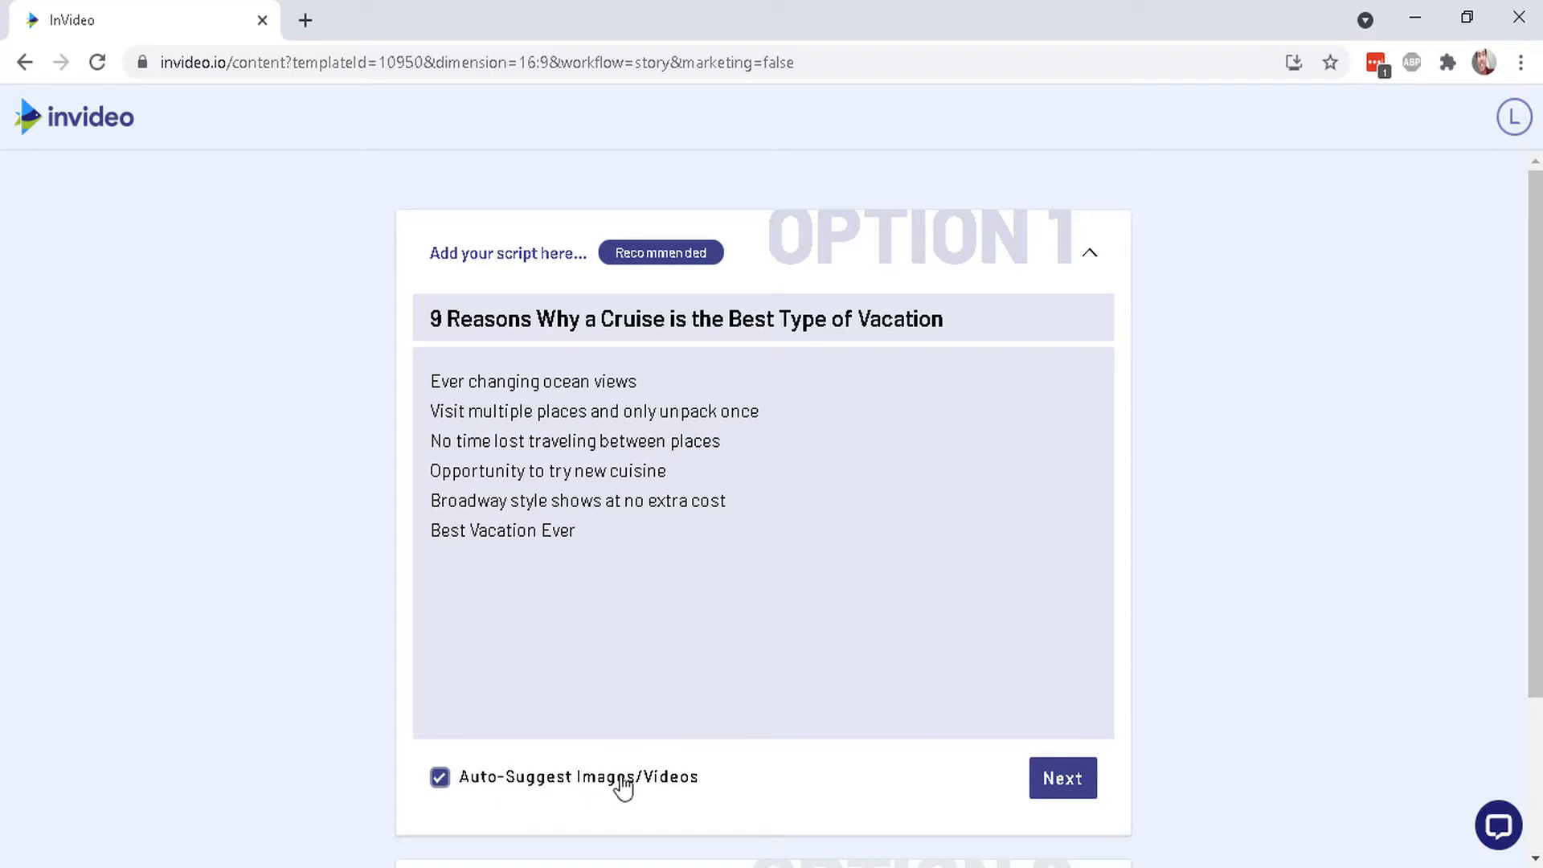
{"action": "left_click", "coordinate": [1061, 777]}
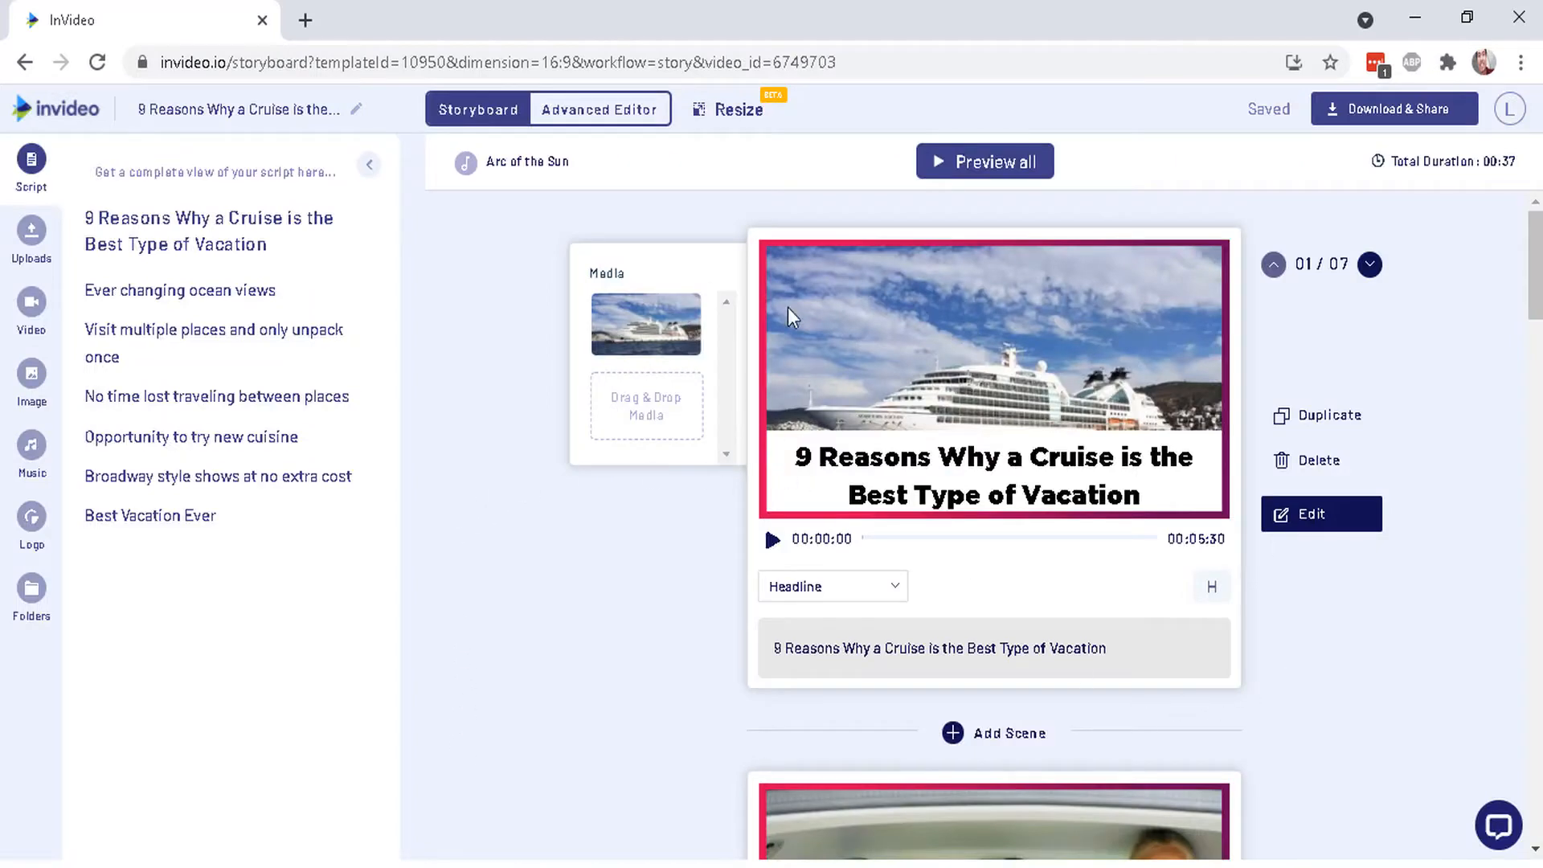
{"action": "mouse_move", "coordinate": [641, 272]}
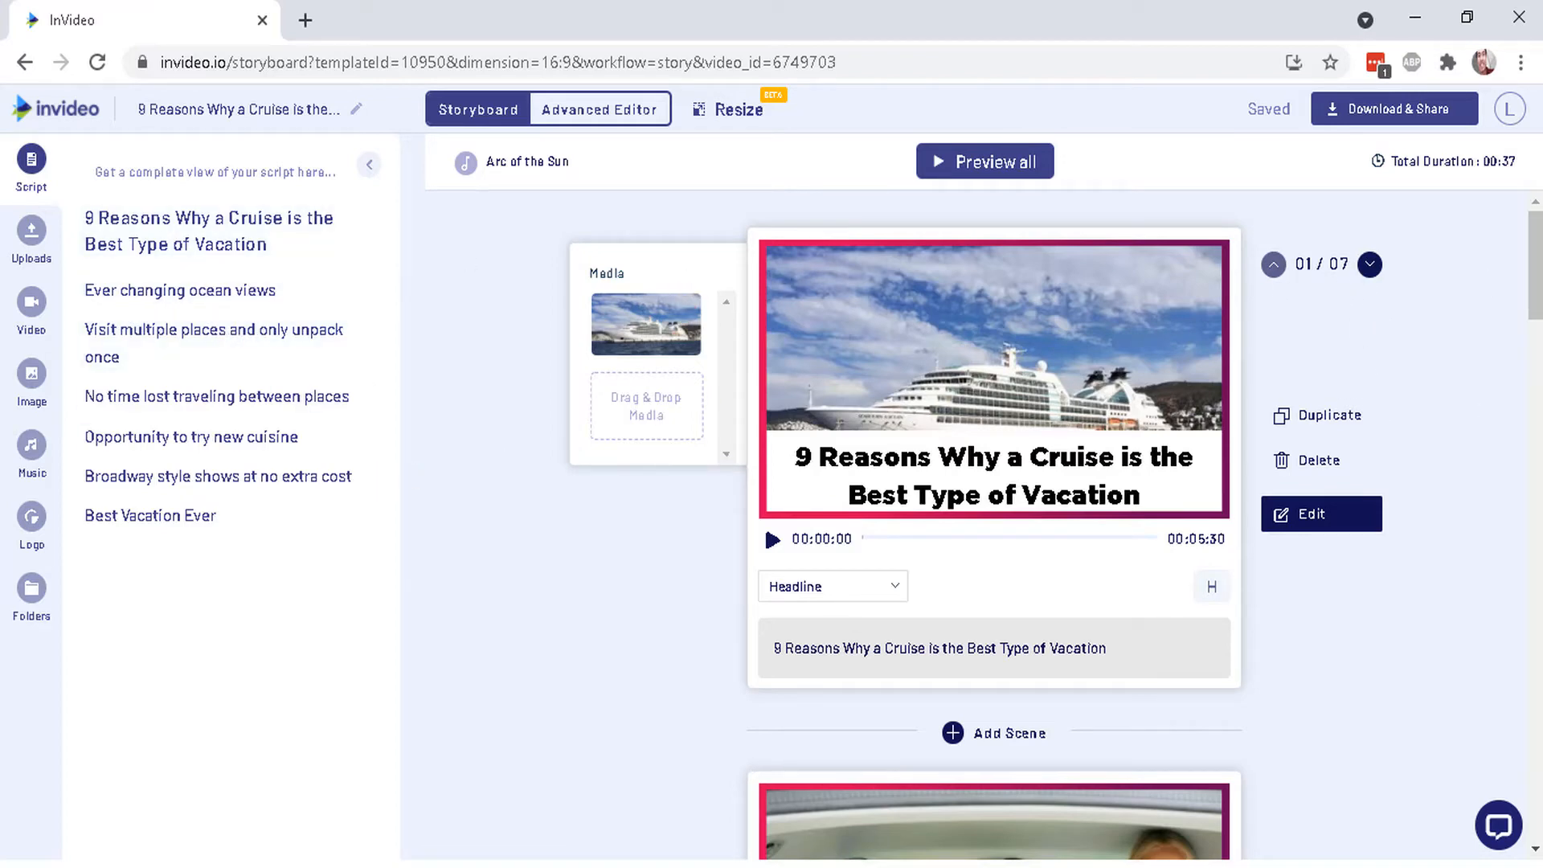
{"action": "mouse_move", "coordinate": [1104, 328]}
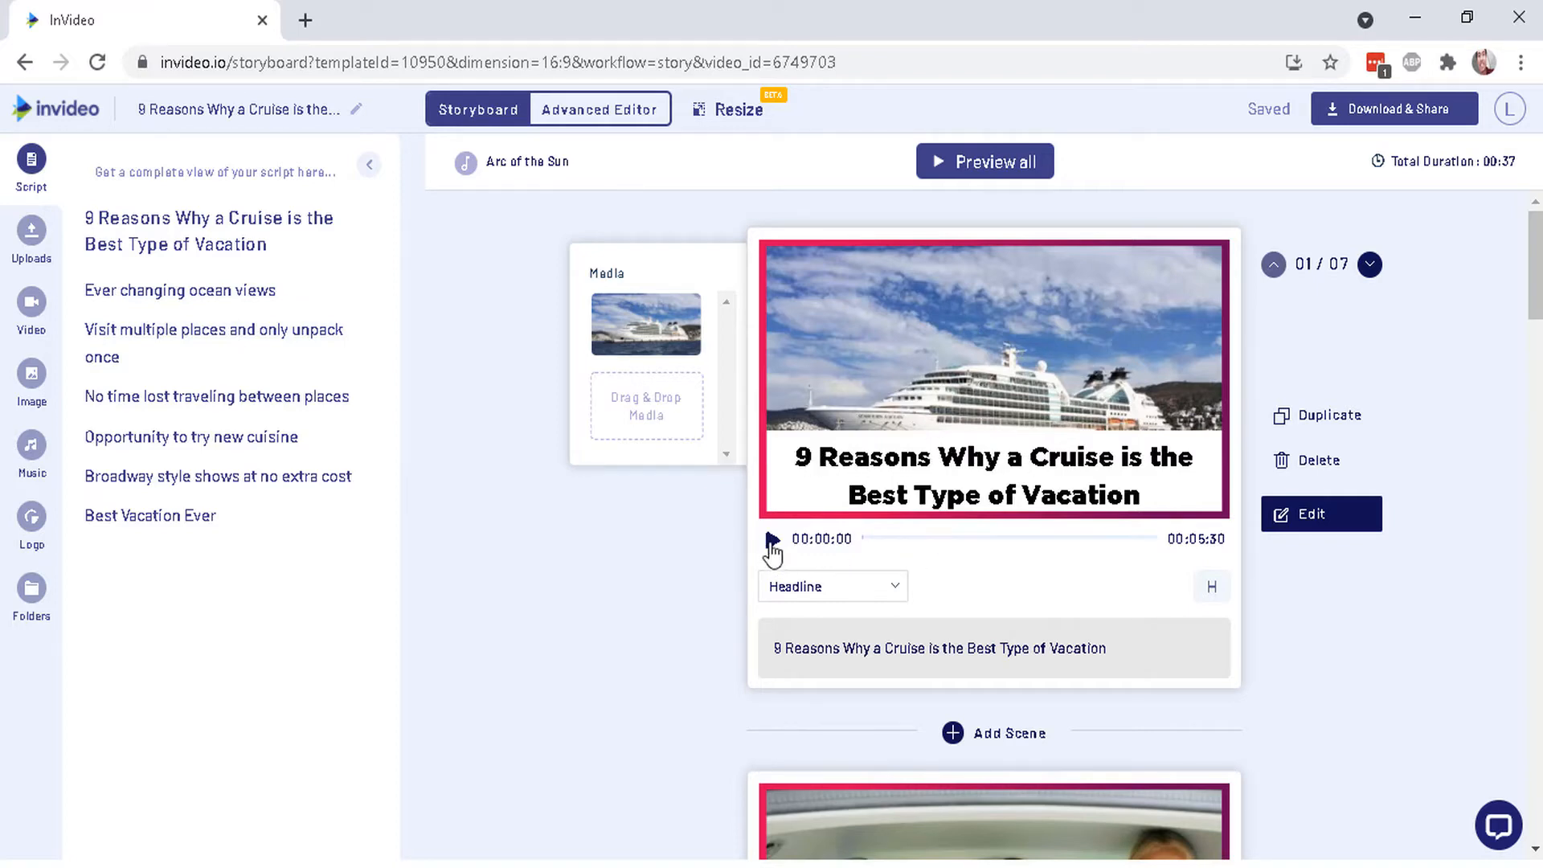
{"action": "left_click", "coordinate": [772, 541]}
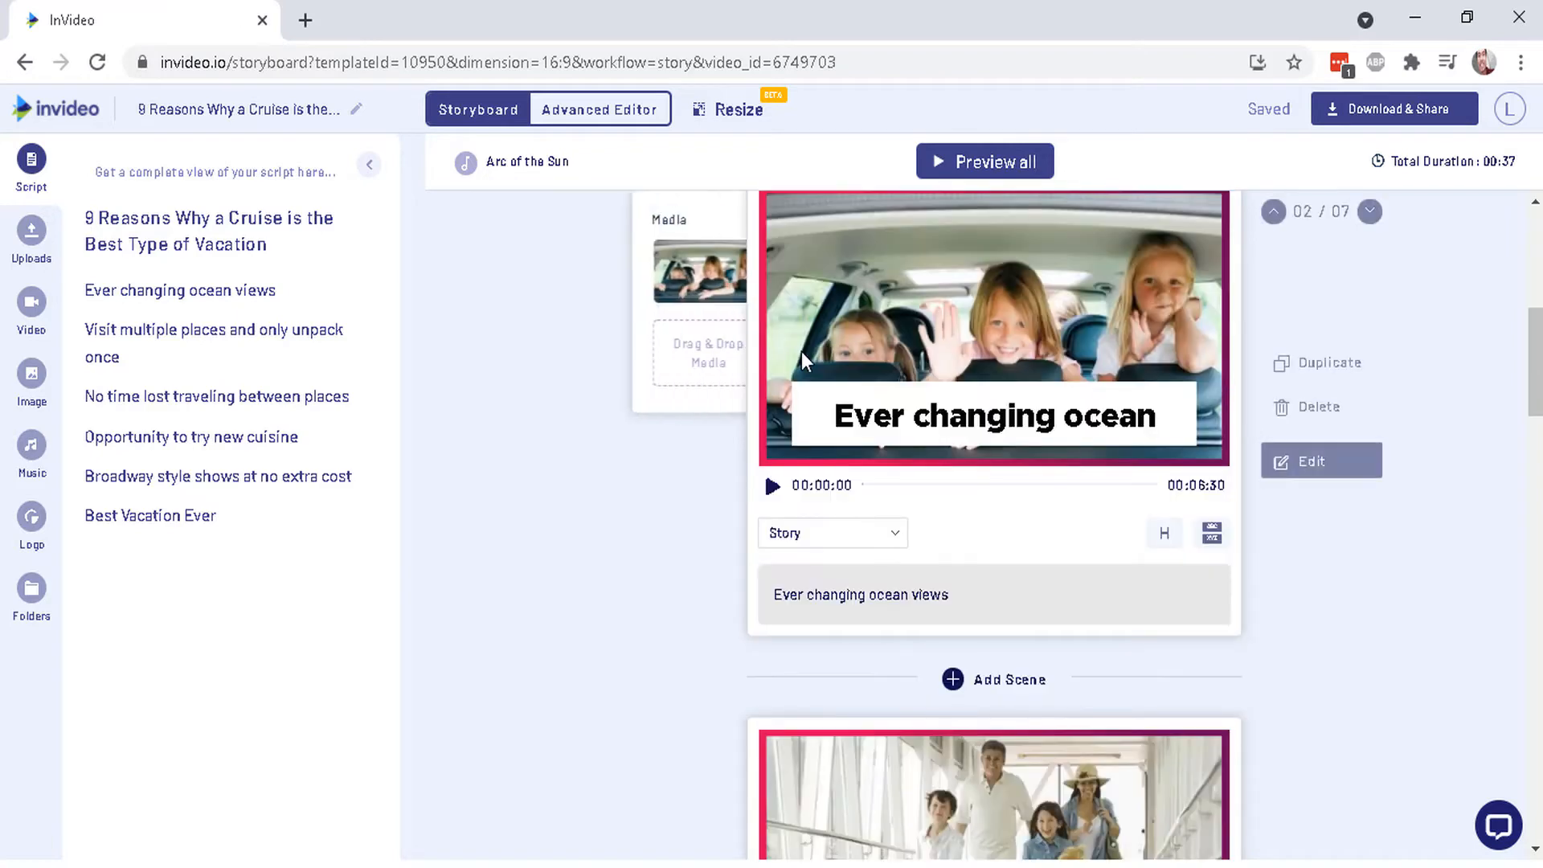
{"action": "scroll", "scroll_direction": "down", "scroll_amount": 3}
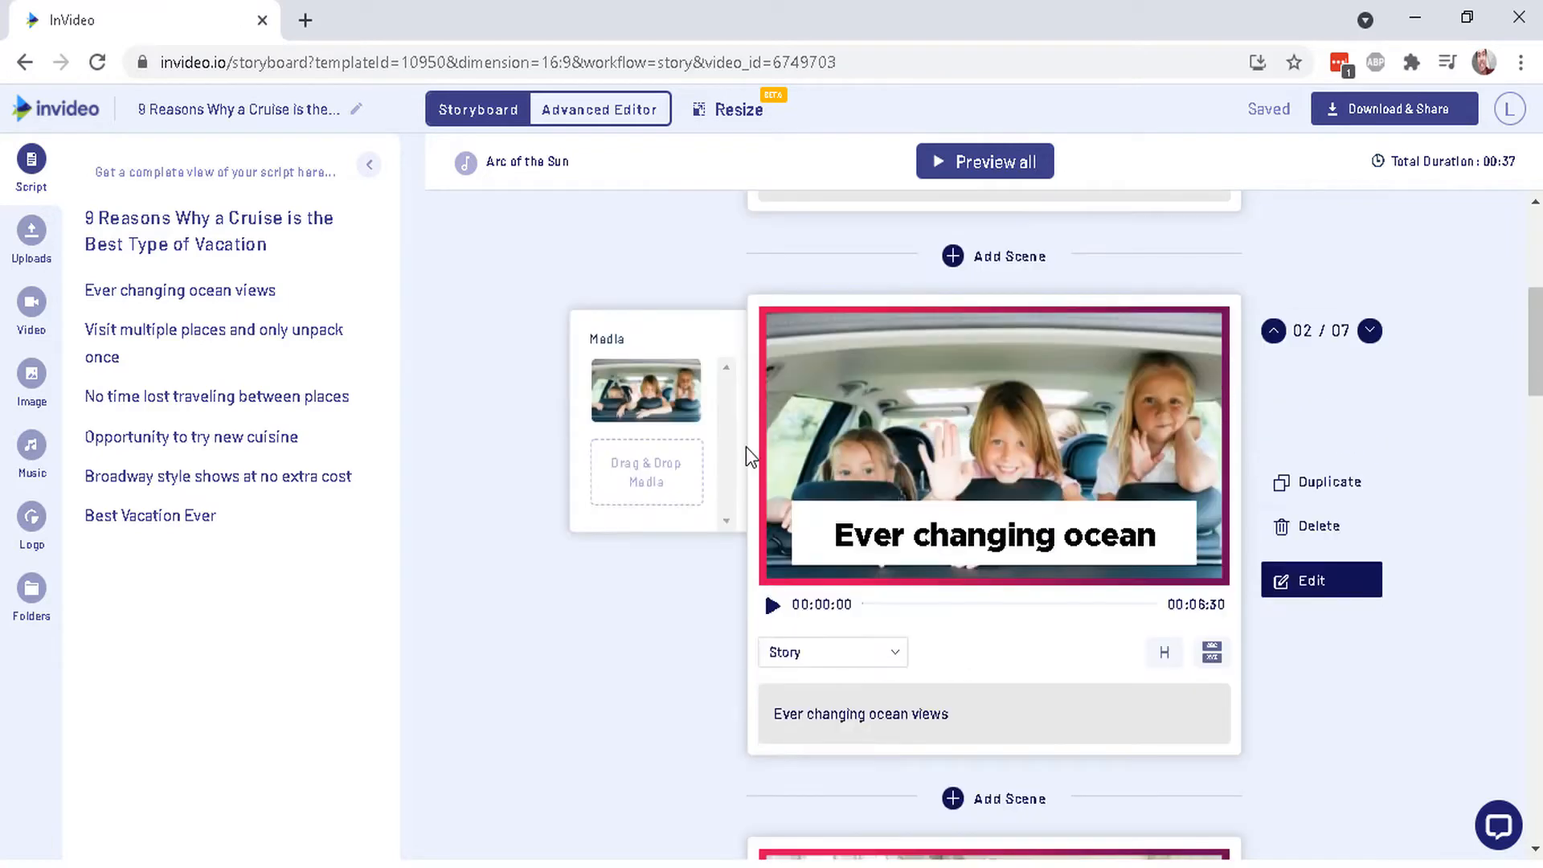
{"action": "left_click", "coordinate": [772, 606]}
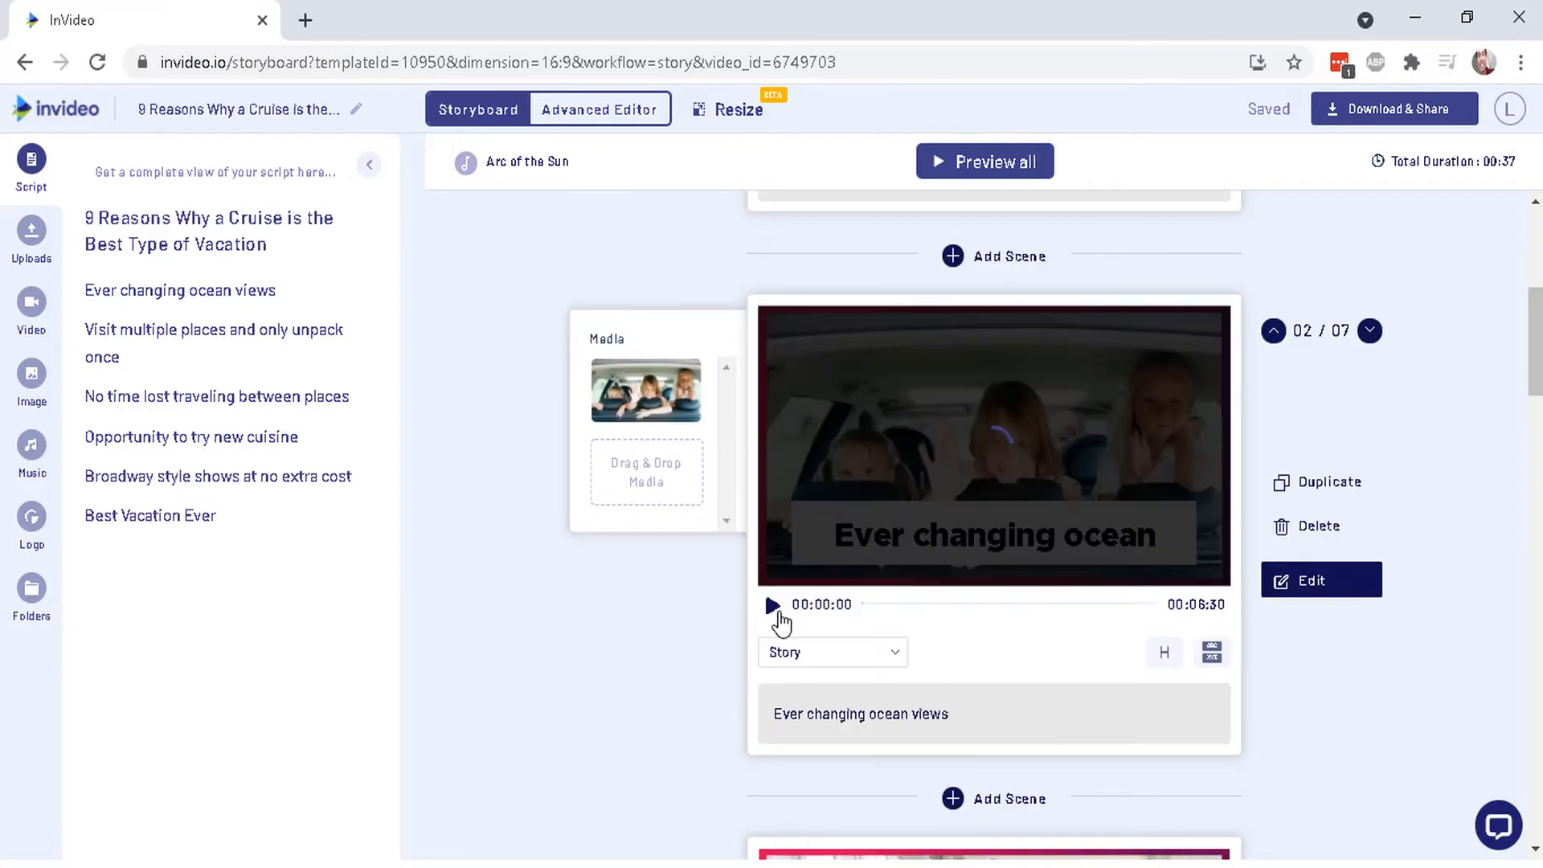
{"action": "left_click", "coordinate": [773, 605]}
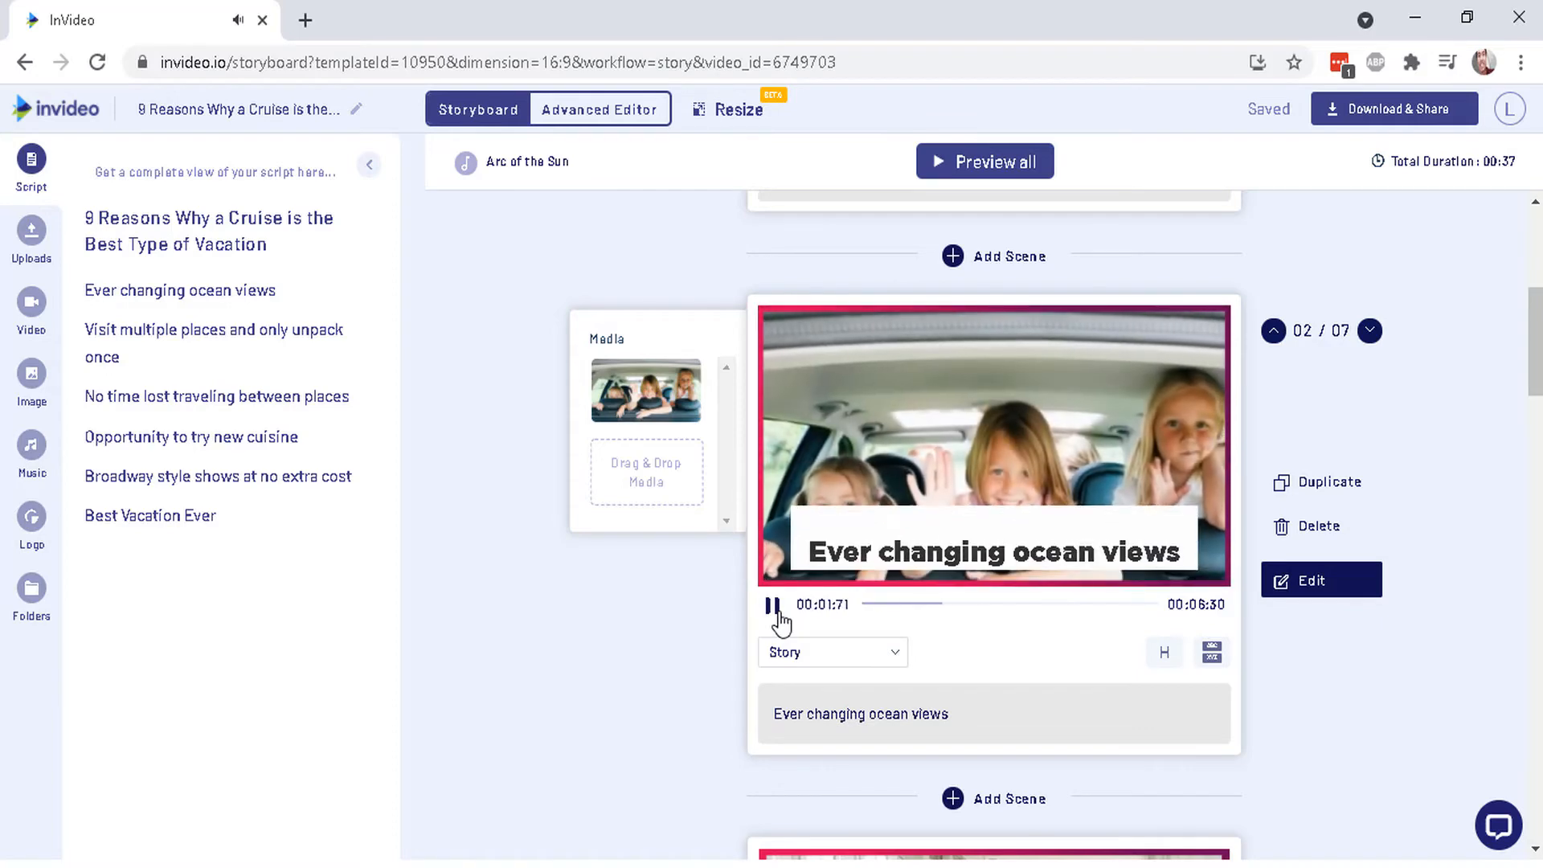
{"action": "left_click", "coordinate": [772, 604]}
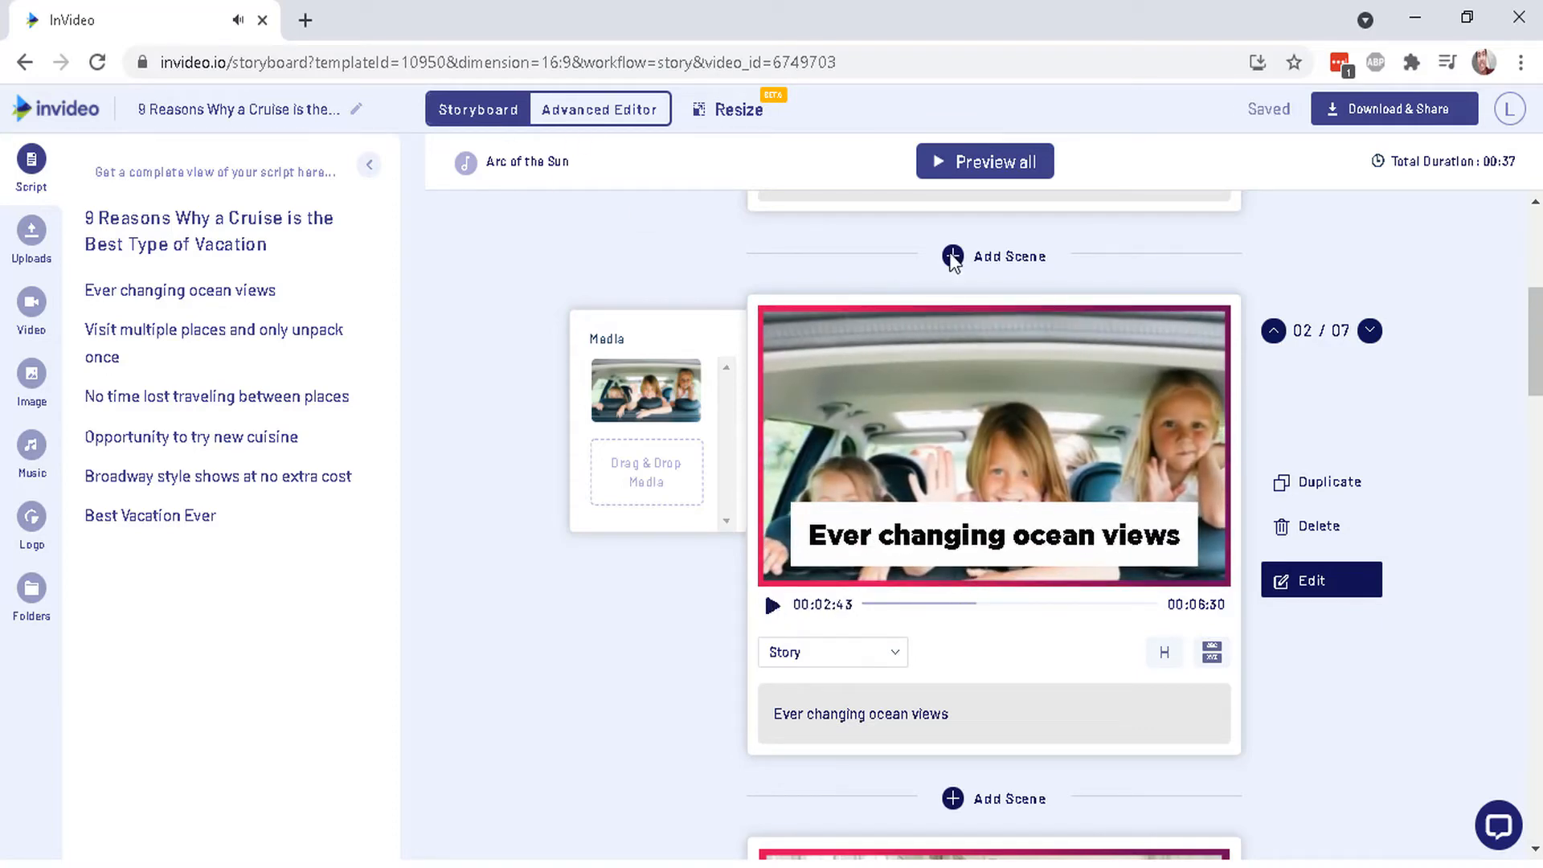
{"action": "scroll", "scroll_direction": "down", "scroll_amount": 3}
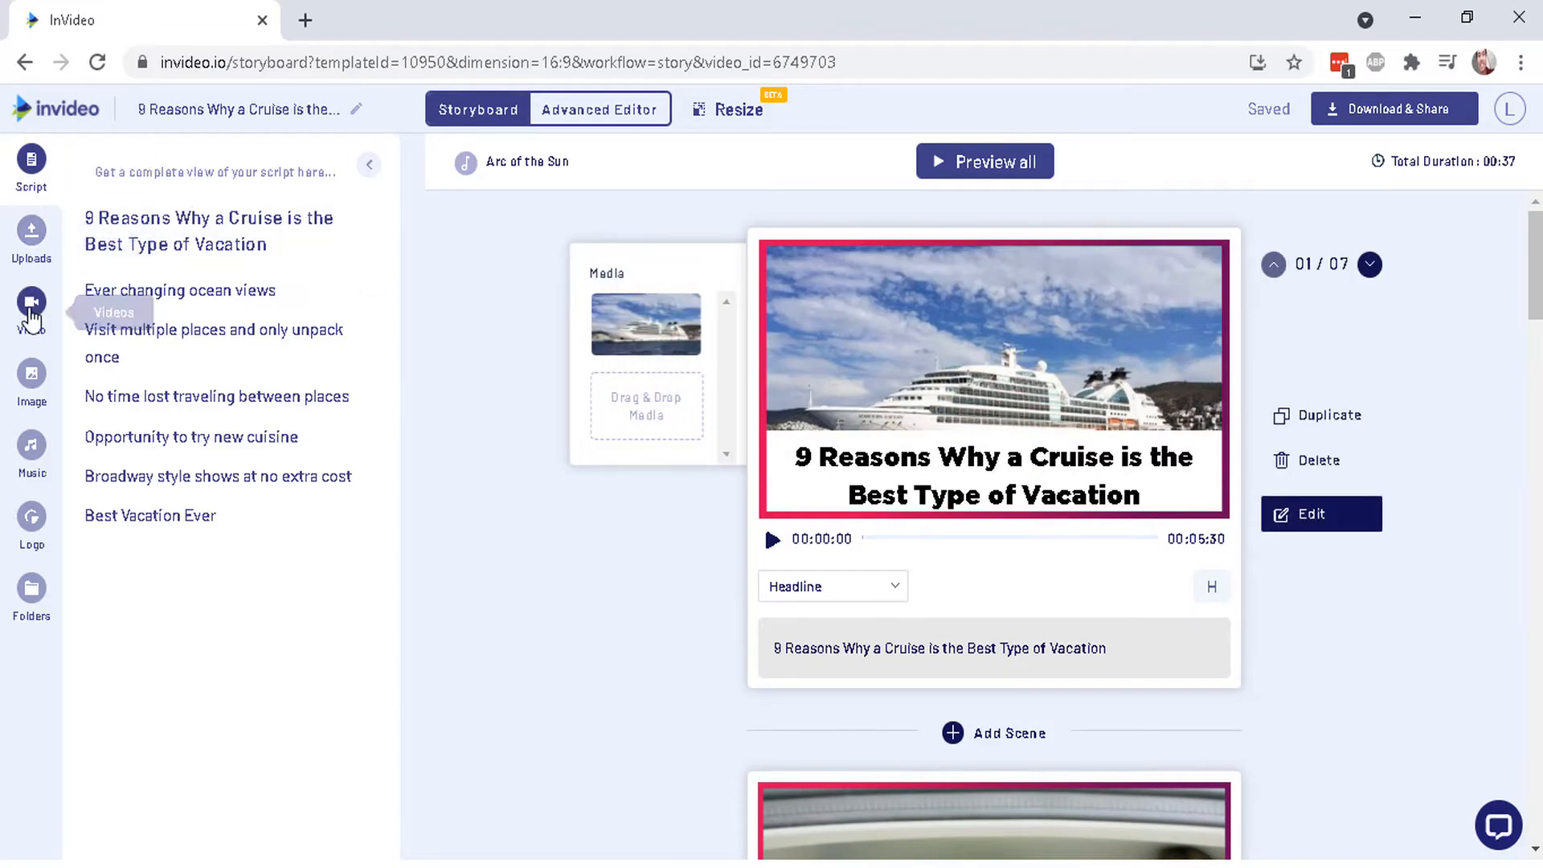
Show the stock Video library with Include iStock results unchecked.
{"action": "left_click", "coordinate": [30, 305]}
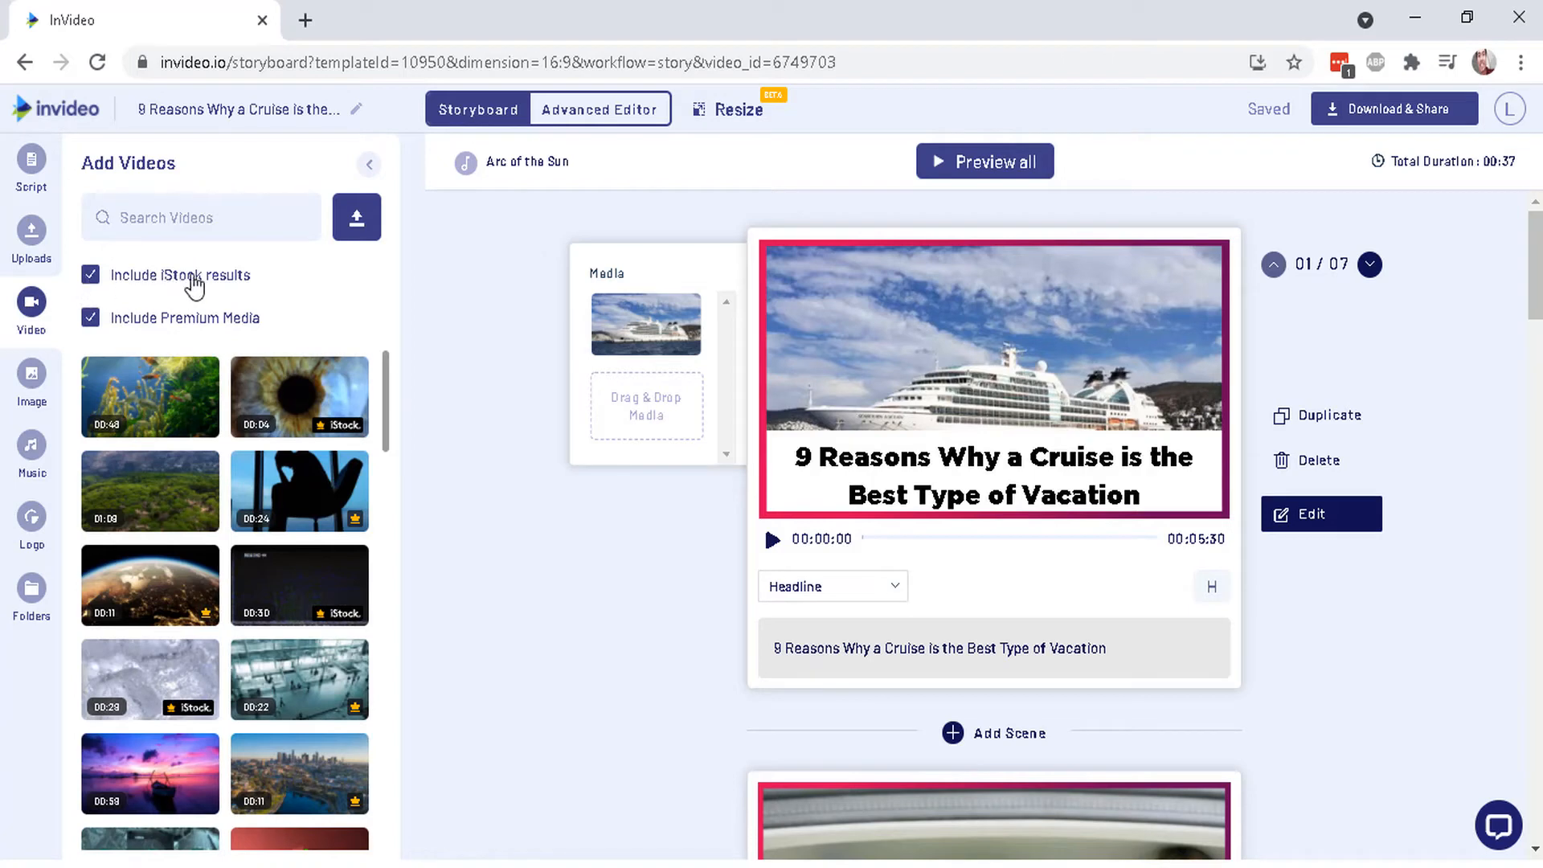
{"action": "mouse_move", "coordinate": [136, 285]}
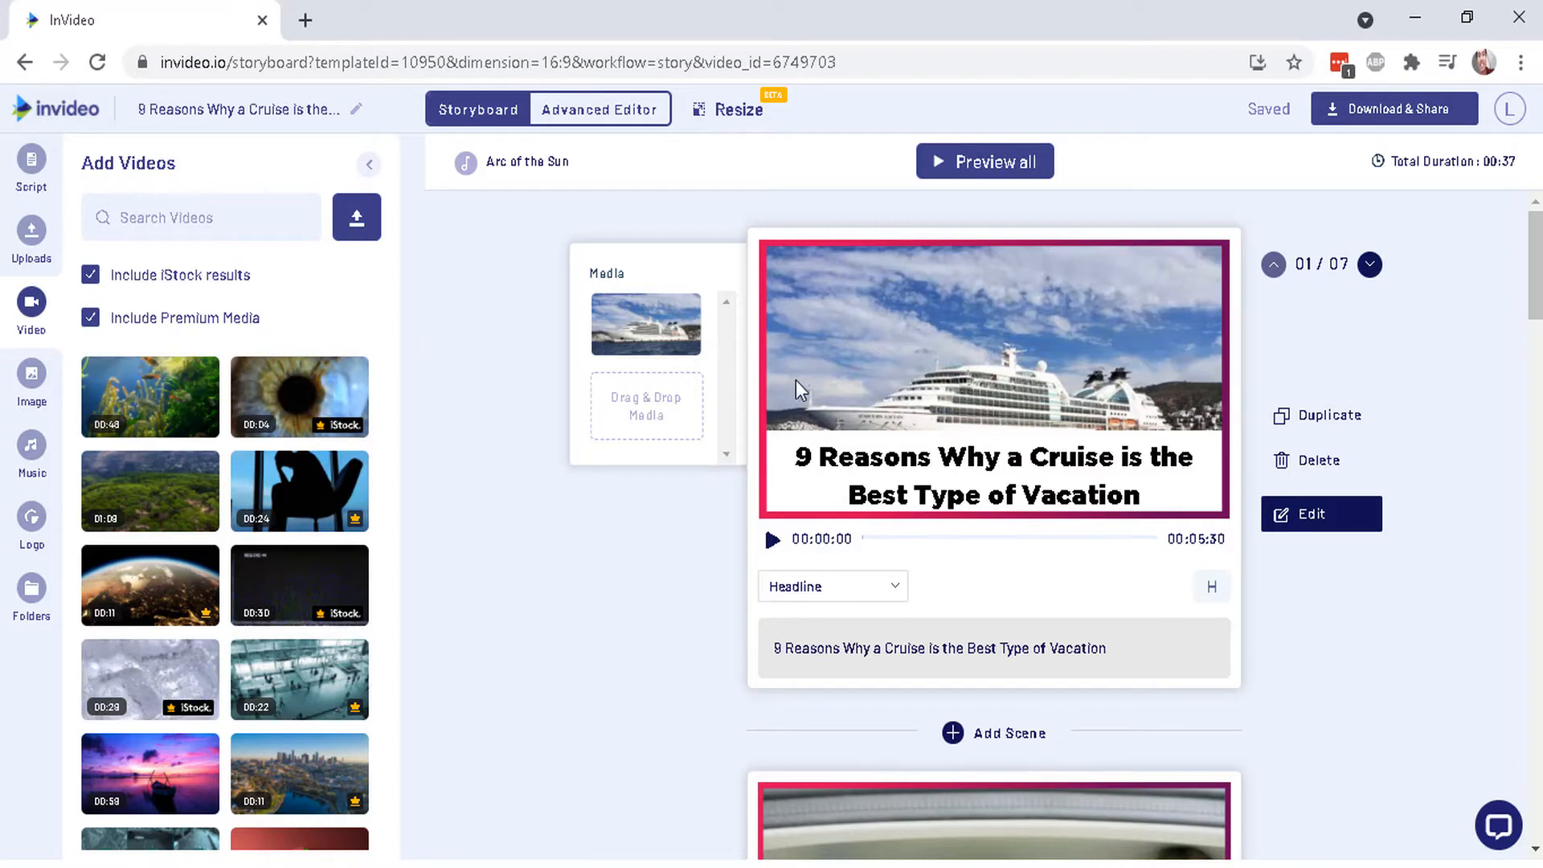
{"action": "left_click", "coordinate": [91, 275]}
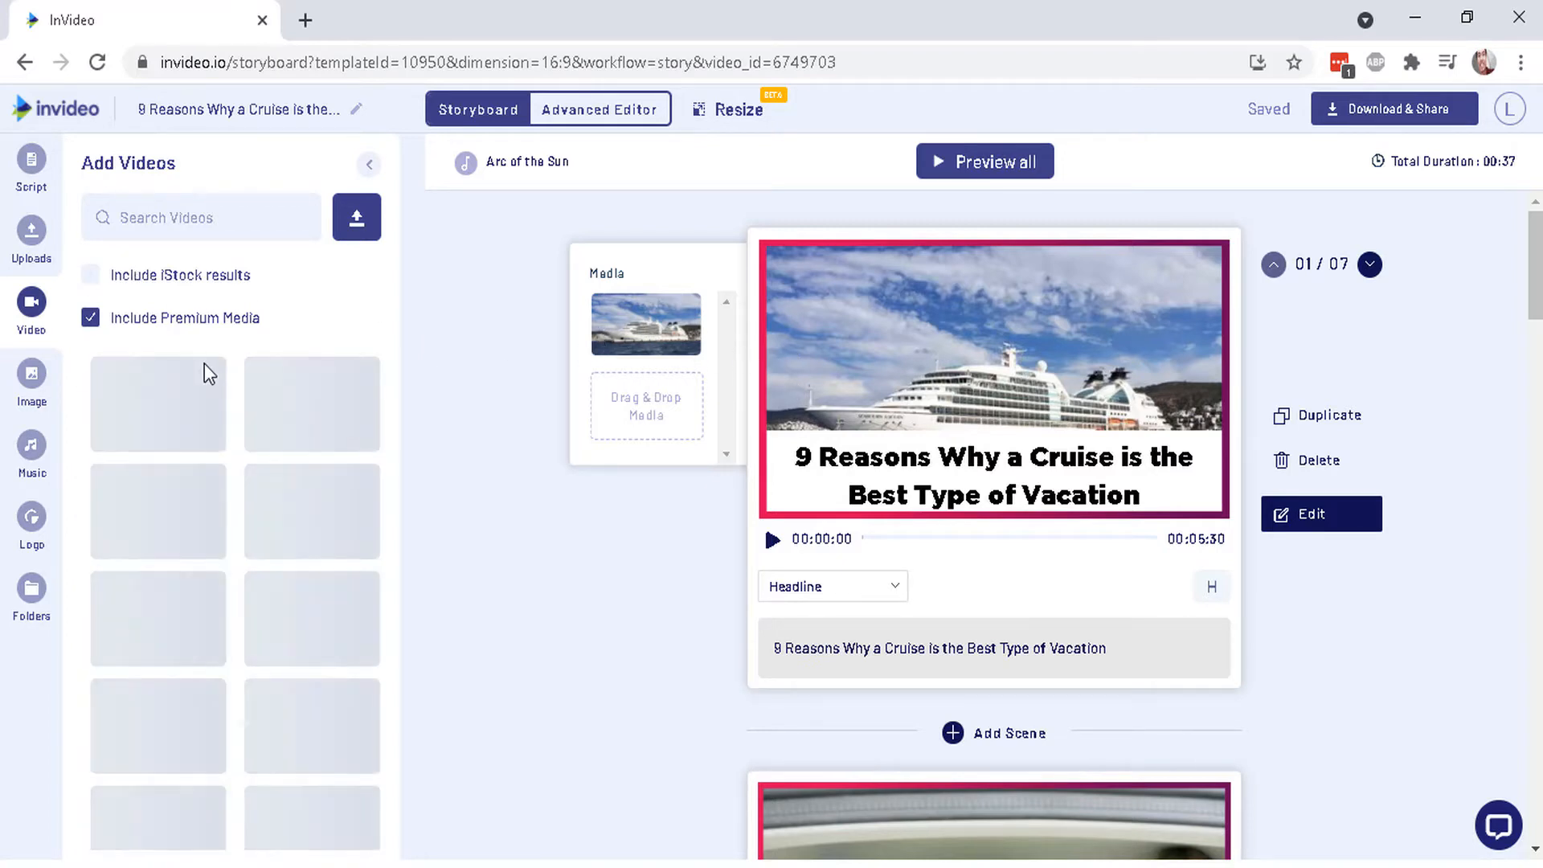
{"action": "left_click", "coordinate": [91, 316]}
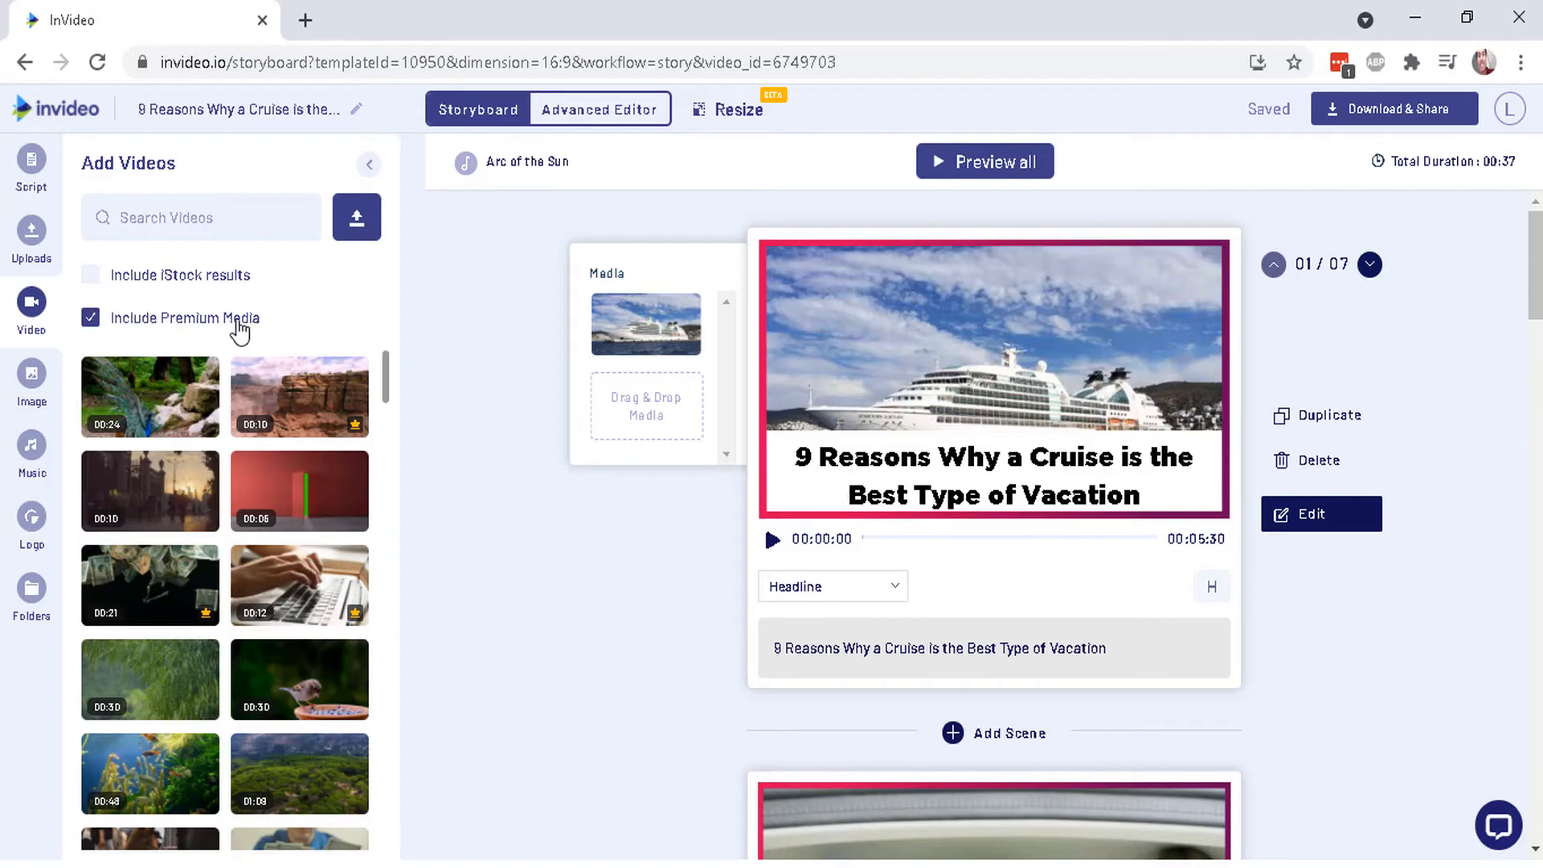
{"action": "mouse_move", "coordinate": [207, 329]}
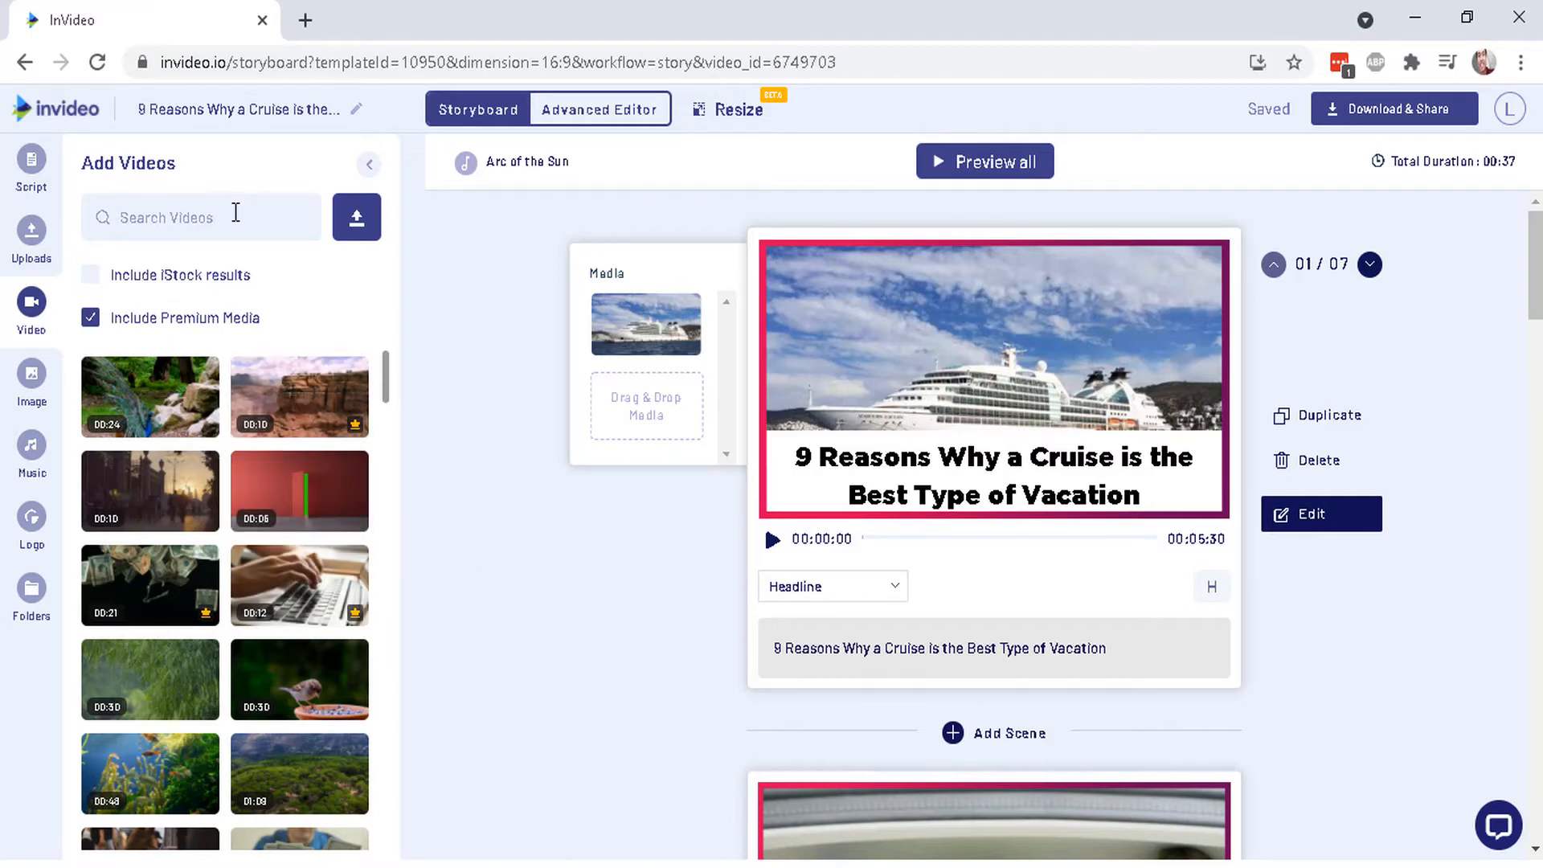
Search 'cruise ship' and place the full-length ship deck clip in scene 1.
{"action": "type", "text": "cruise ship"}
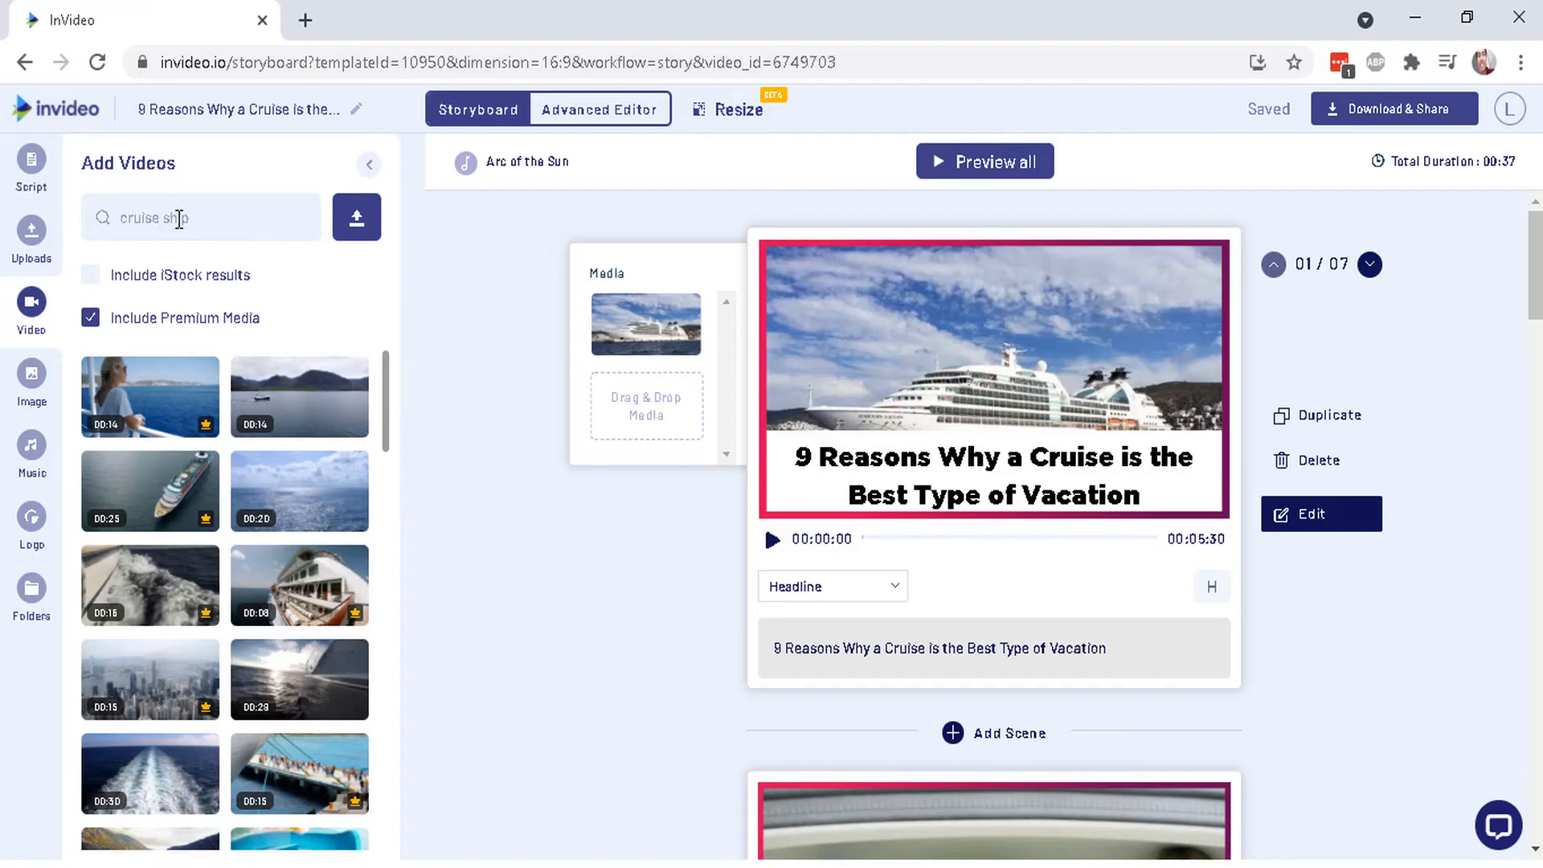
{"action": "mouse_move", "coordinate": [334, 455]}
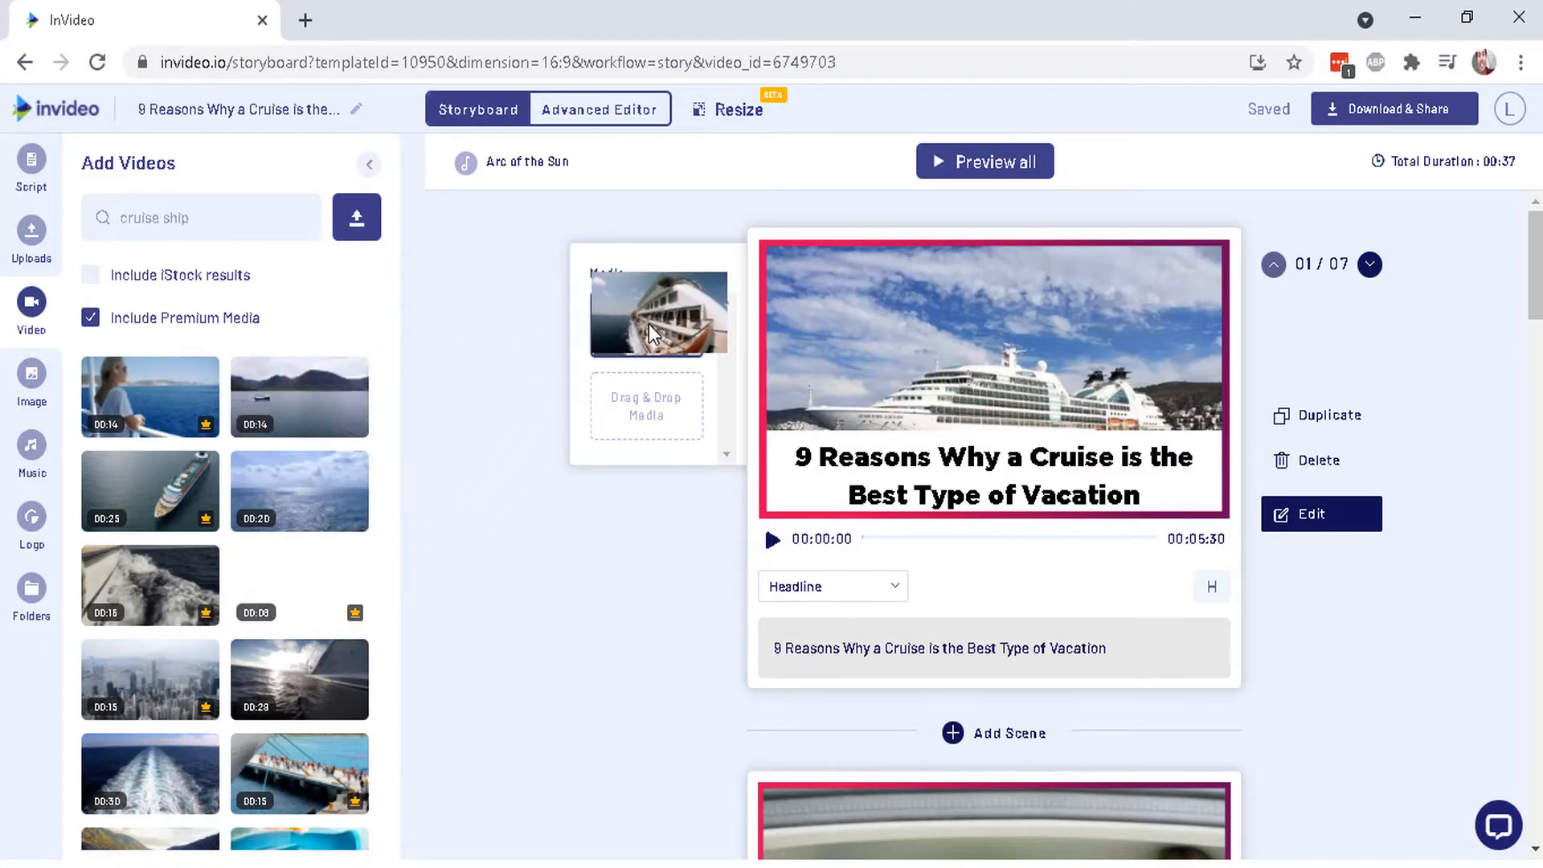
{"action": "left_click", "coordinate": [657, 313]}
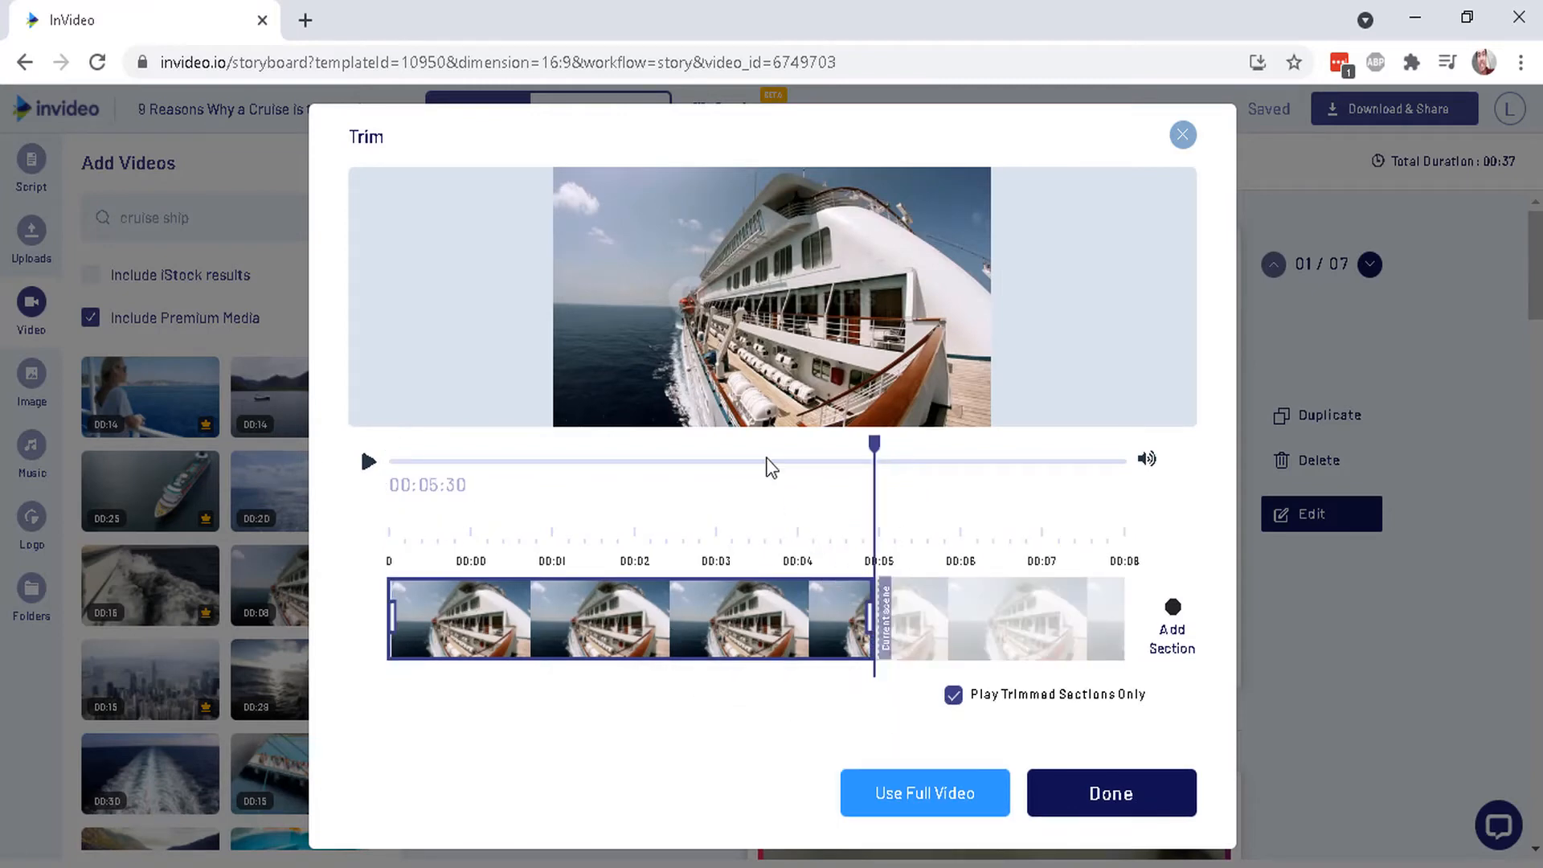
{"action": "left_click", "coordinate": [923, 793]}
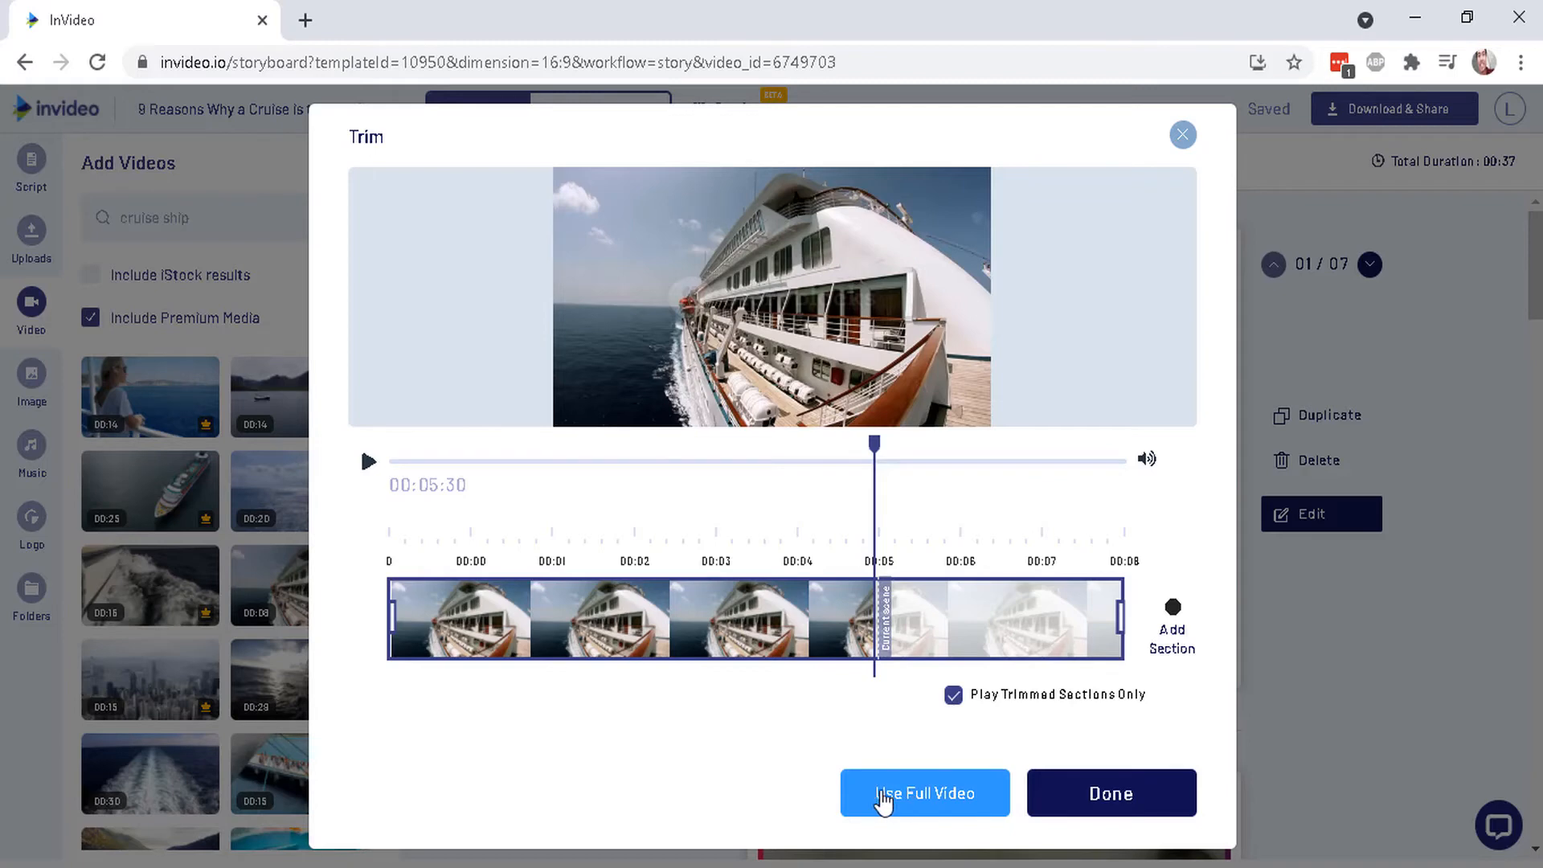
{"action": "left_click", "coordinate": [924, 793]}
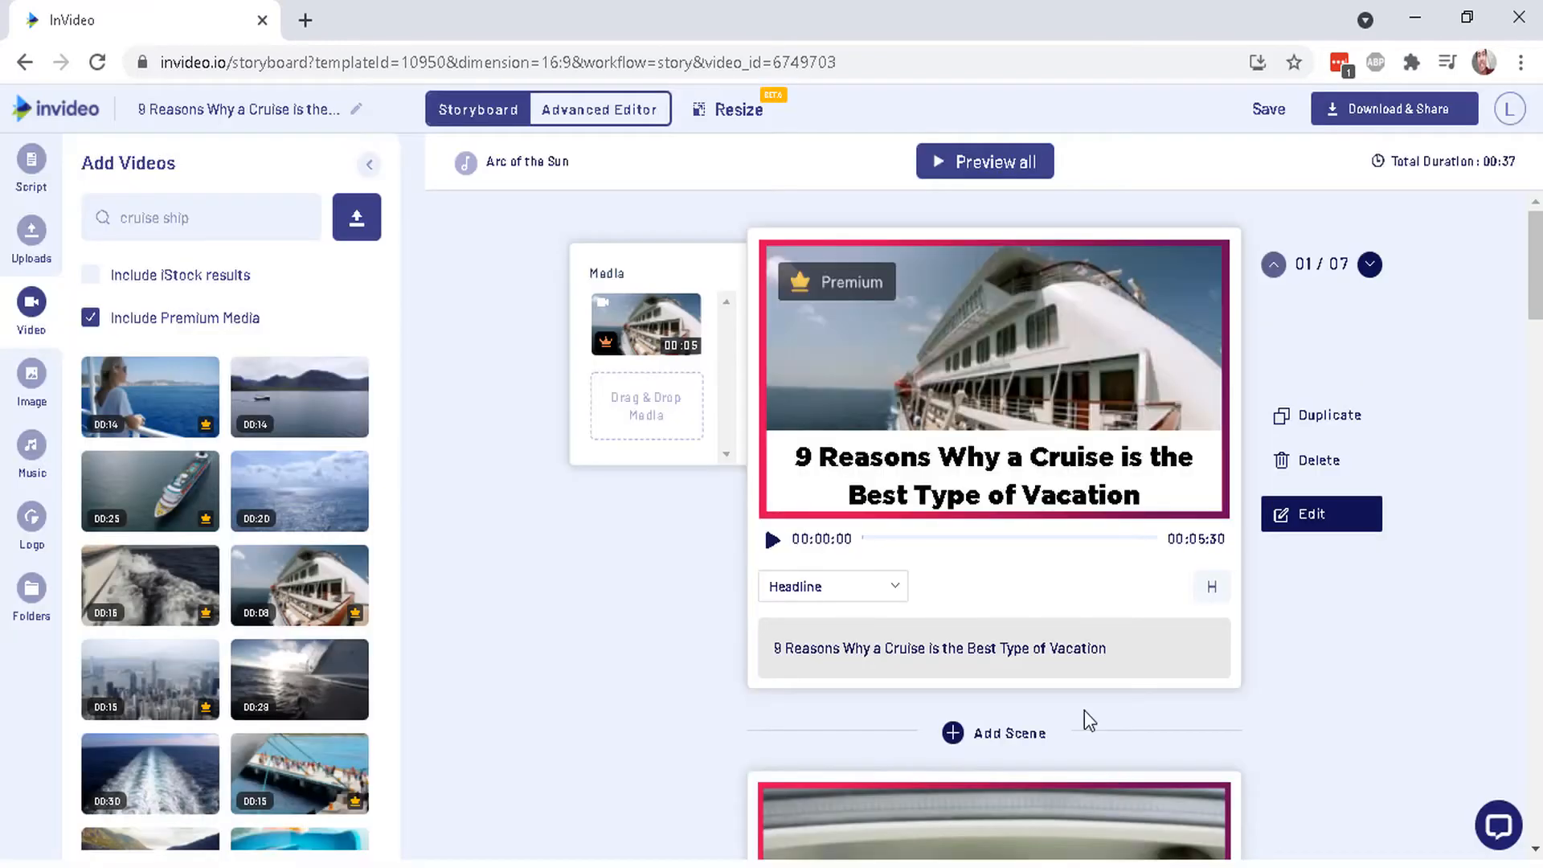
{"action": "left_click", "coordinate": [772, 539]}
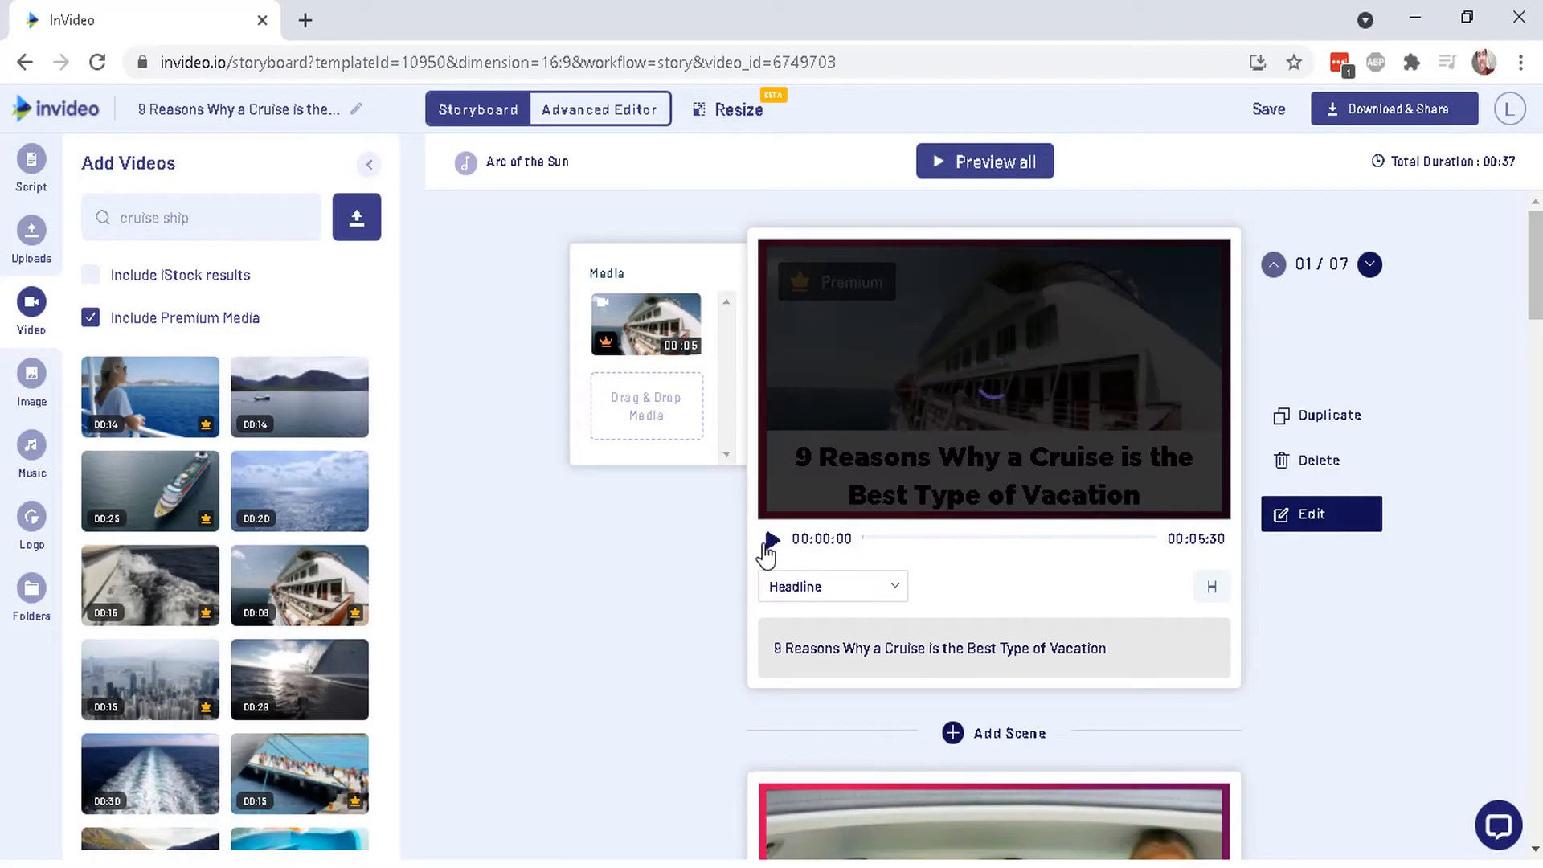
{"action": "left_click", "coordinate": [771, 542]}
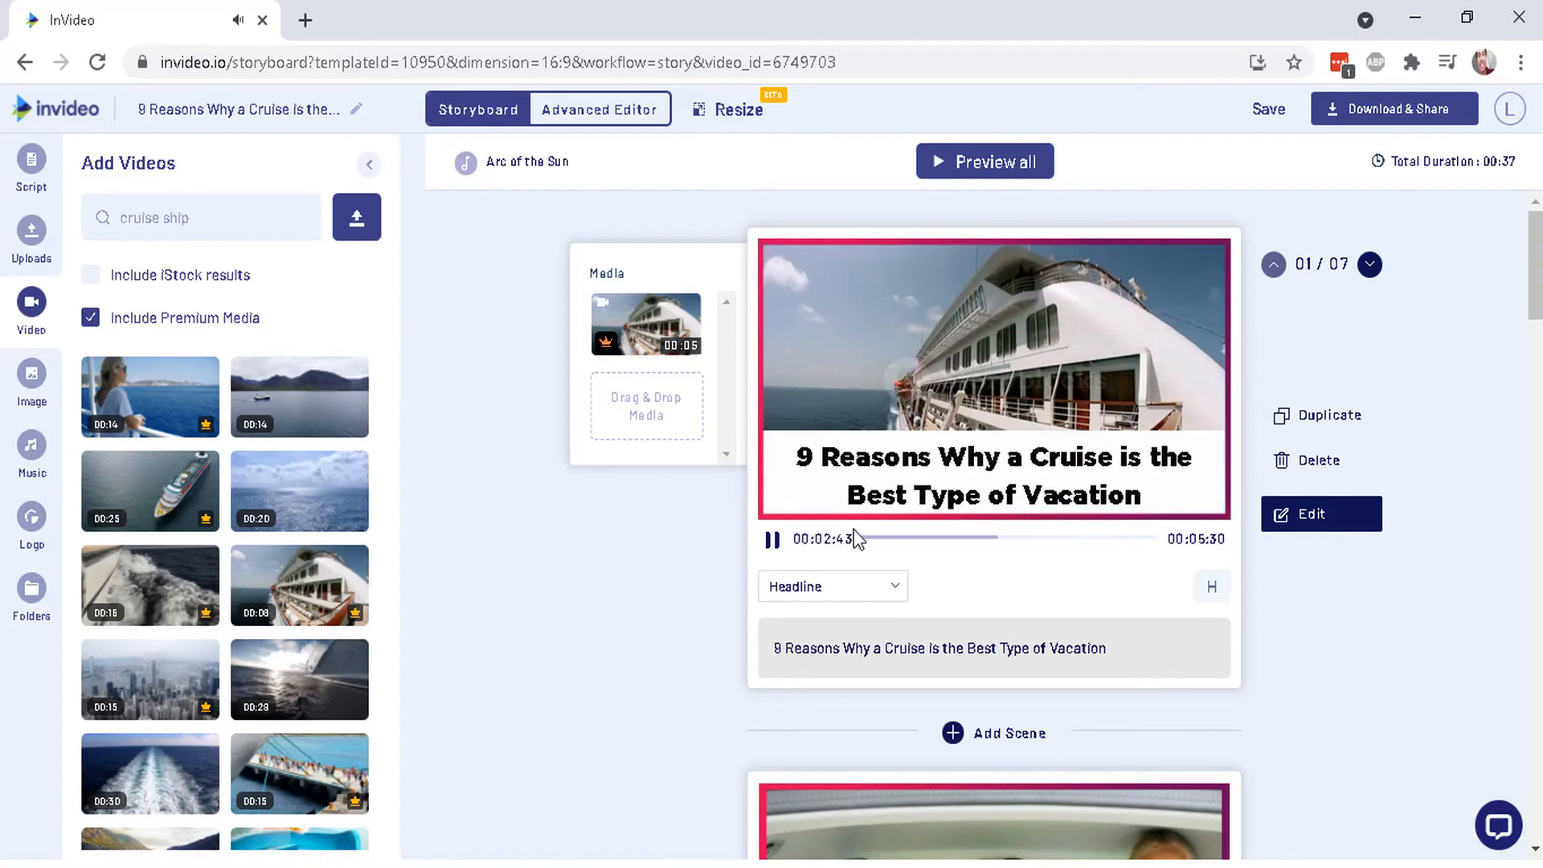
{"action": "scroll", "scroll_direction": "down", "scroll_amount": 3}
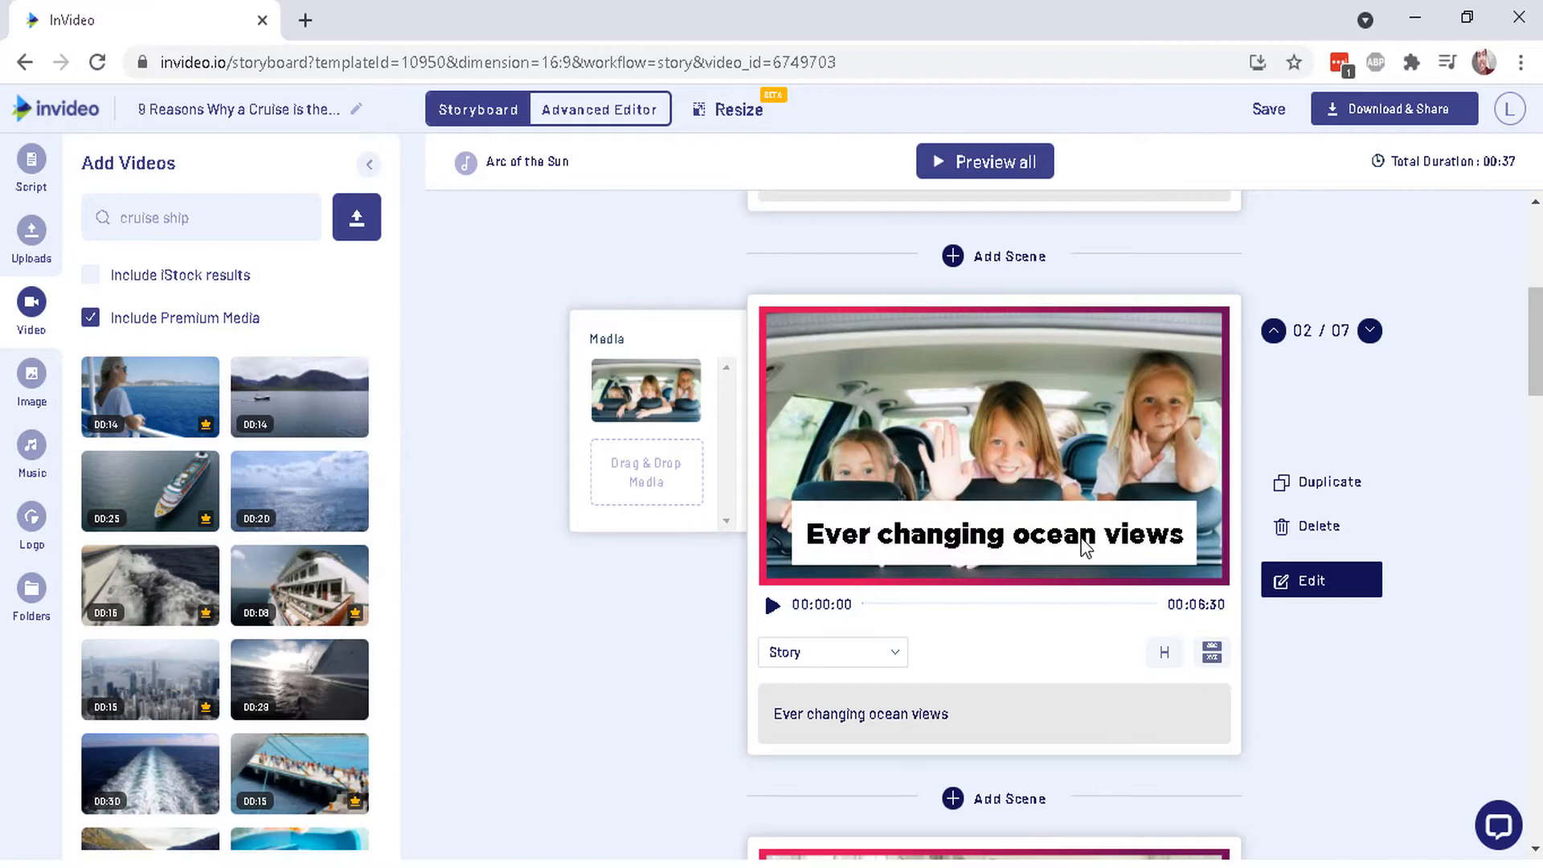
Preview the ocean views scene's new open-sea clip, then edit the 'Visit multiple places' scene.
{"action": "scroll", "scroll_direction": "down", "scroll_amount": 3}
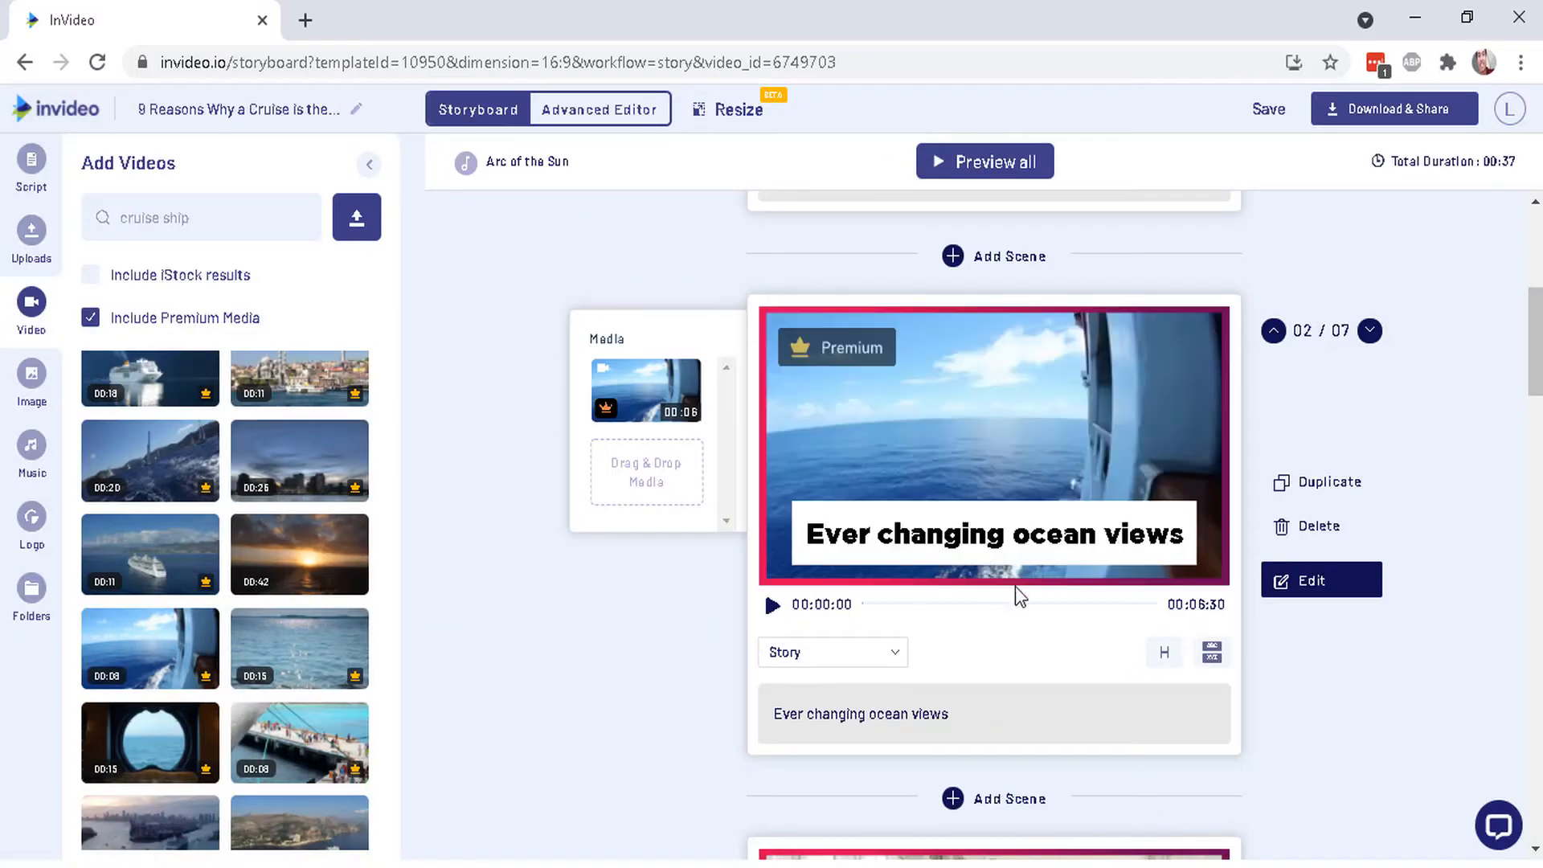
{"action": "mouse_move", "coordinate": [772, 608]}
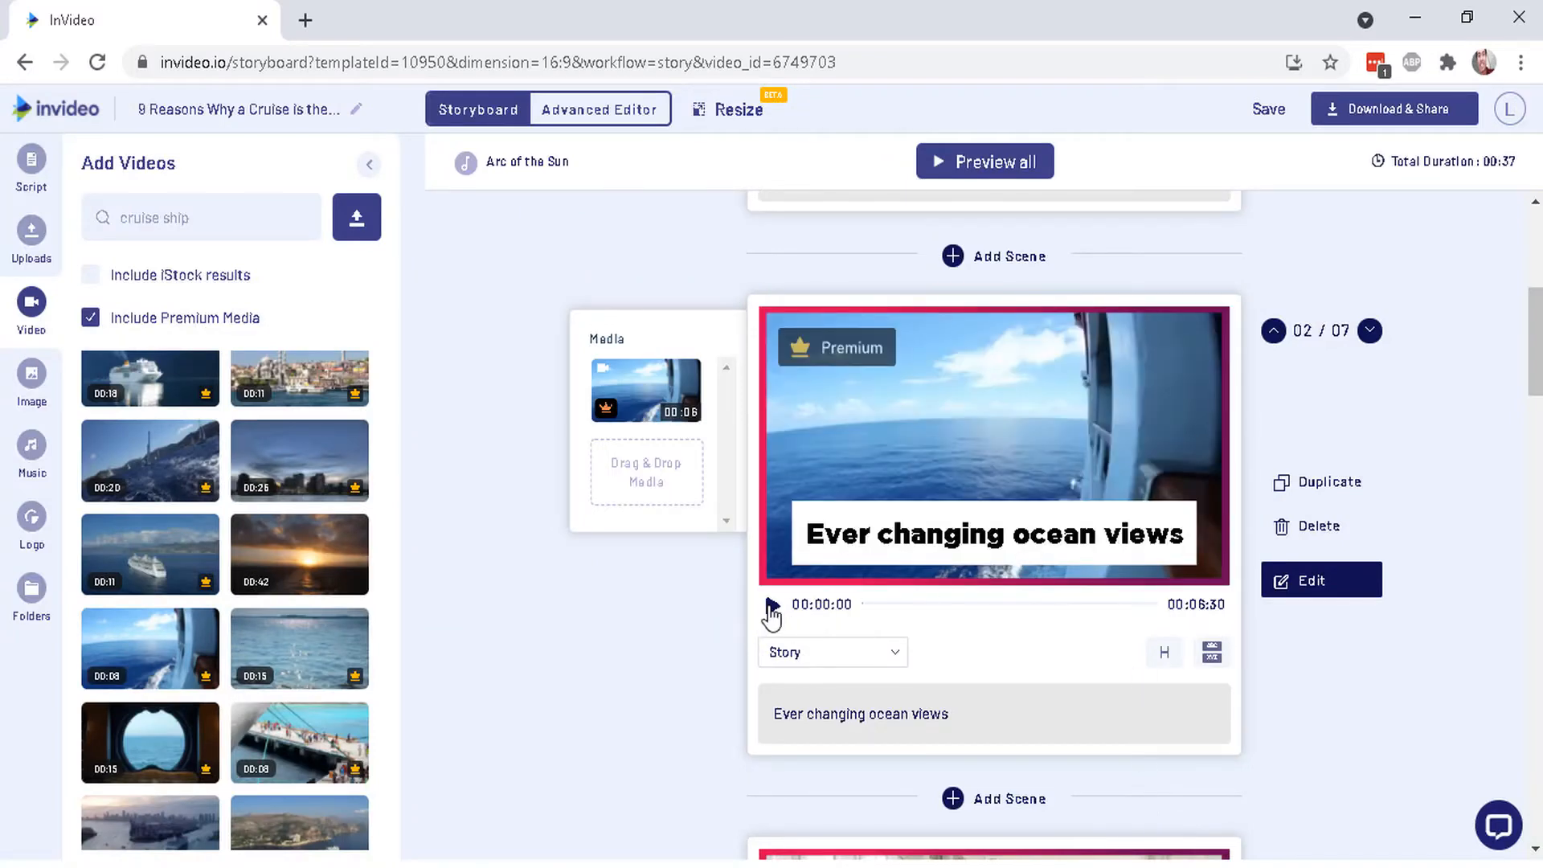
{"action": "left_click", "coordinate": [771, 608]}
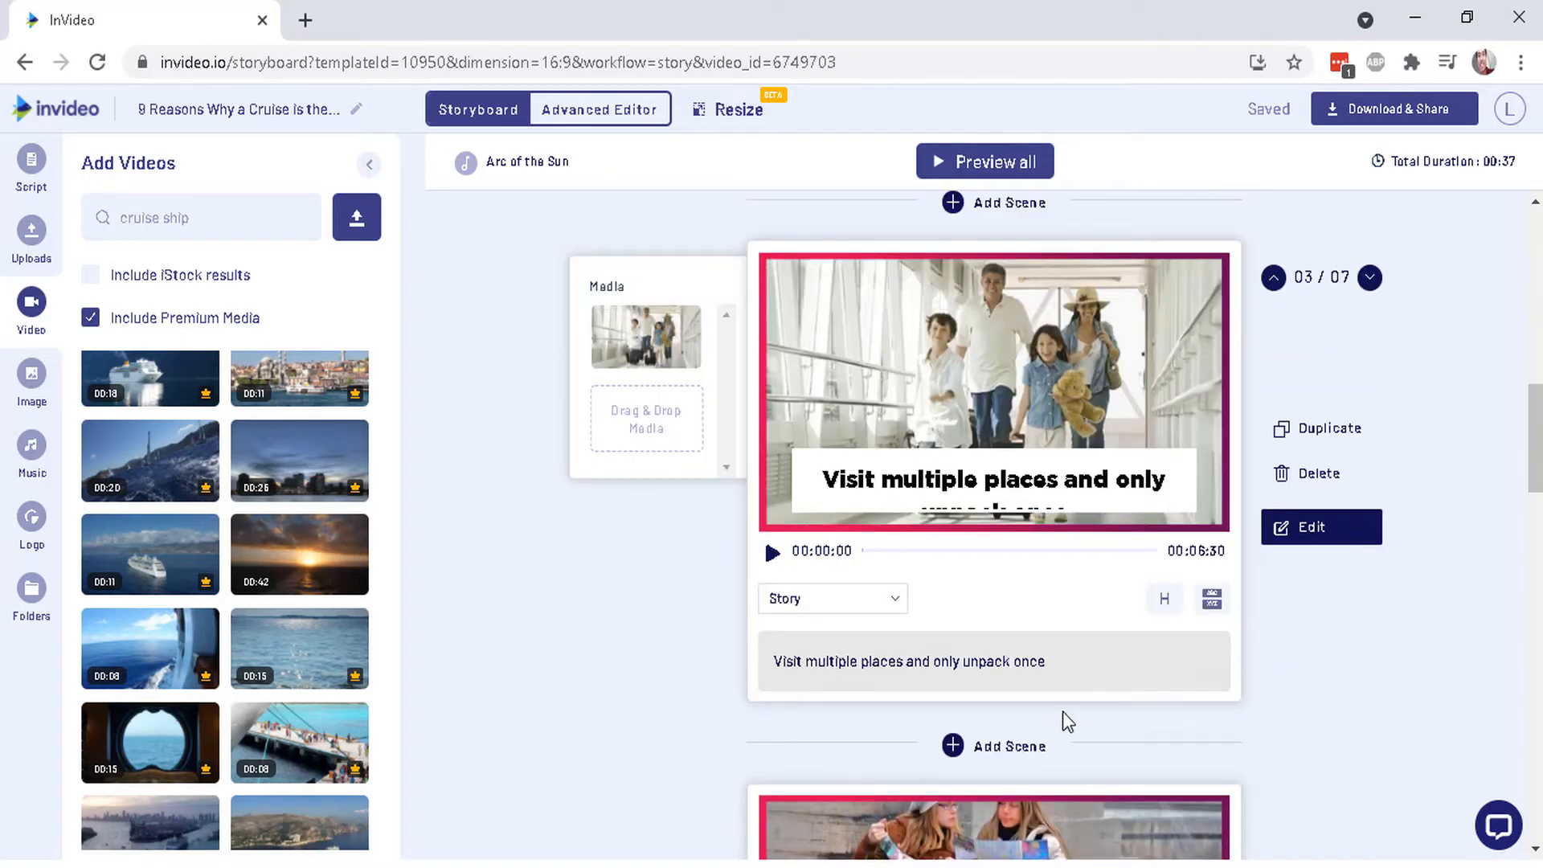
{"action": "left_click_drag", "start_coordinate": [836, 660], "coordinate": [1046, 661]}
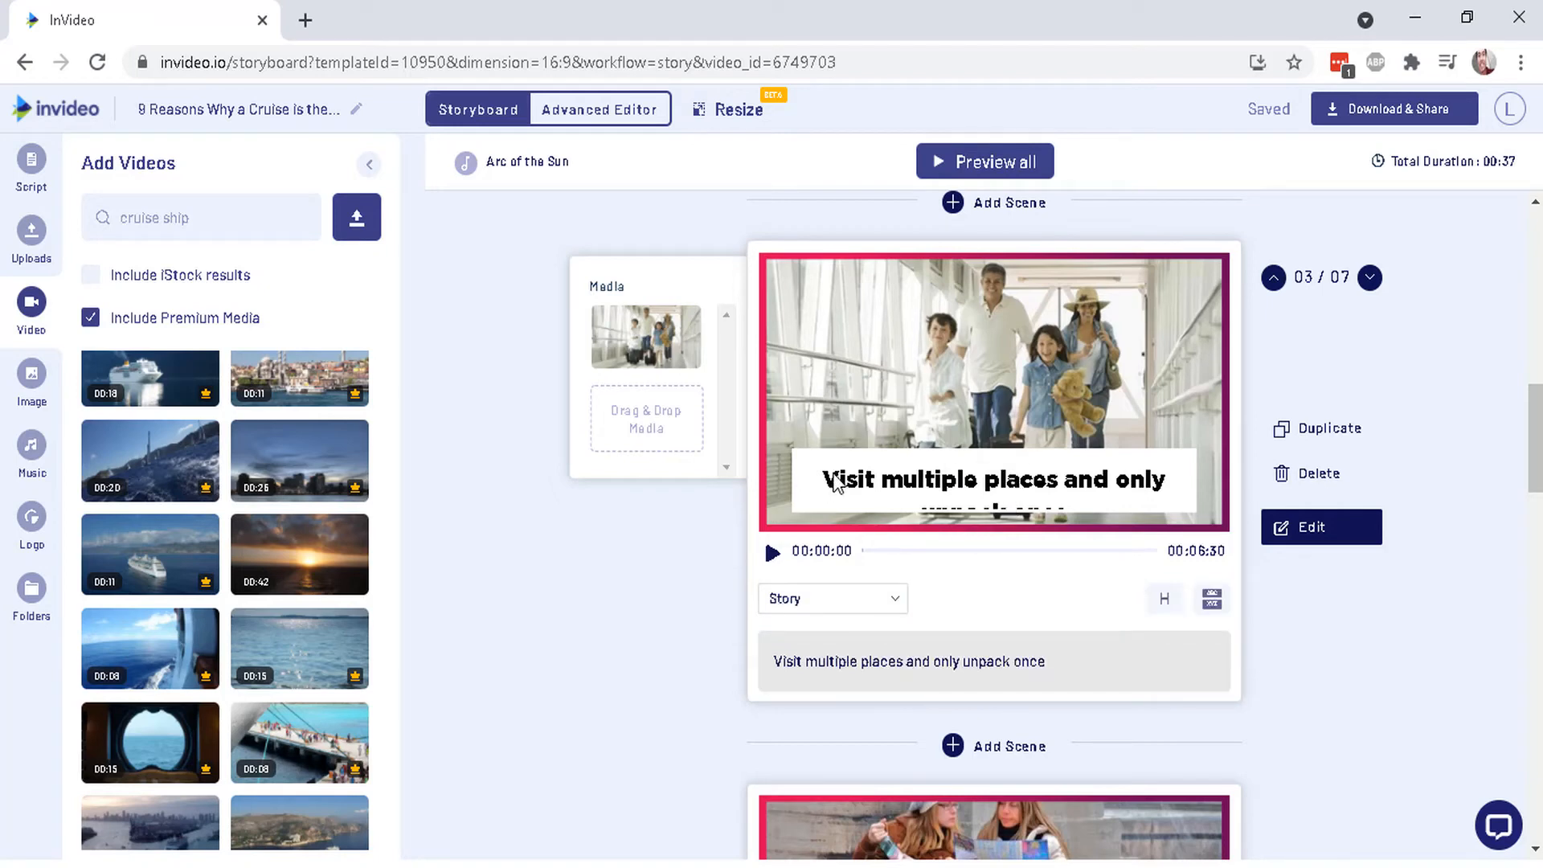
{"action": "mouse_move", "coordinate": [1198, 496]}
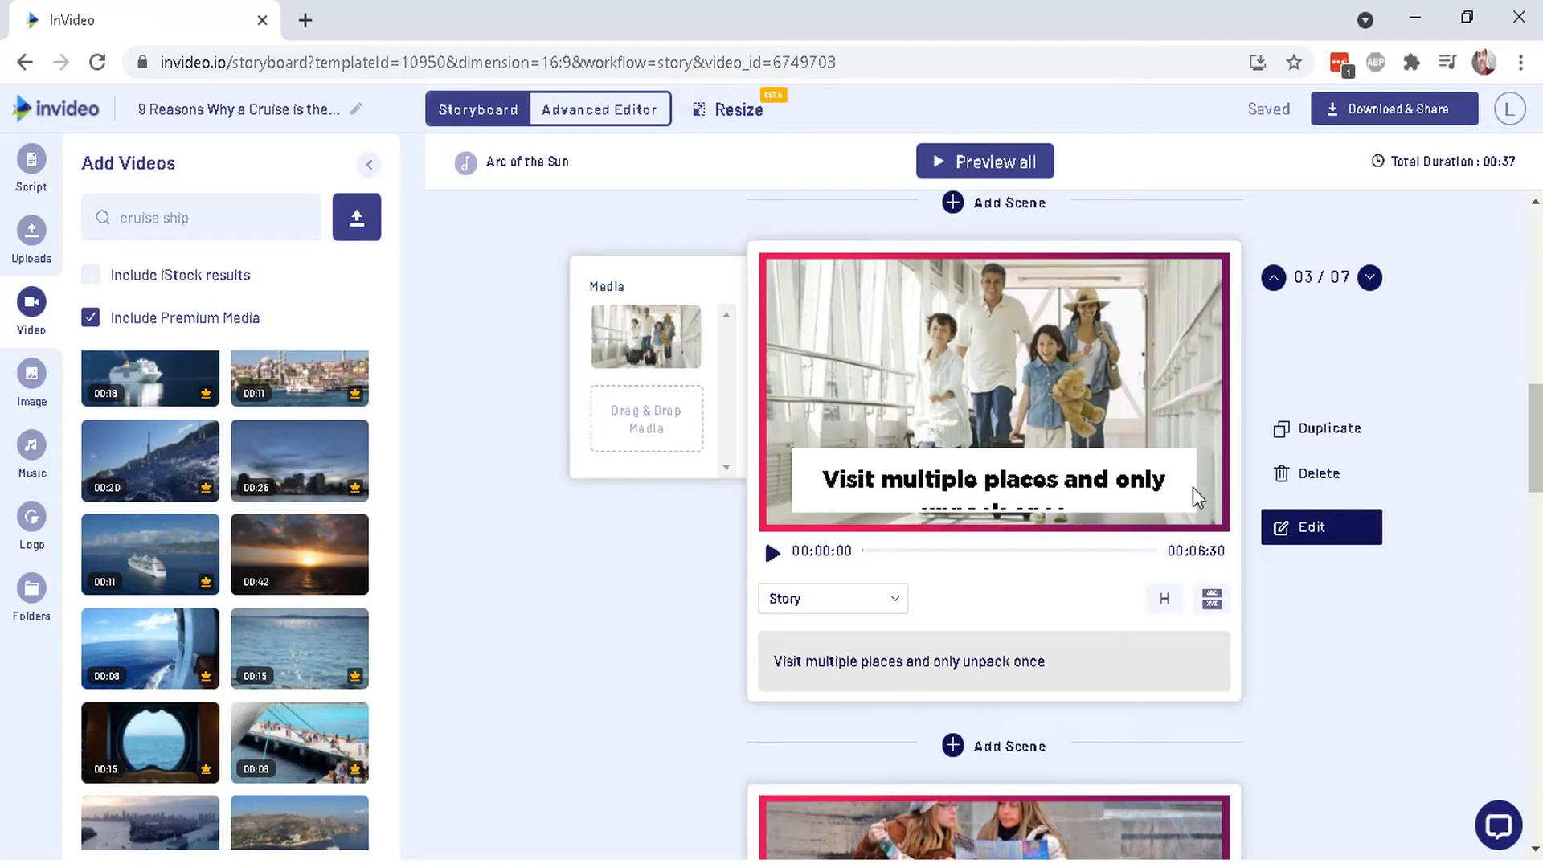
{"action": "left_click", "coordinate": [1320, 527]}
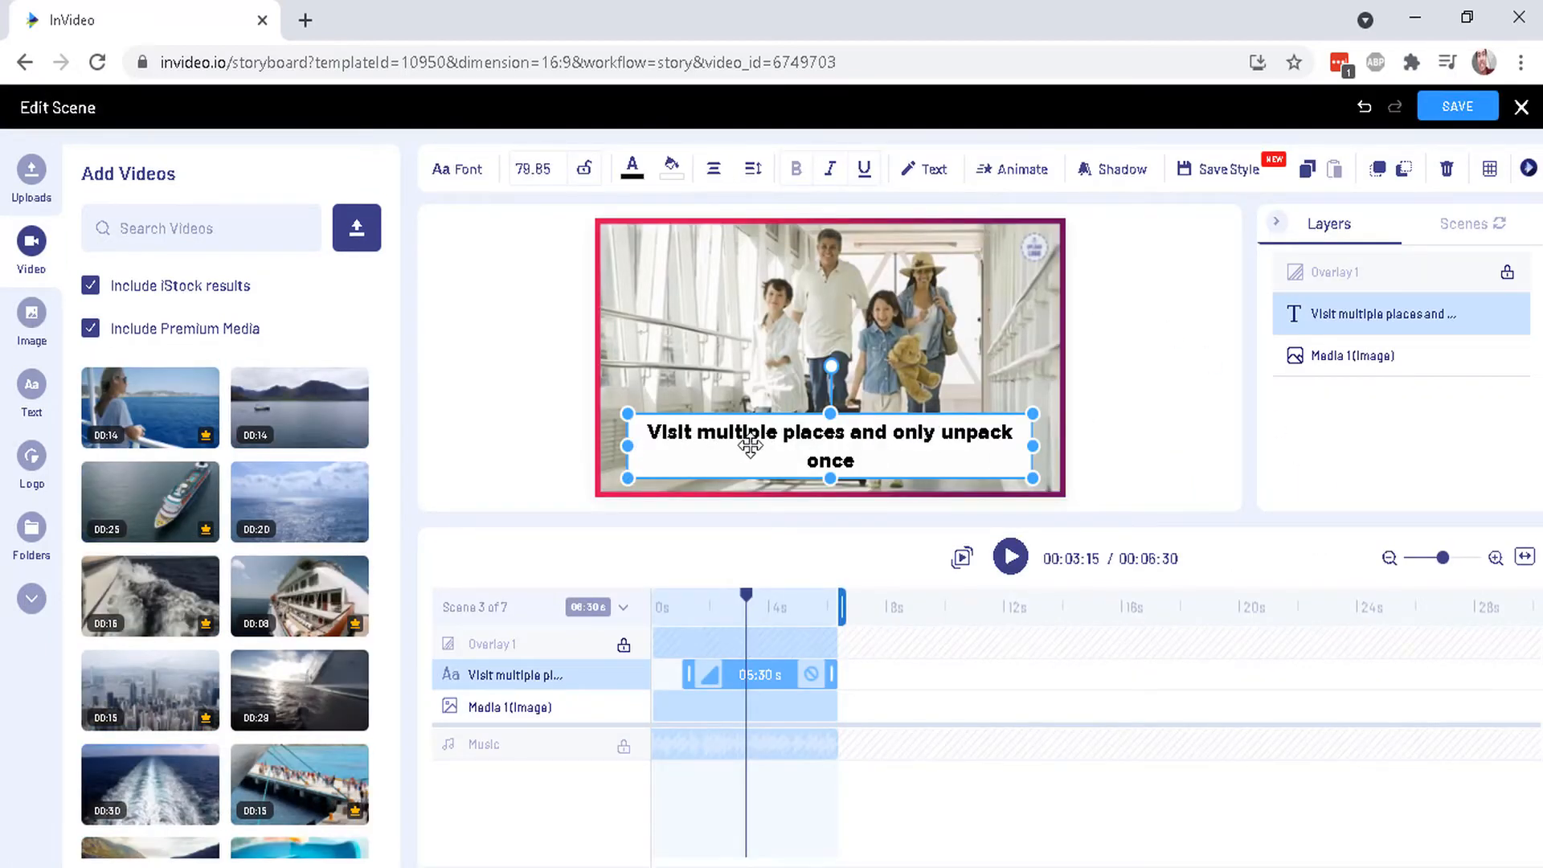
Widen the 'Visit multiple places and only unpack once' caption box and shrink its font to 96.
{"action": "left_click_drag", "start_coordinate": [829, 446], "coordinate": [830, 464]}
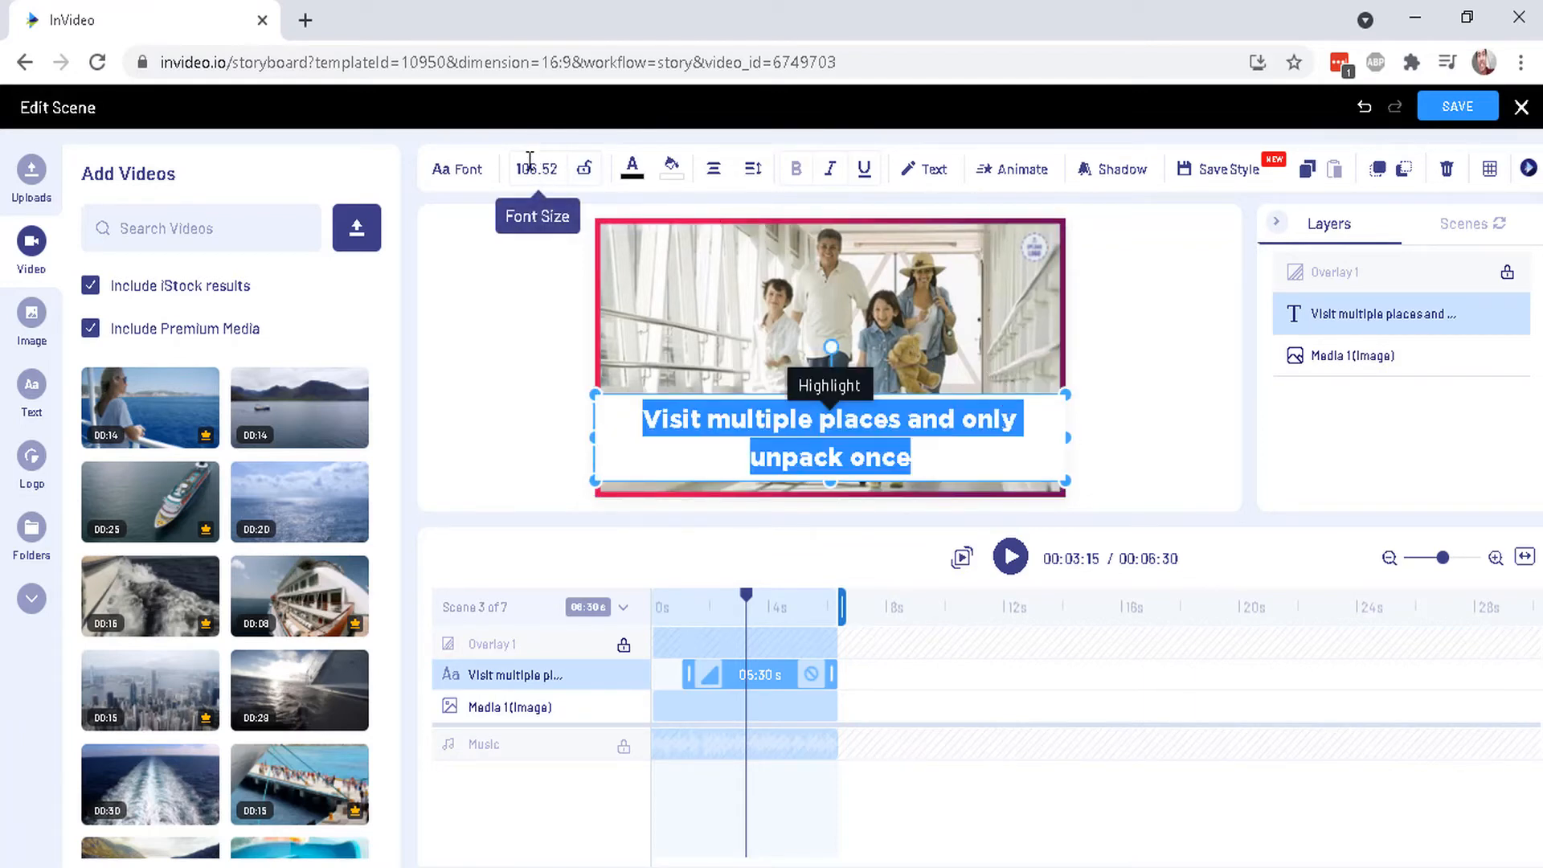
{"action": "left_click", "coordinate": [538, 168]}
{"action": "type", "text": "96"}
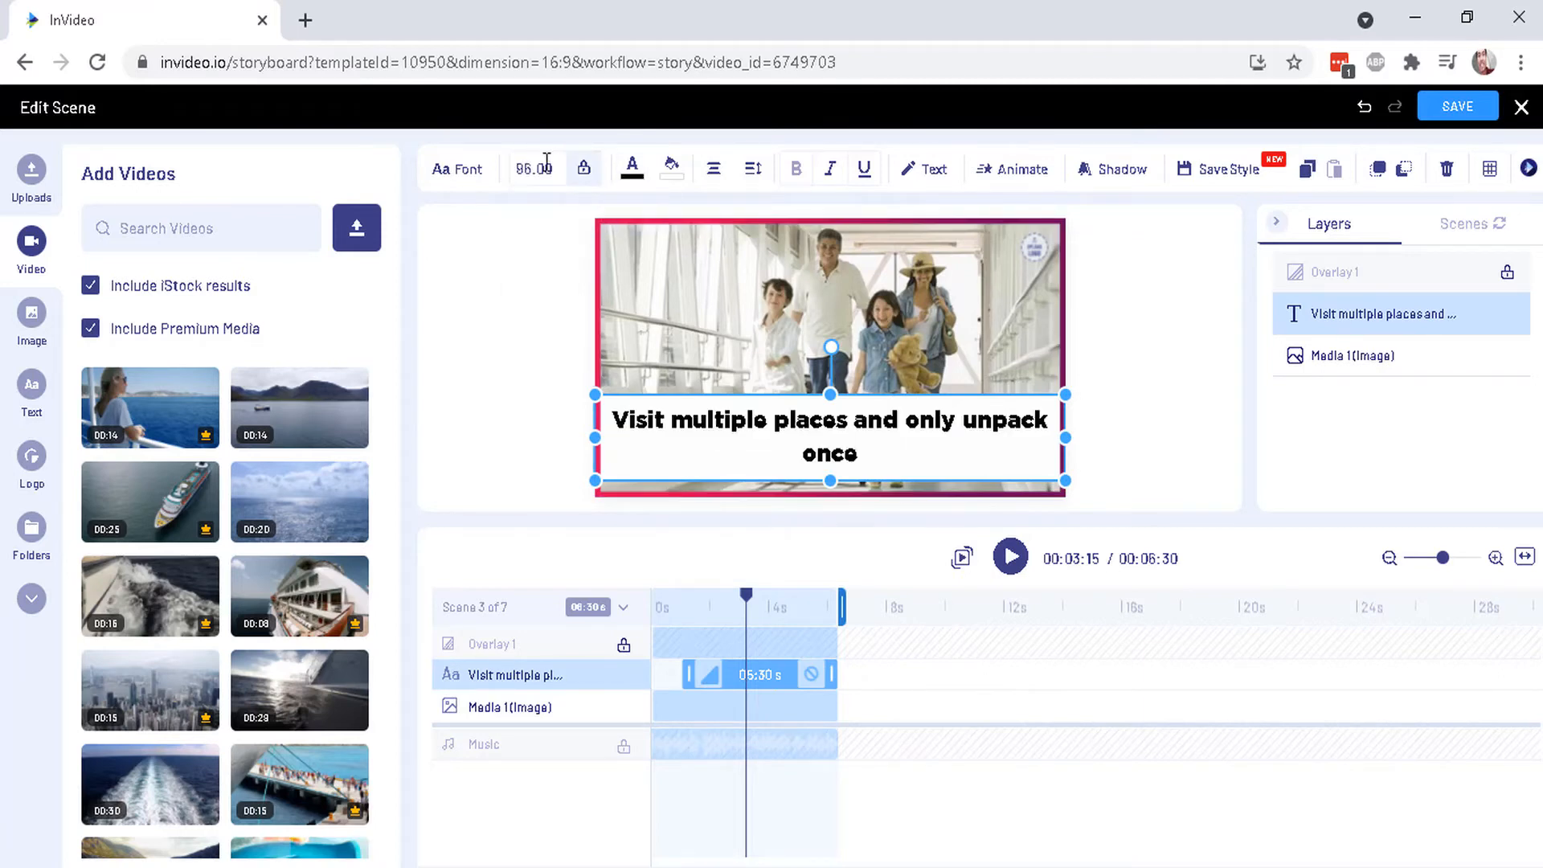
{"action": "left_click", "coordinate": [534, 168]}
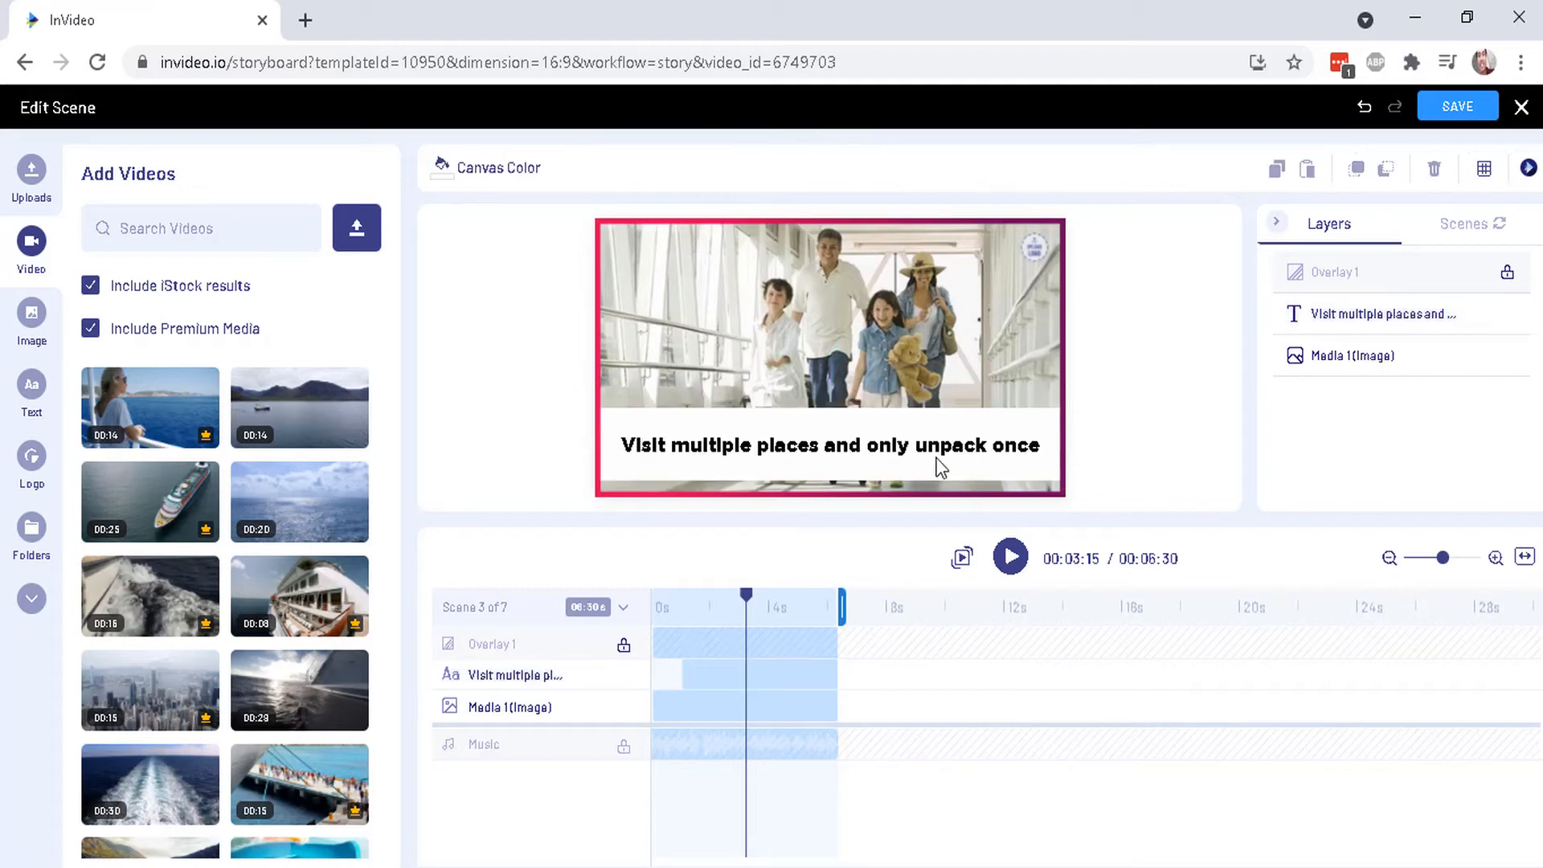
{"action": "left_click", "coordinate": [829, 444]}
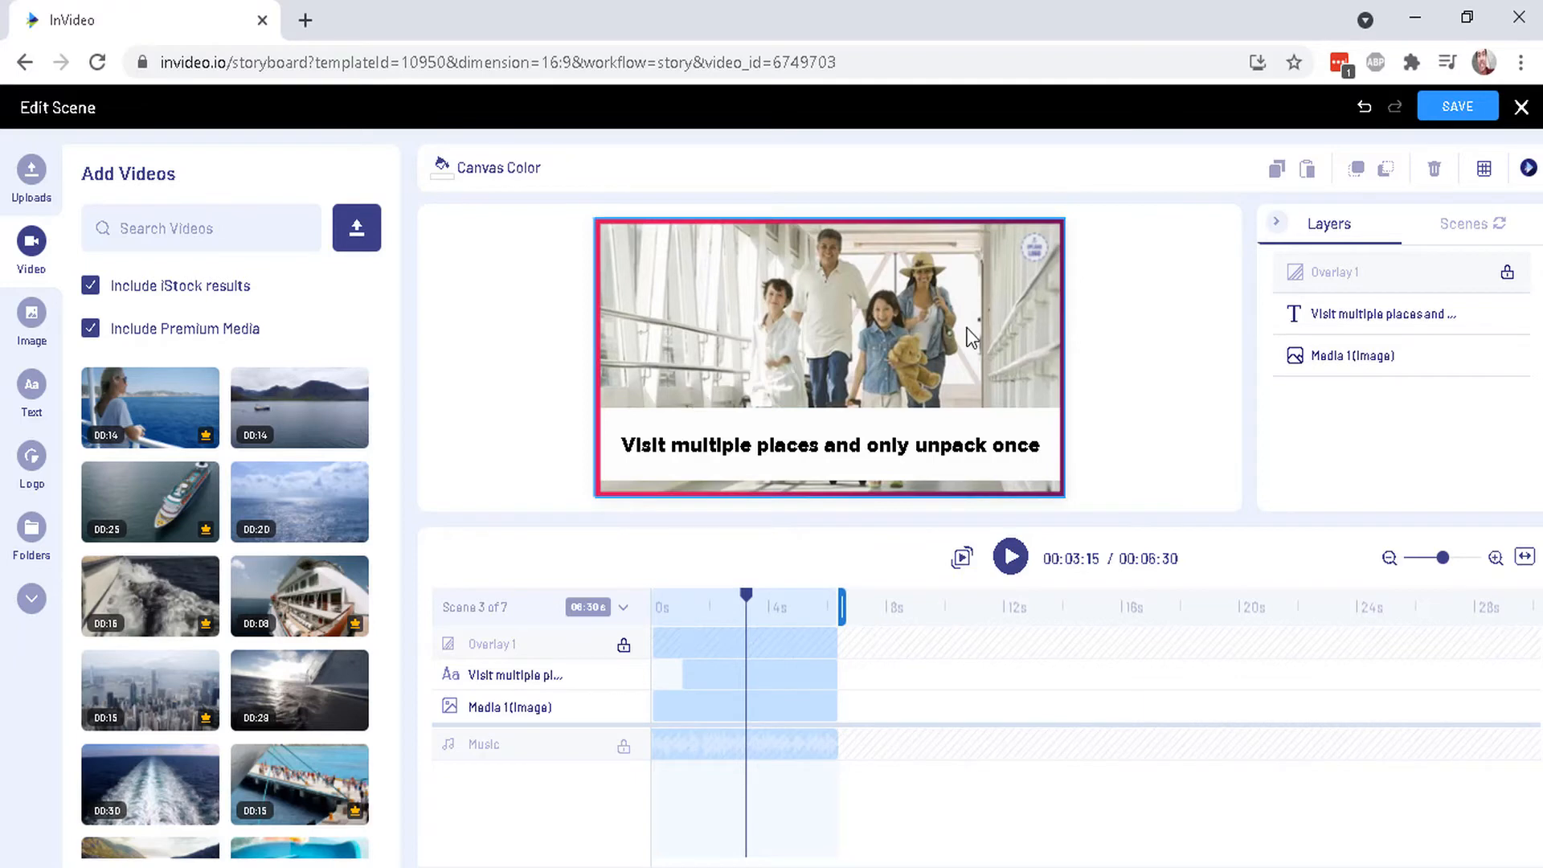
{"action": "mouse_move", "coordinate": [818, 218]}
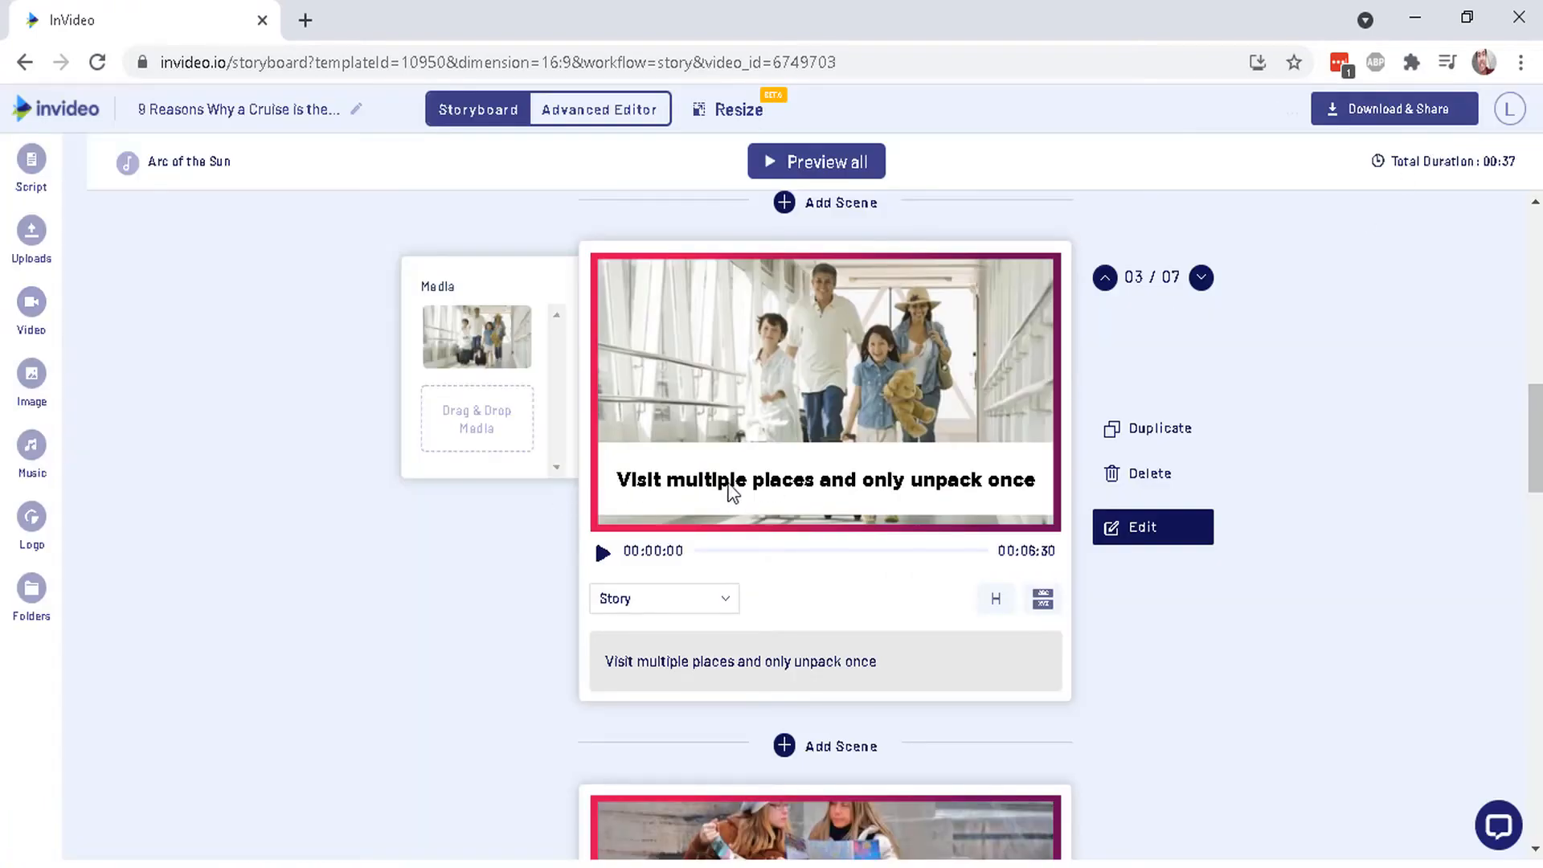
{"action": "scroll", "scroll_direction": "down", "scroll_amount": 3}
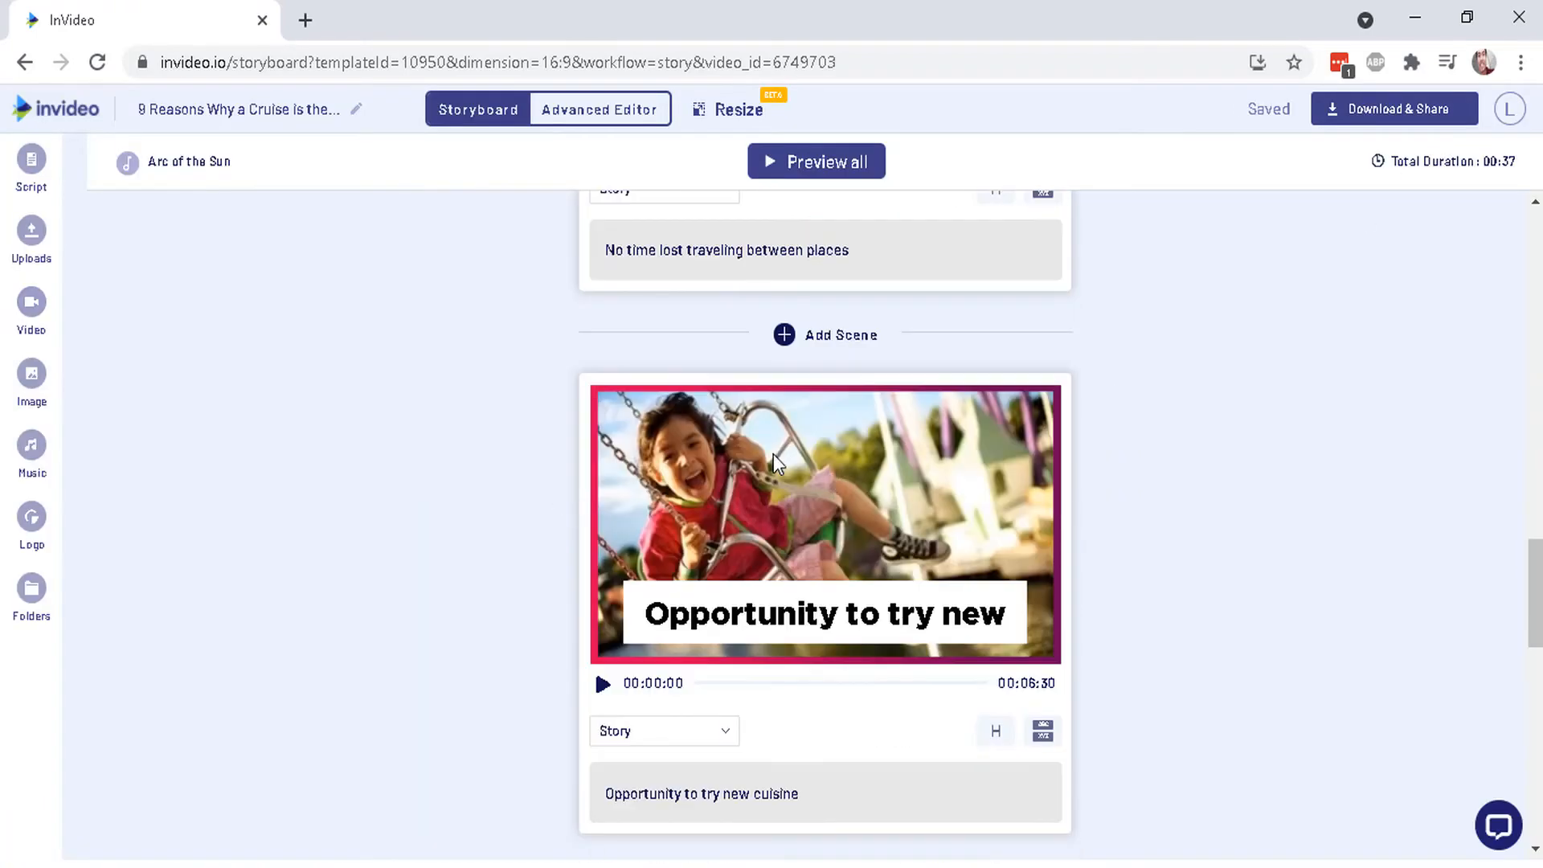
{"action": "left_click", "coordinate": [824, 522]}
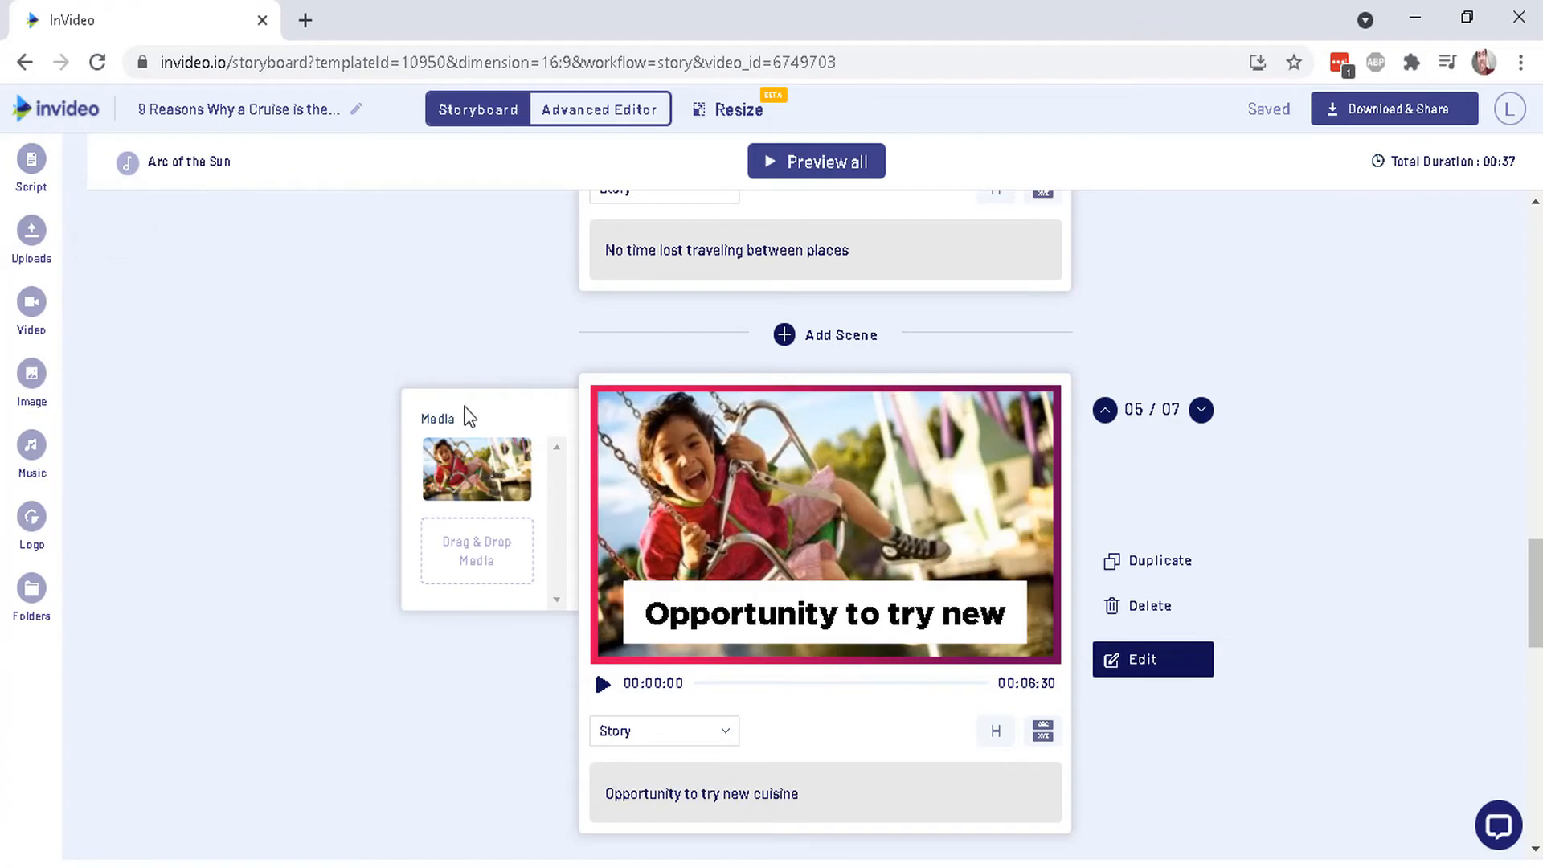
{"action": "scroll", "scroll_direction": "down", "scroll_amount": 3}
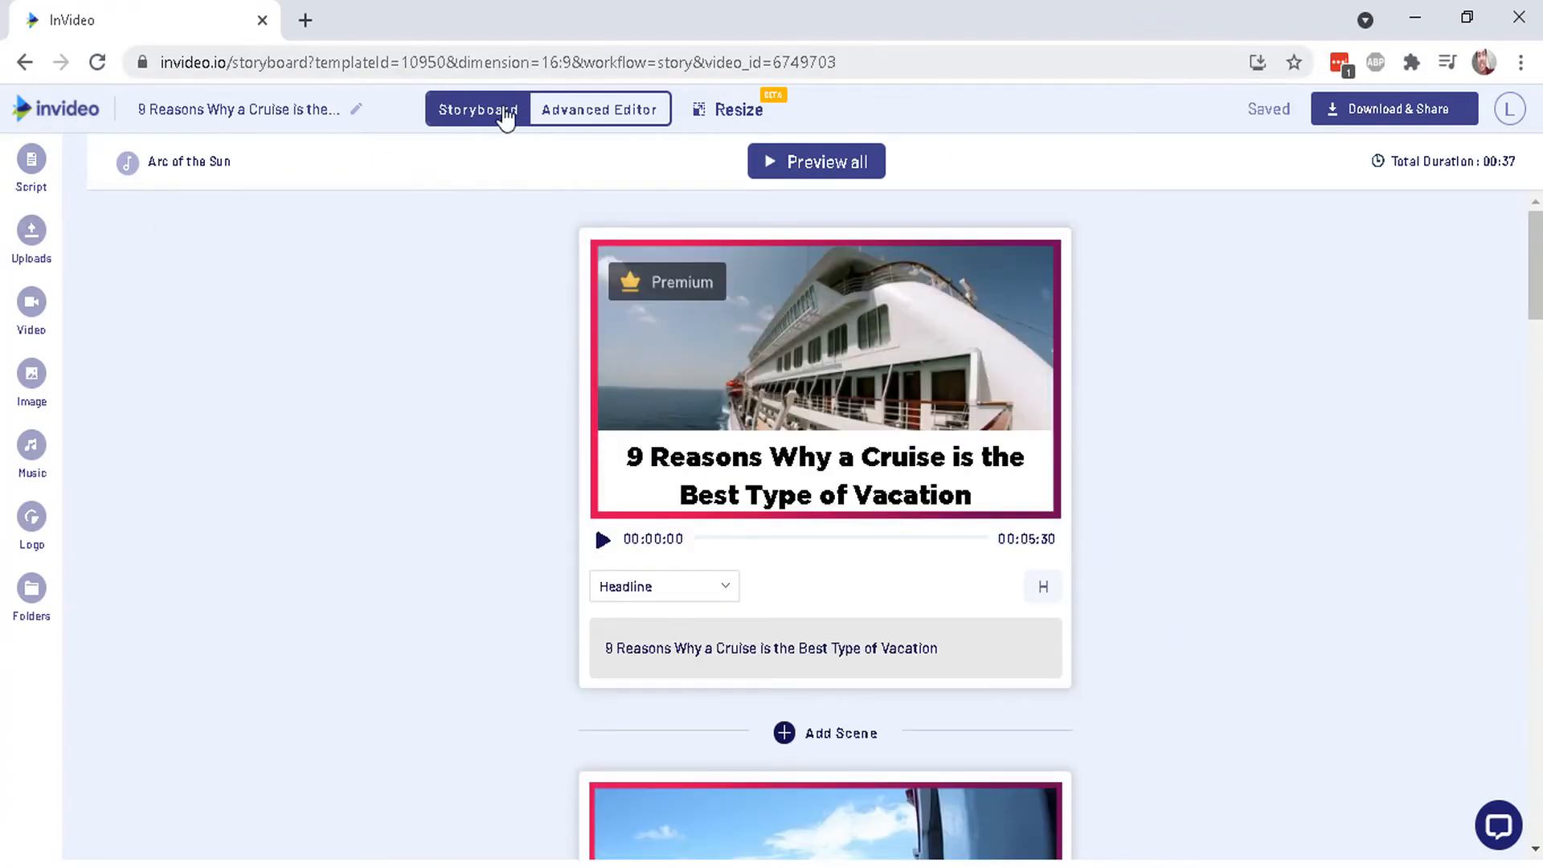
In the Advanced Editor timeline, trim Scene 01 from 5.30s to 5.08s.
{"action": "left_click", "coordinate": [598, 109]}
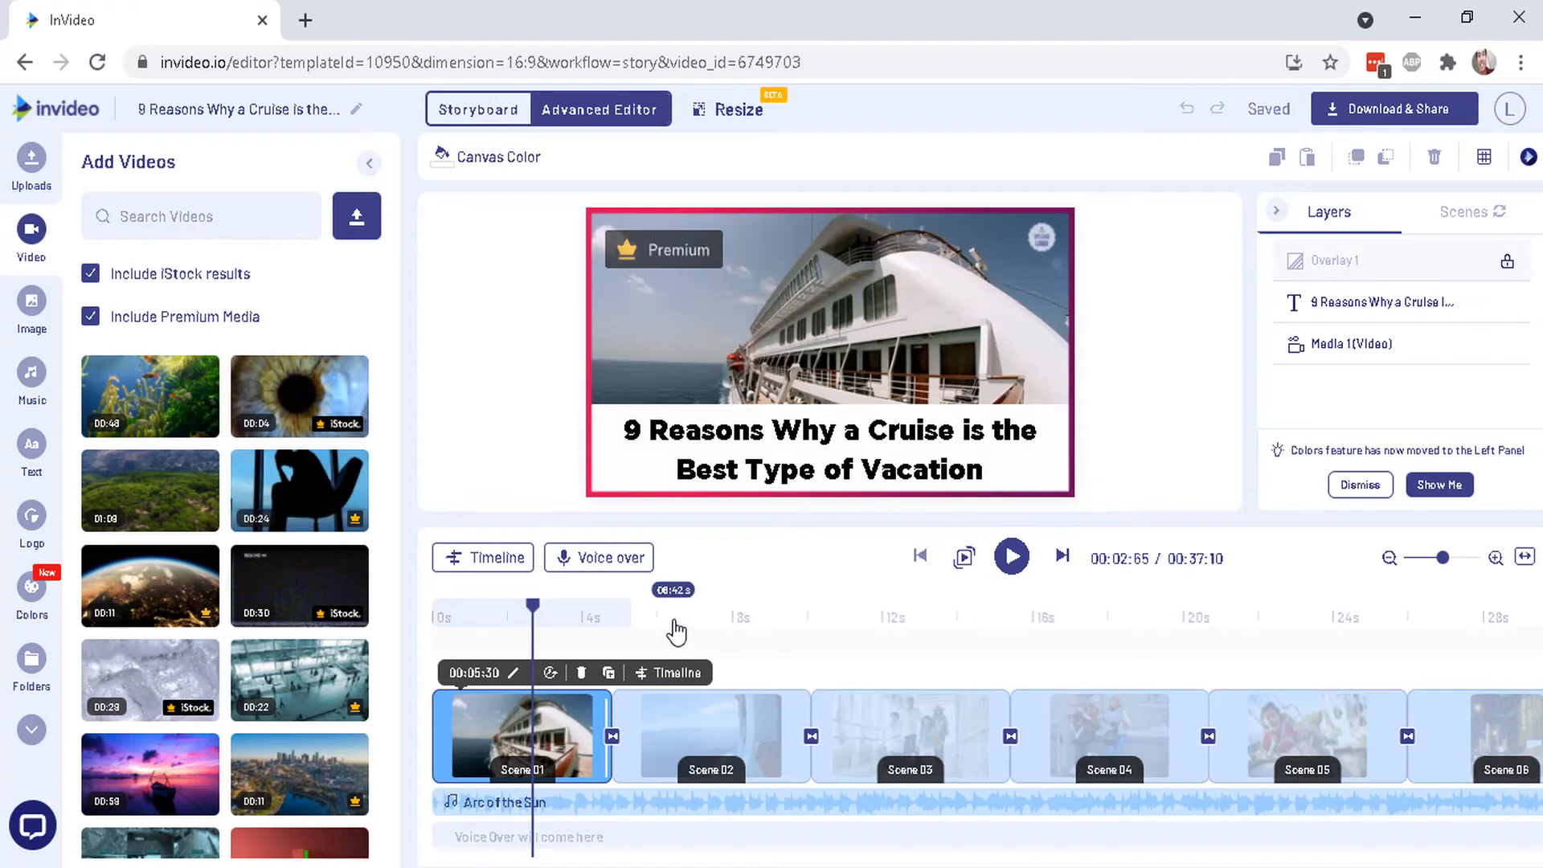
{"action": "left_click", "coordinate": [597, 557]}
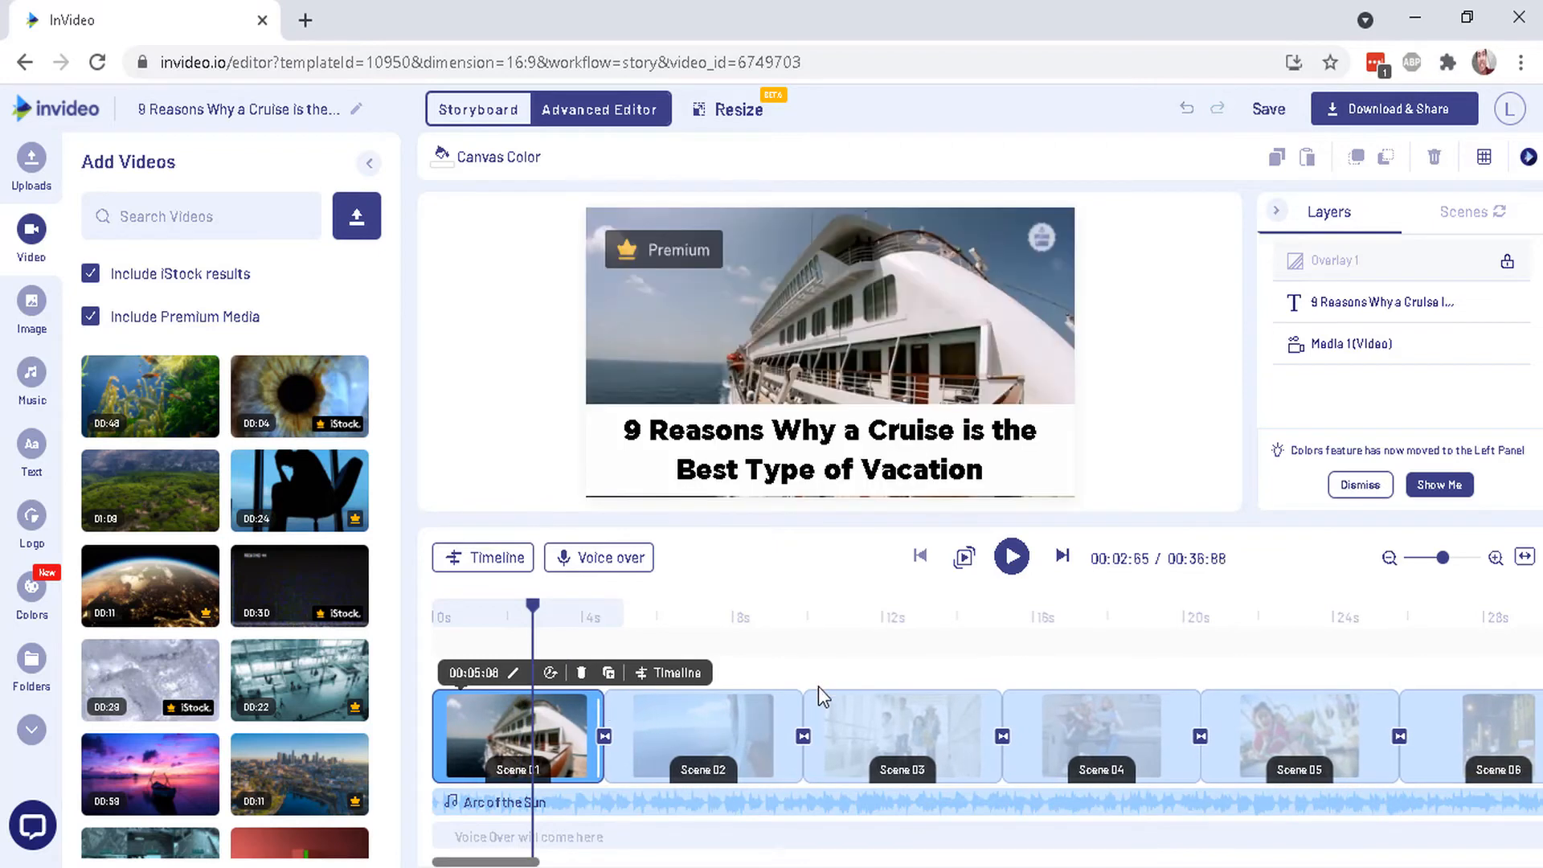
{"action": "left_click", "coordinate": [715, 802]}
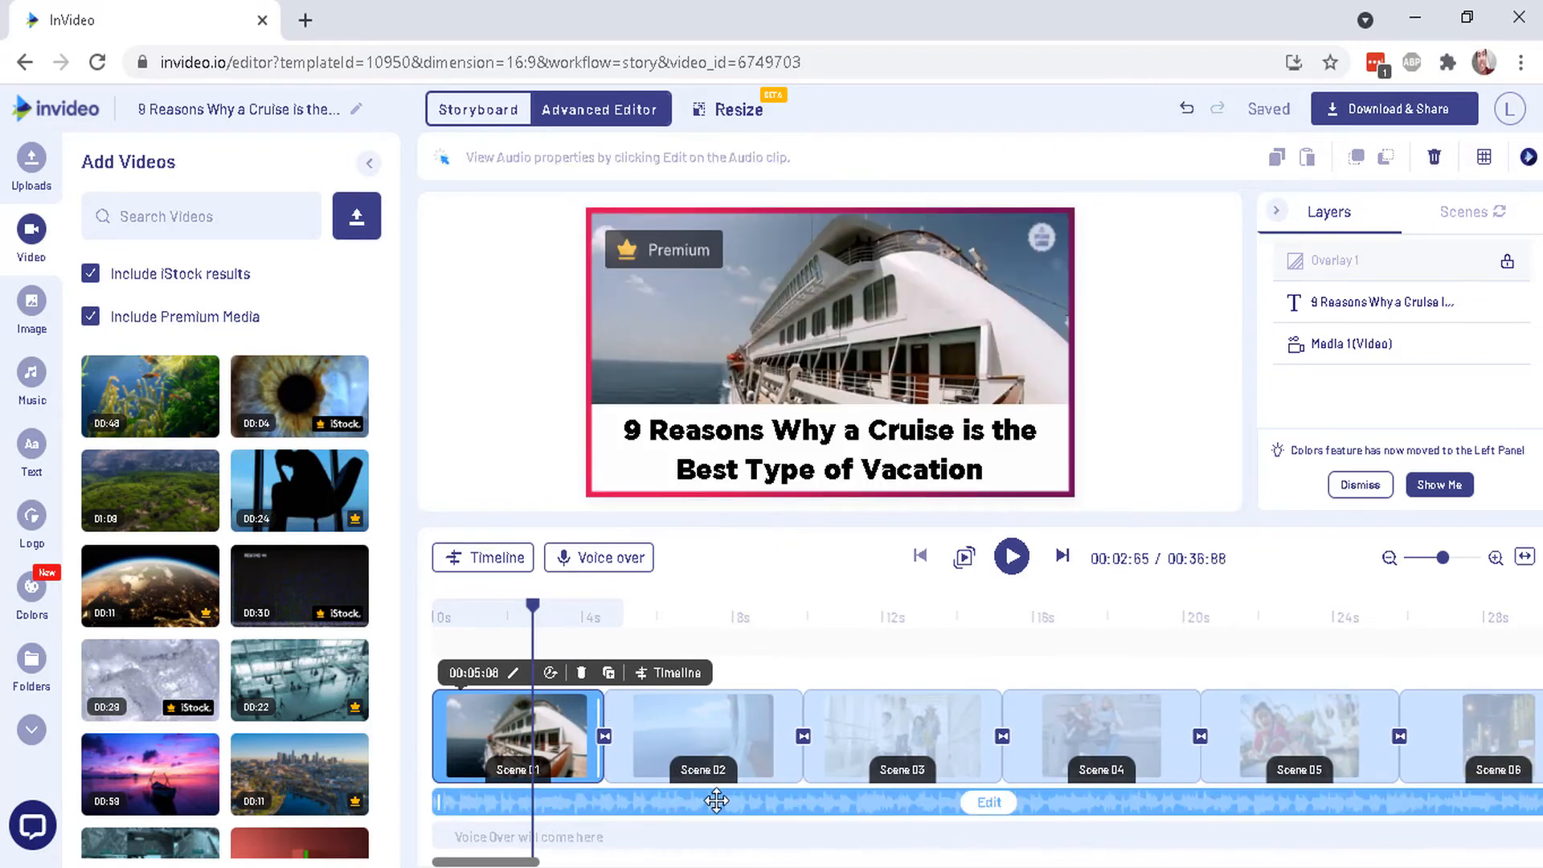
{"action": "mouse_move", "coordinate": [830, 759]}
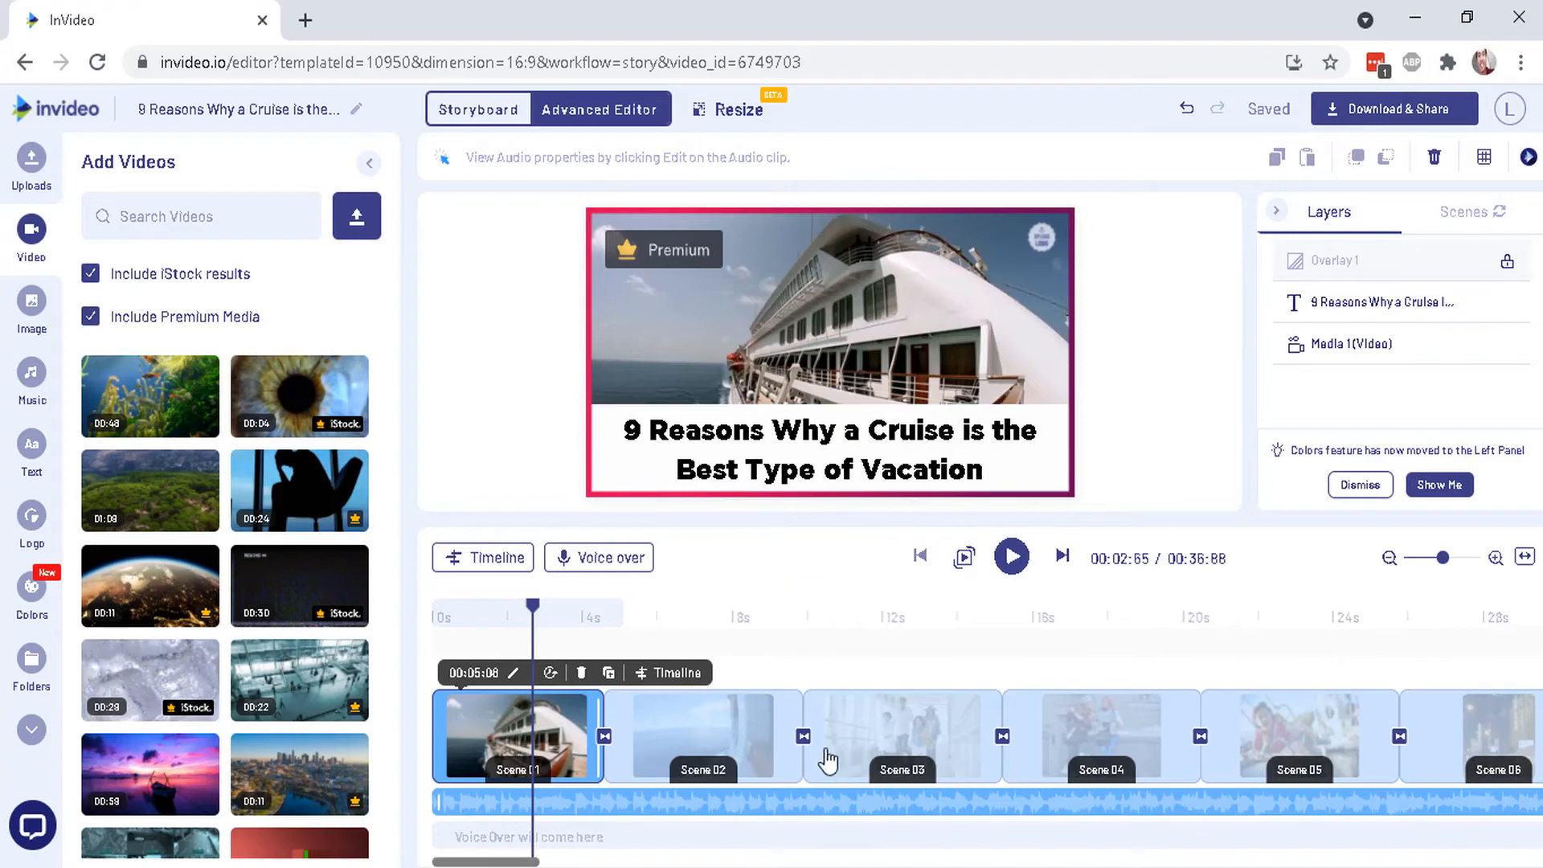
{"action": "left_click", "coordinate": [989, 802]}
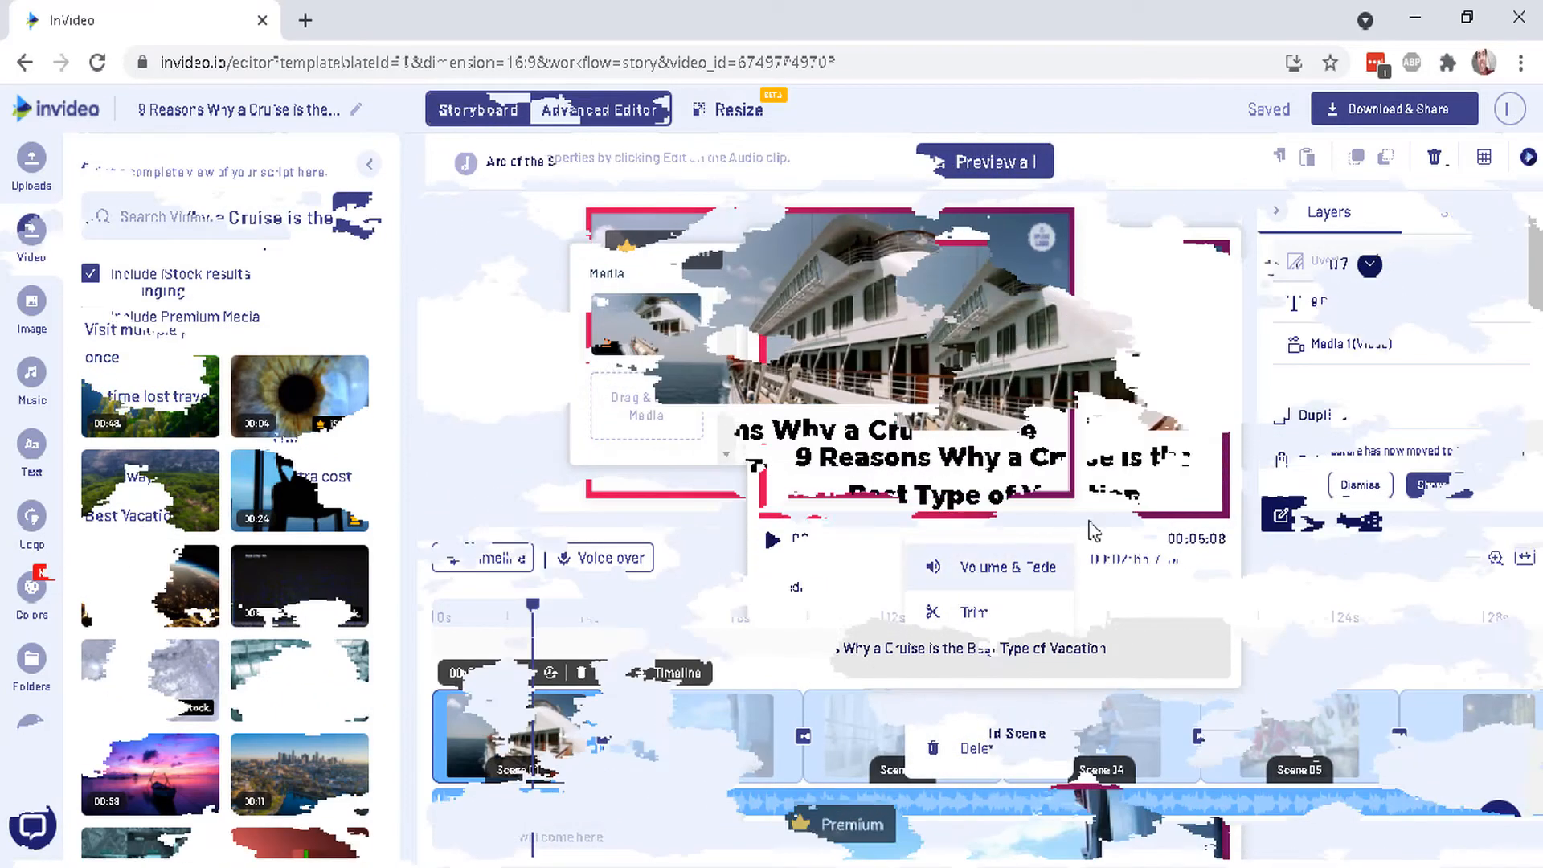
Generate a US English Kandra text-to-speech voiceover and add it to all seven scenes.
{"action": "left_click", "coordinate": [477, 110]}
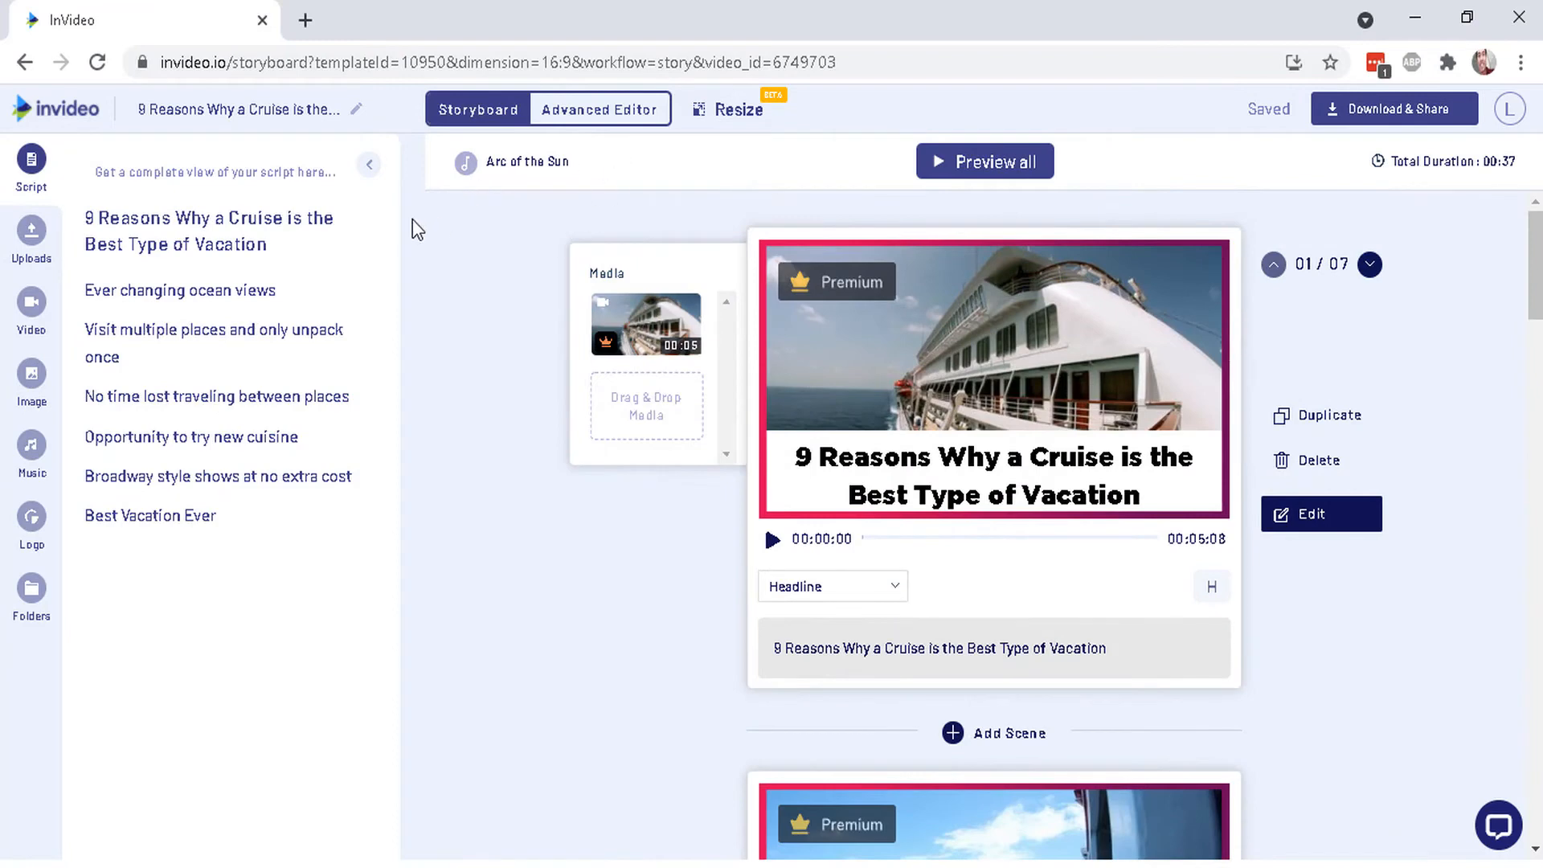
{"action": "left_click", "coordinate": [598, 110]}
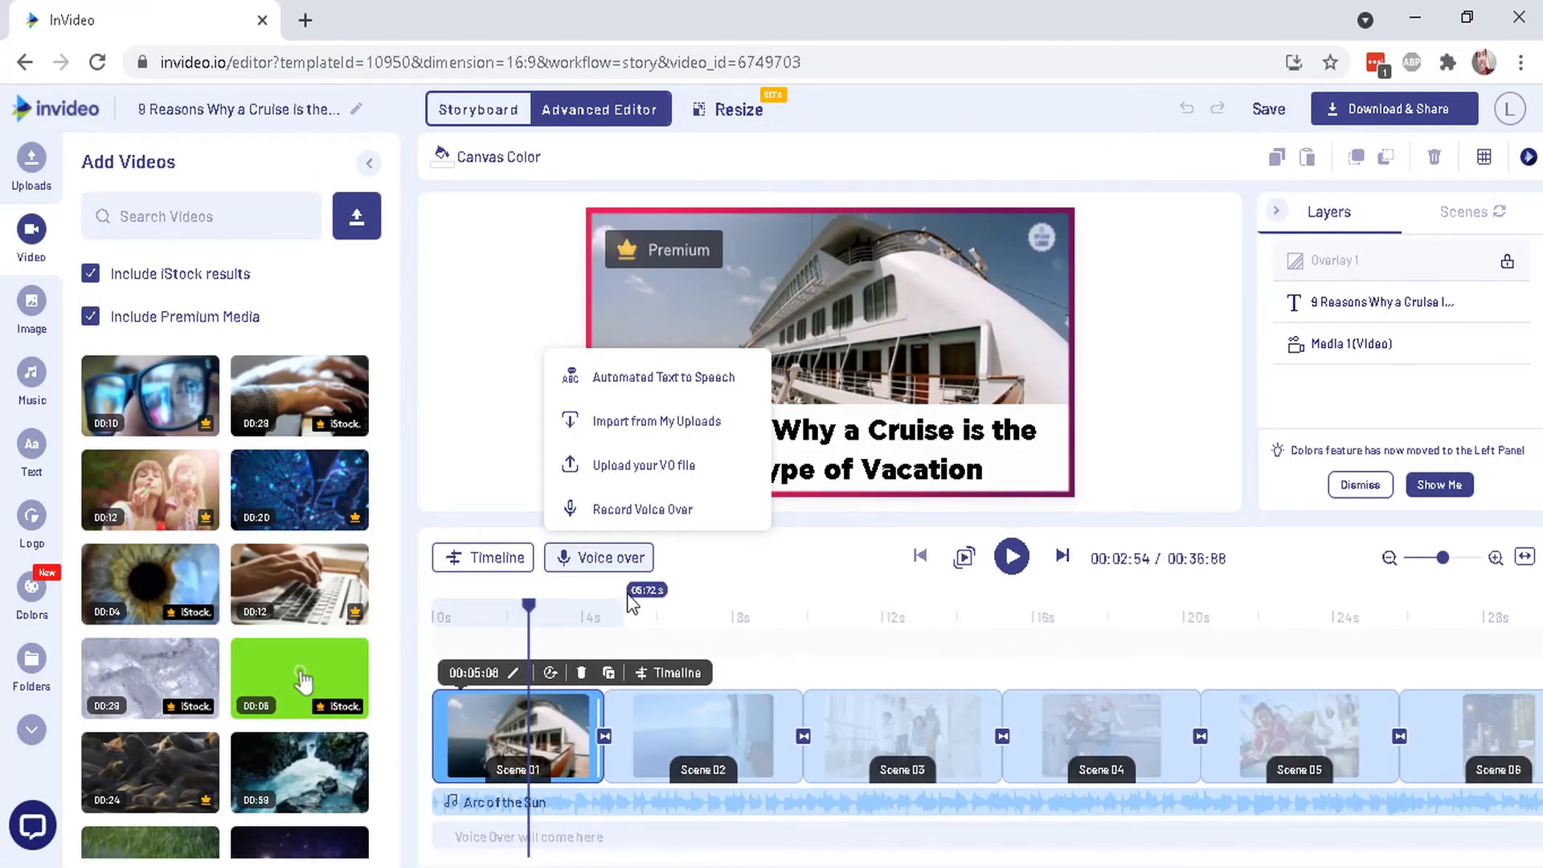
{"action": "mouse_move", "coordinate": [668, 384]}
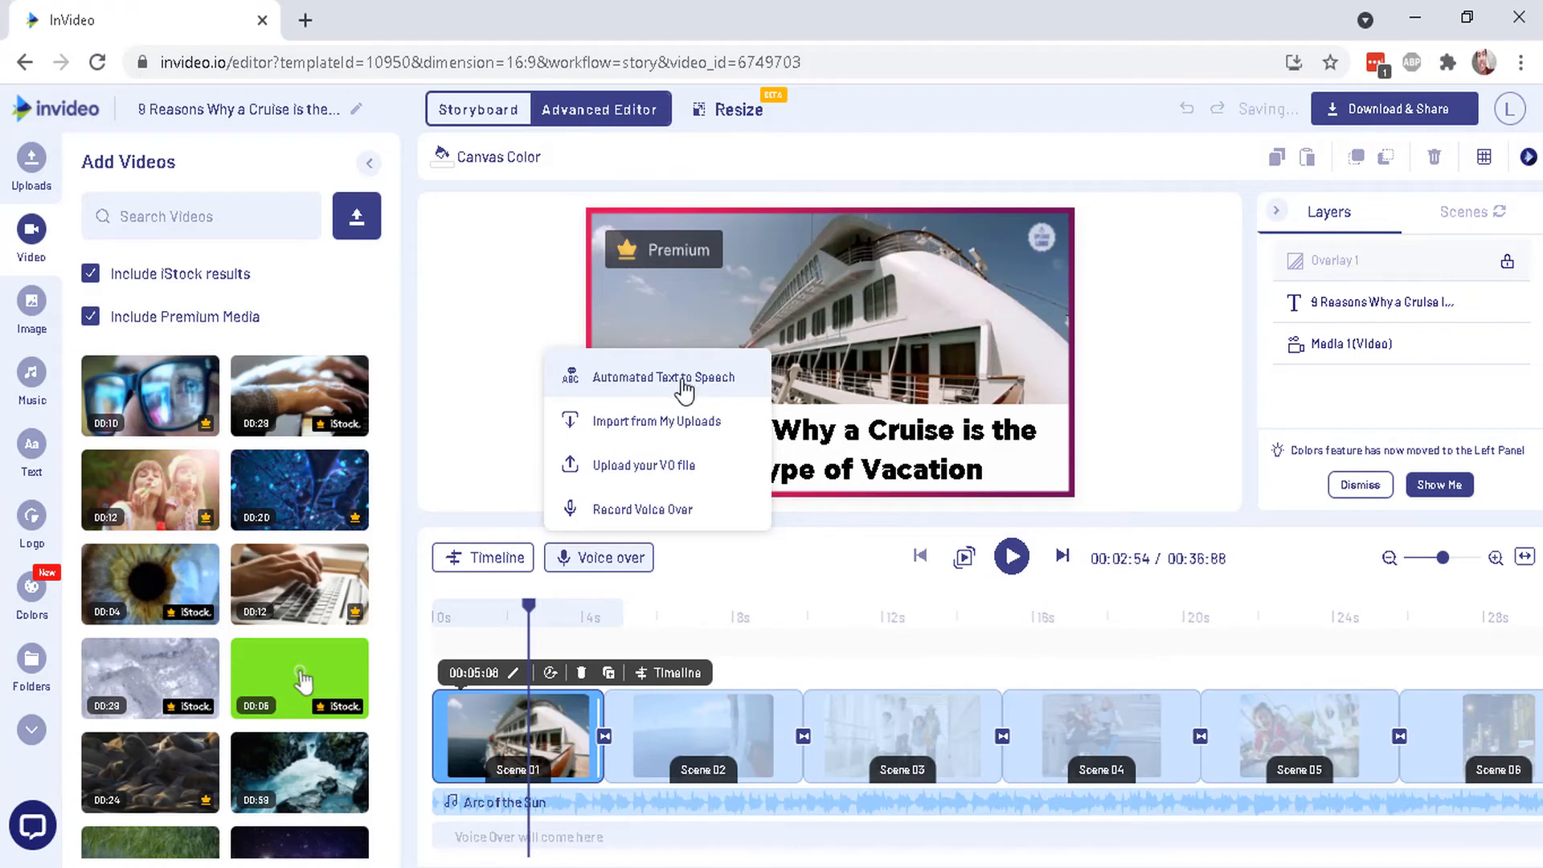
{"action": "left_click", "coordinate": [662, 377]}
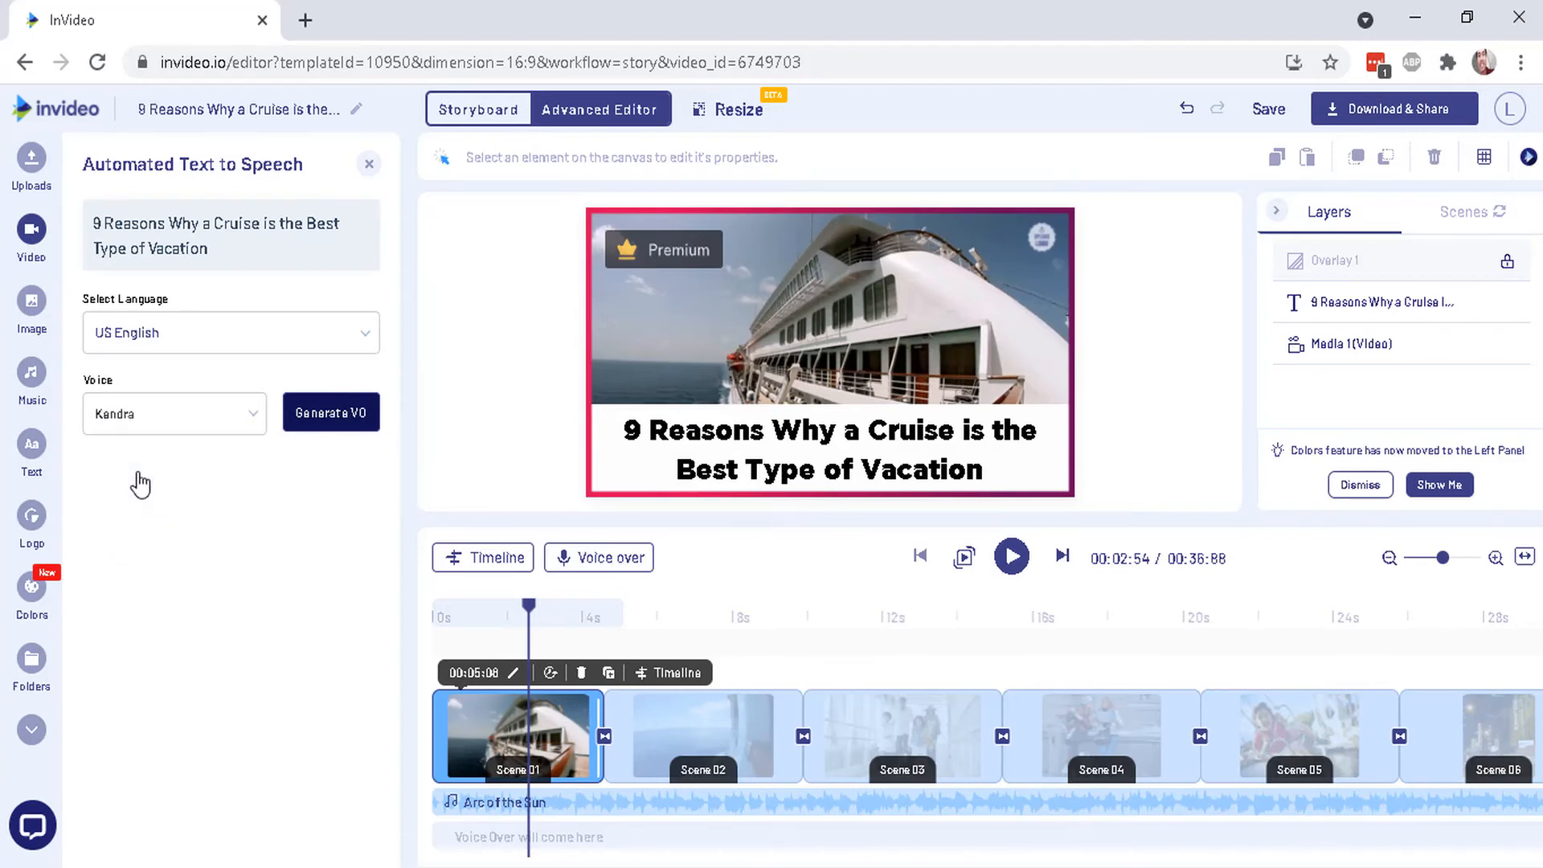
{"action": "left_click", "coordinate": [331, 411]}
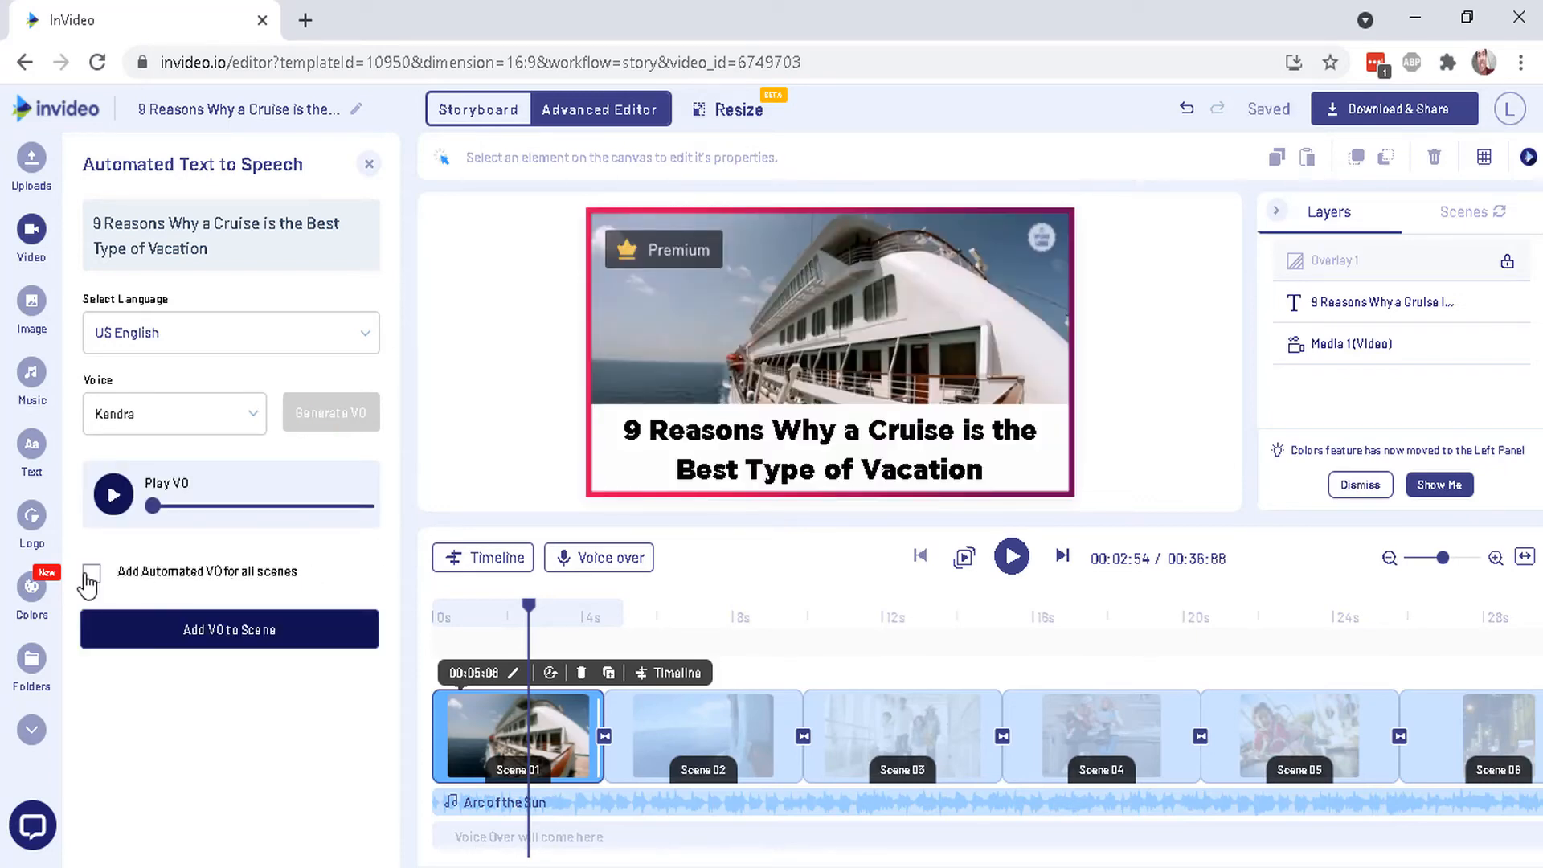
{"action": "left_click", "coordinate": [91, 573]}
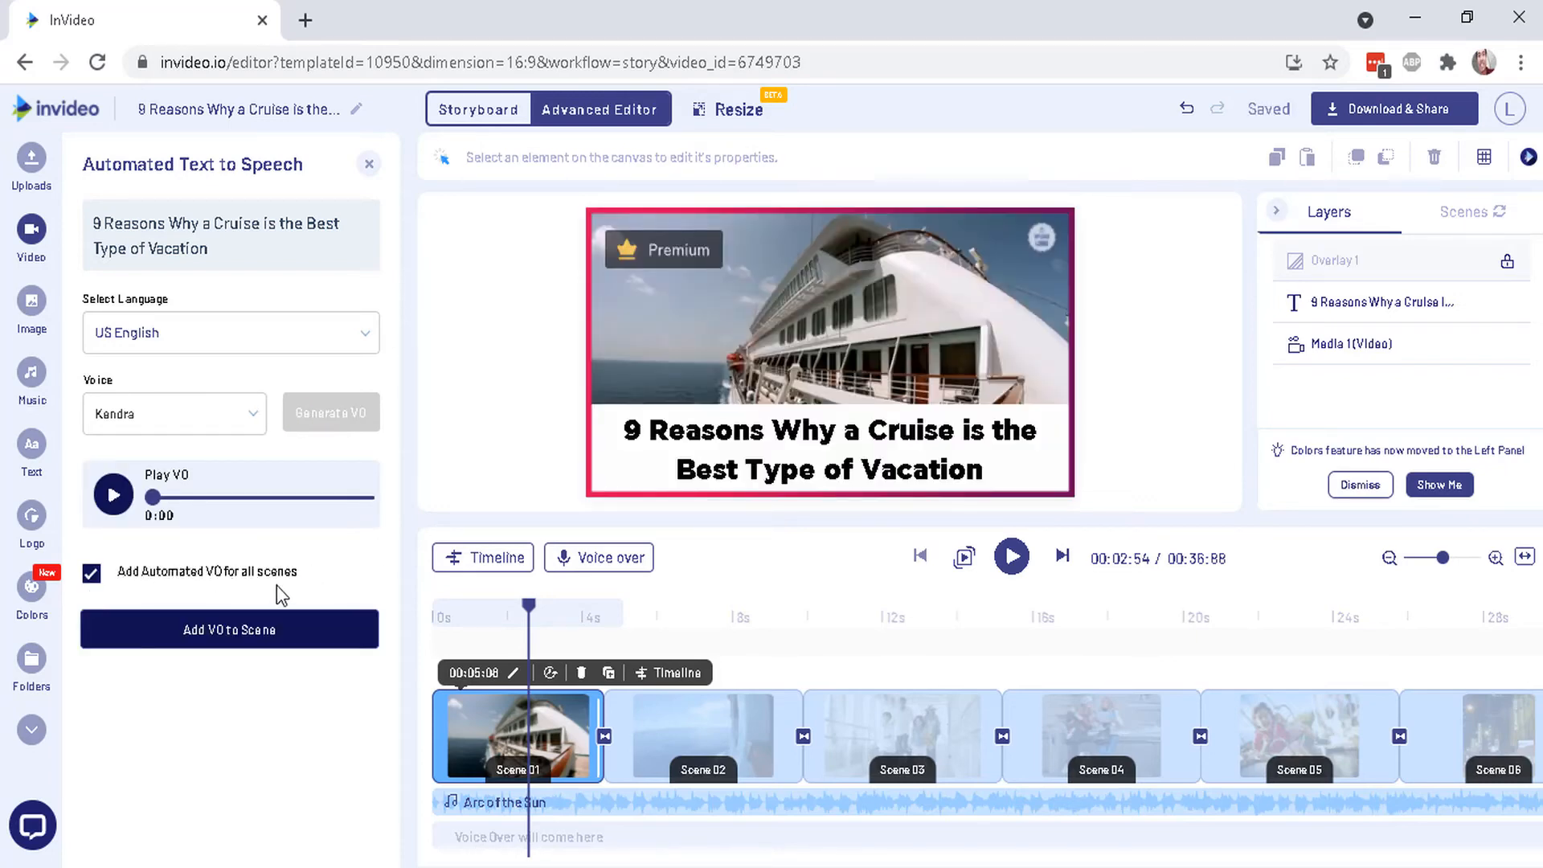
{"action": "left_click", "coordinate": [229, 628]}
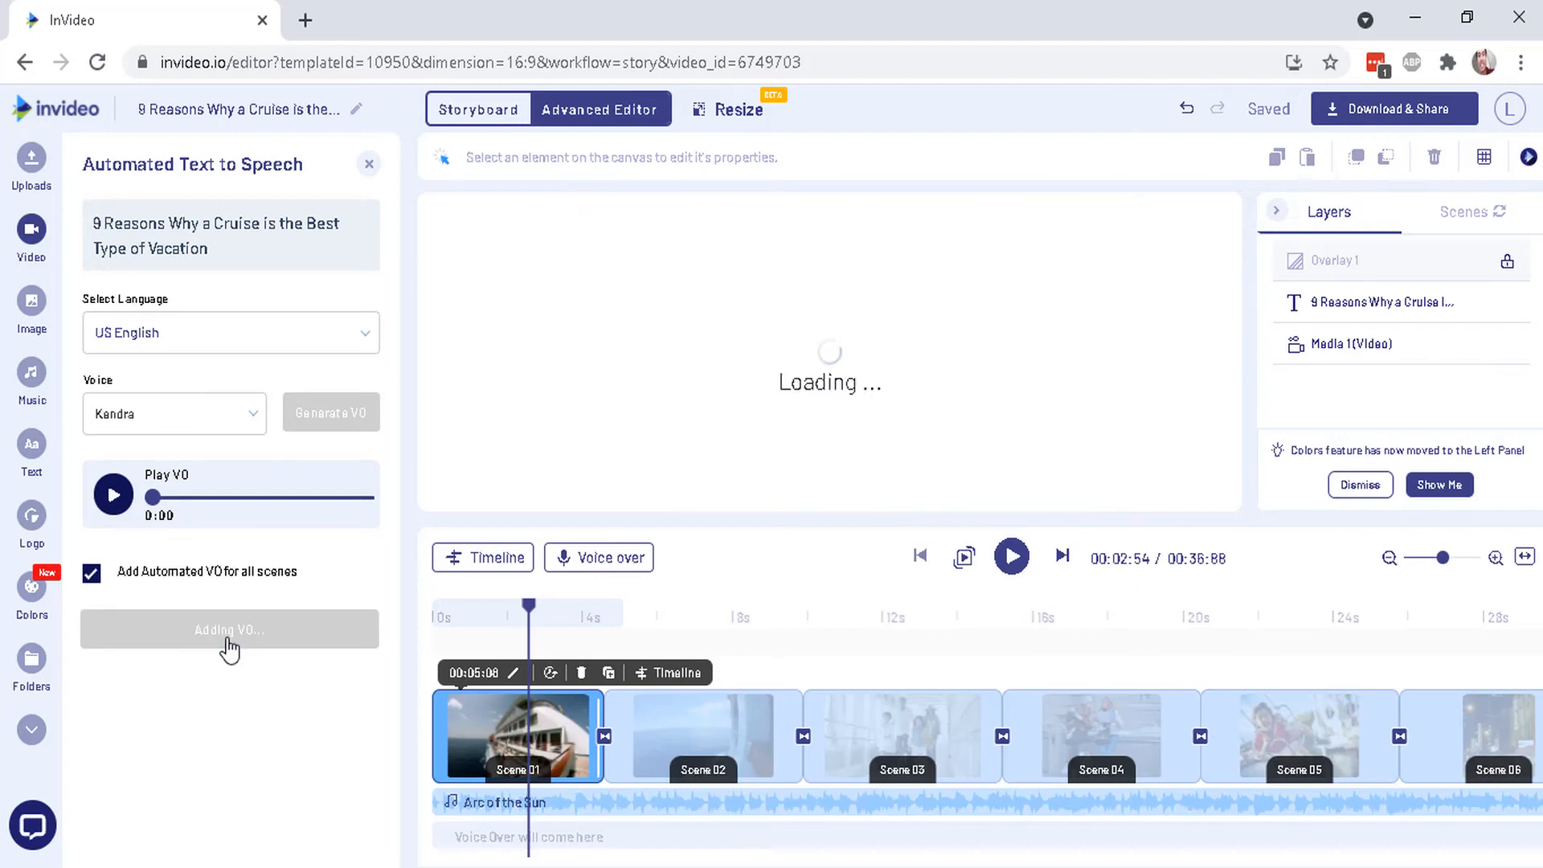
{"action": "left_click", "coordinate": [31, 236]}
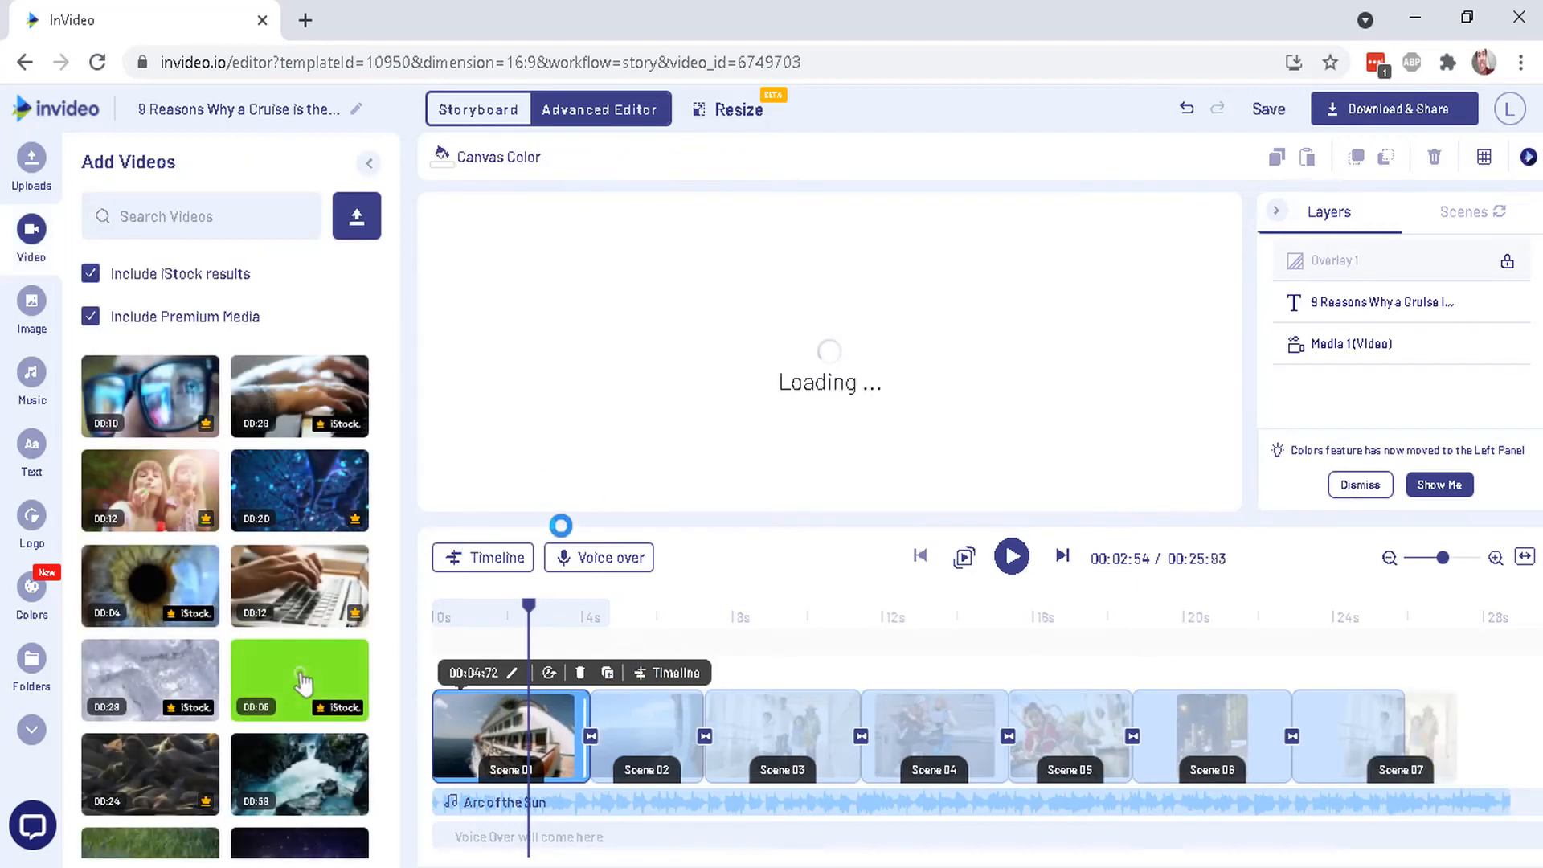
{"action": "left_click", "coordinate": [598, 557]}
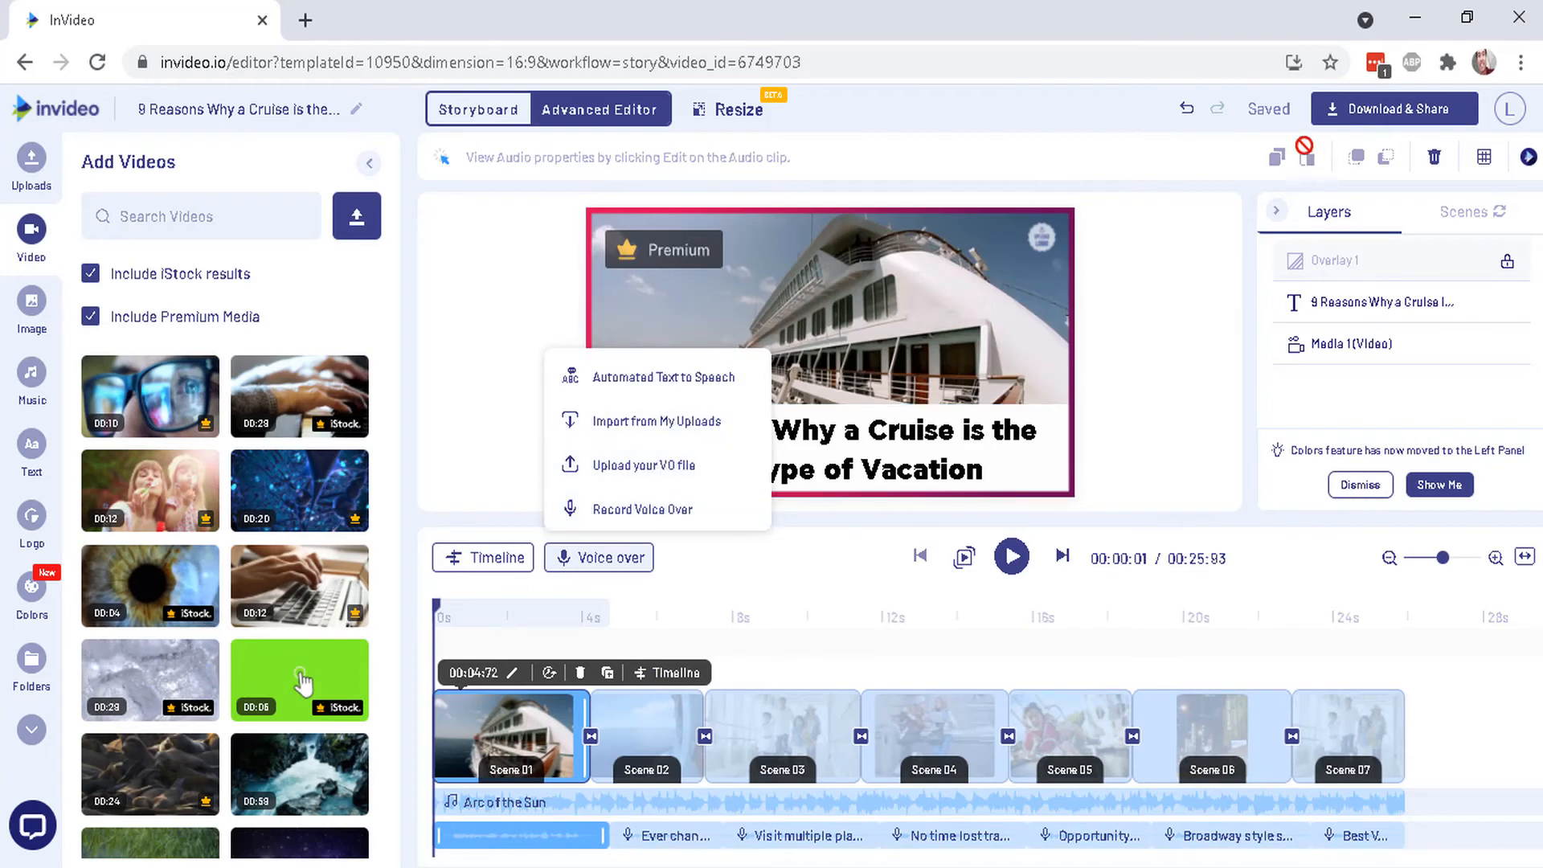
Export the cruise video at 1080p from the Download & Share options.
{"action": "left_click", "coordinate": [1393, 109]}
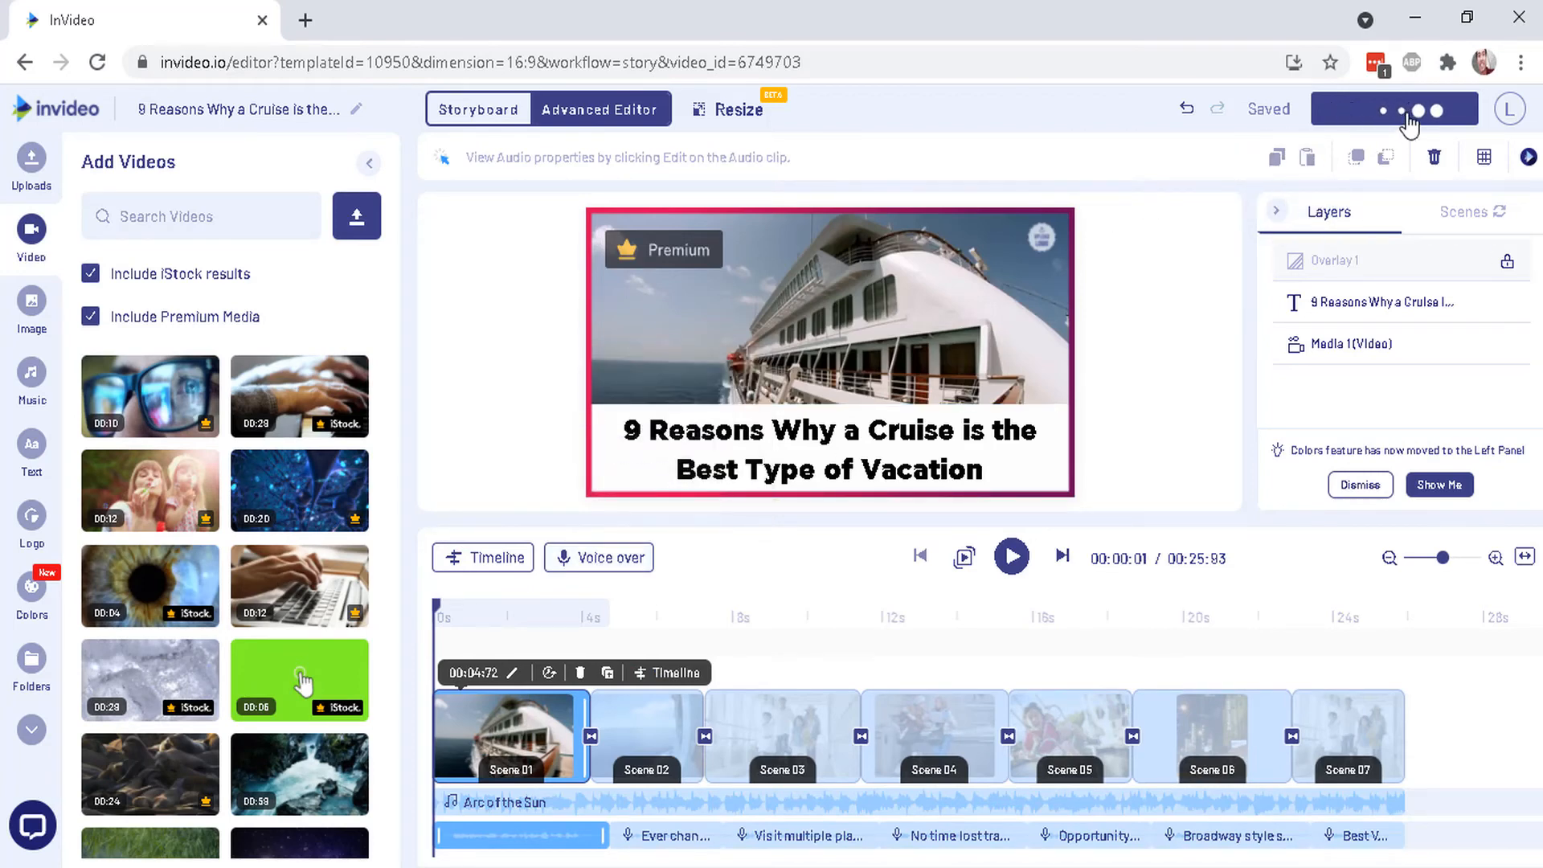
{"action": "left_click", "coordinate": [1393, 109]}
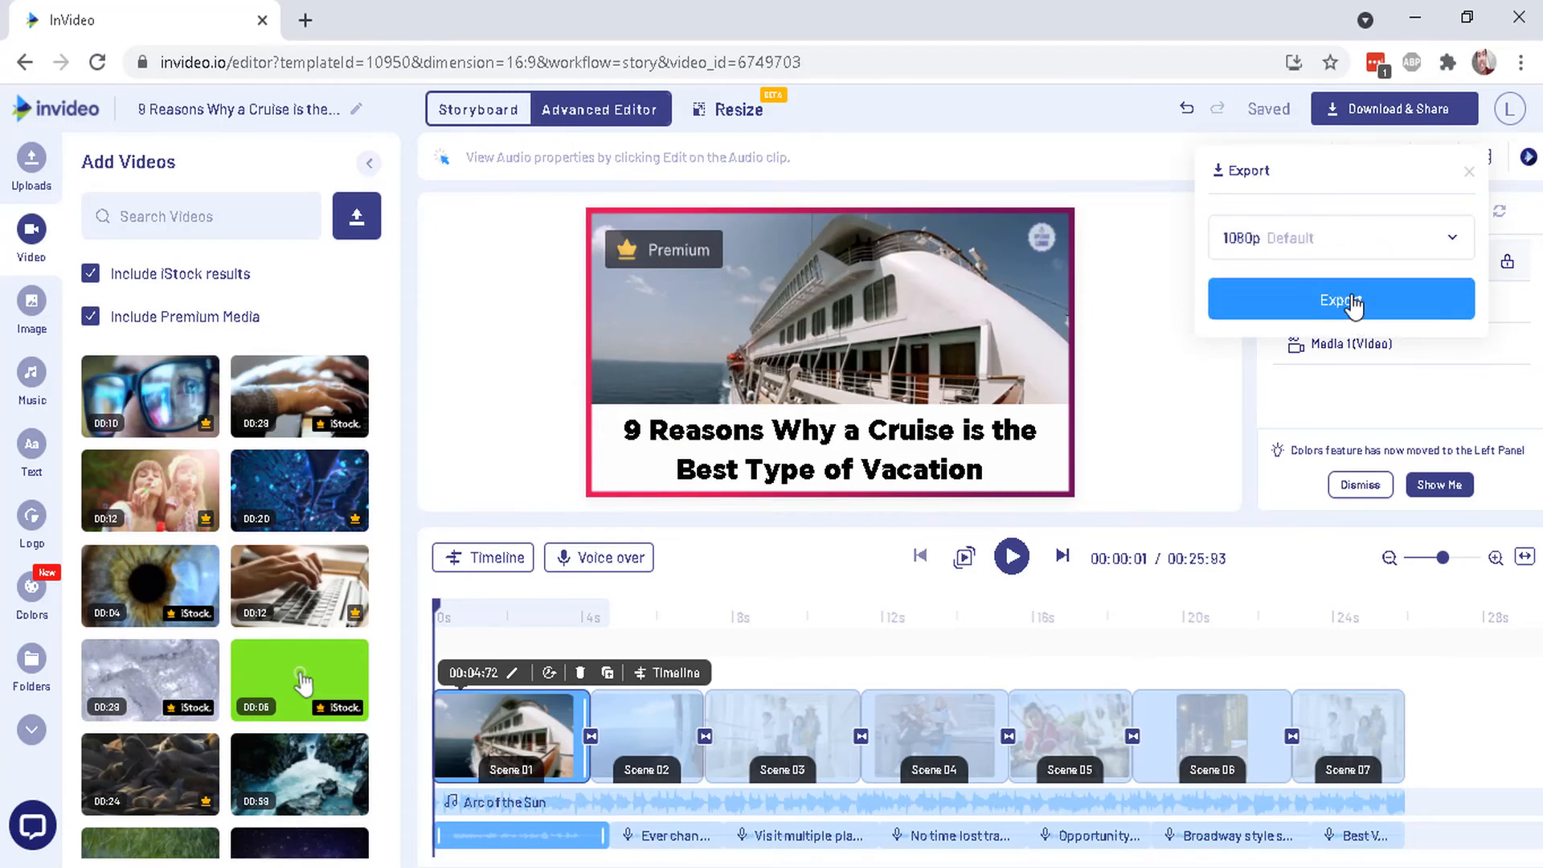
{"action": "left_click", "coordinate": [1341, 299]}
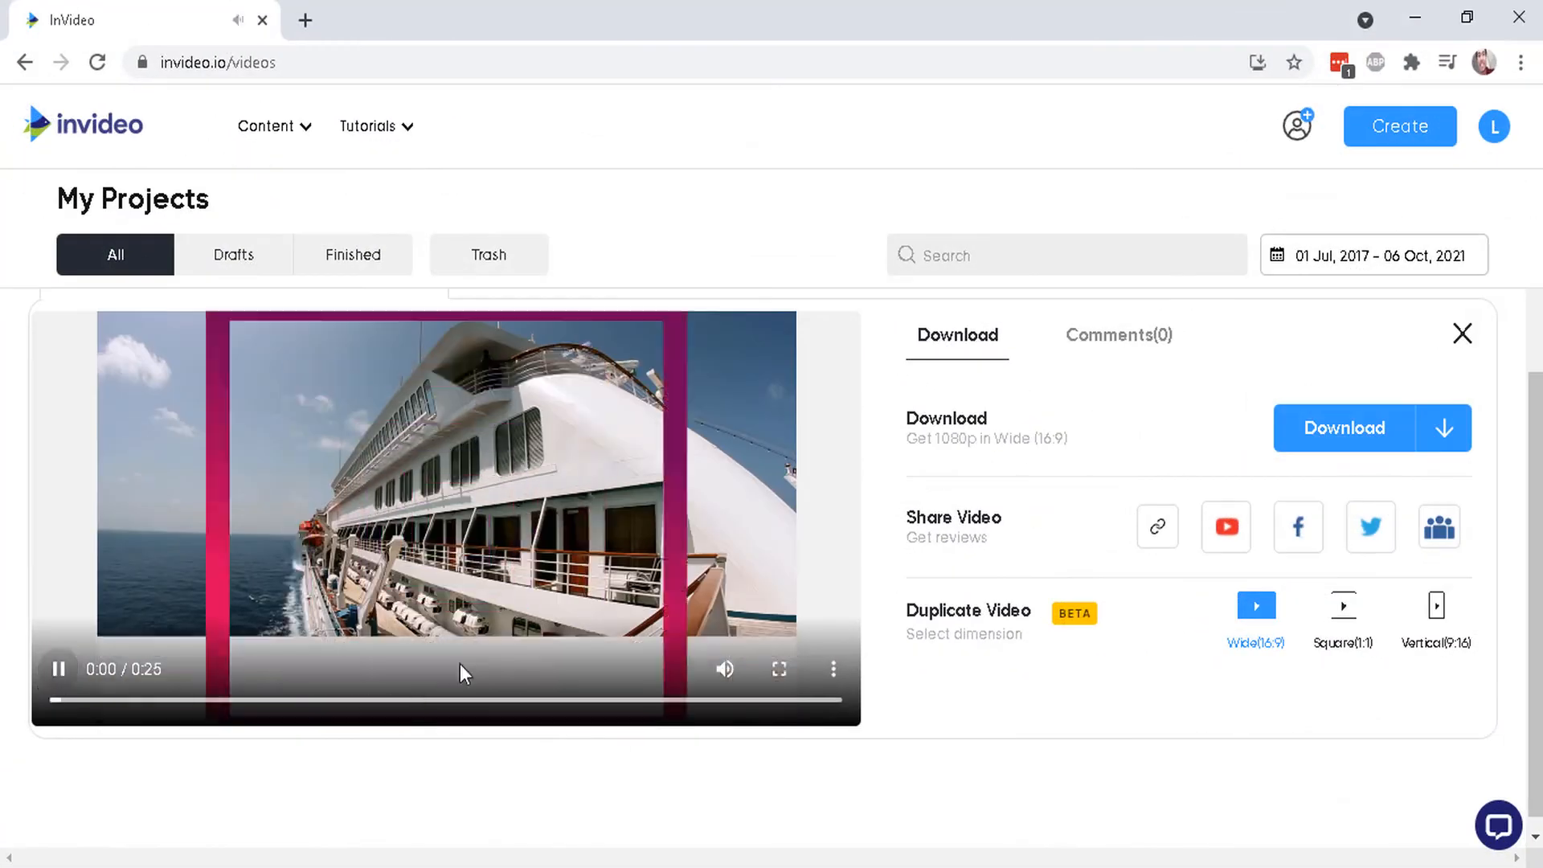
{"action": "left_click", "coordinate": [779, 669]}
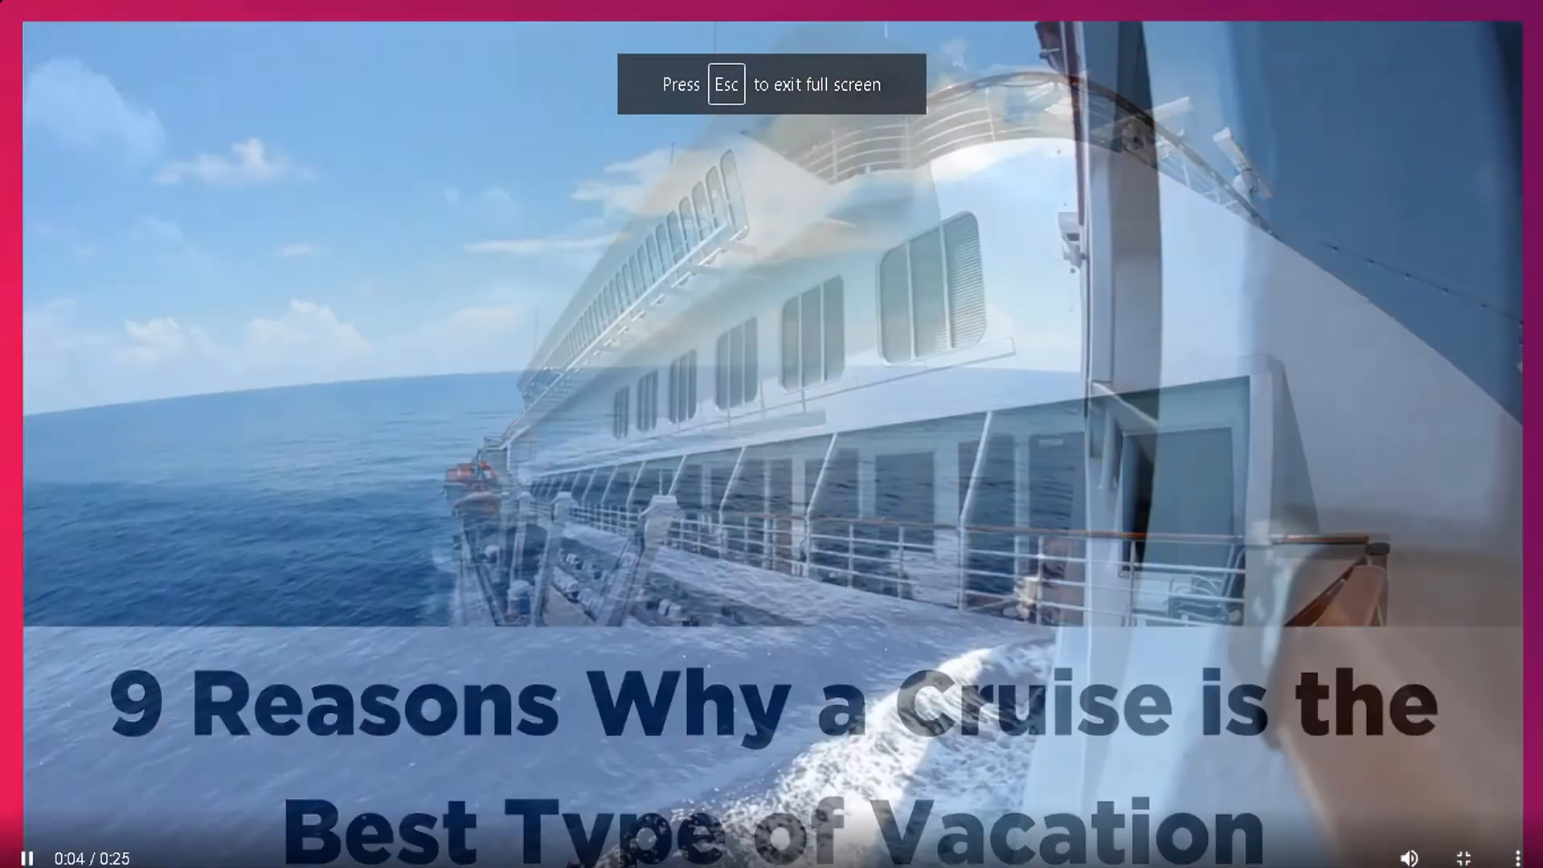
{"action": "key", "text": "Escape"}
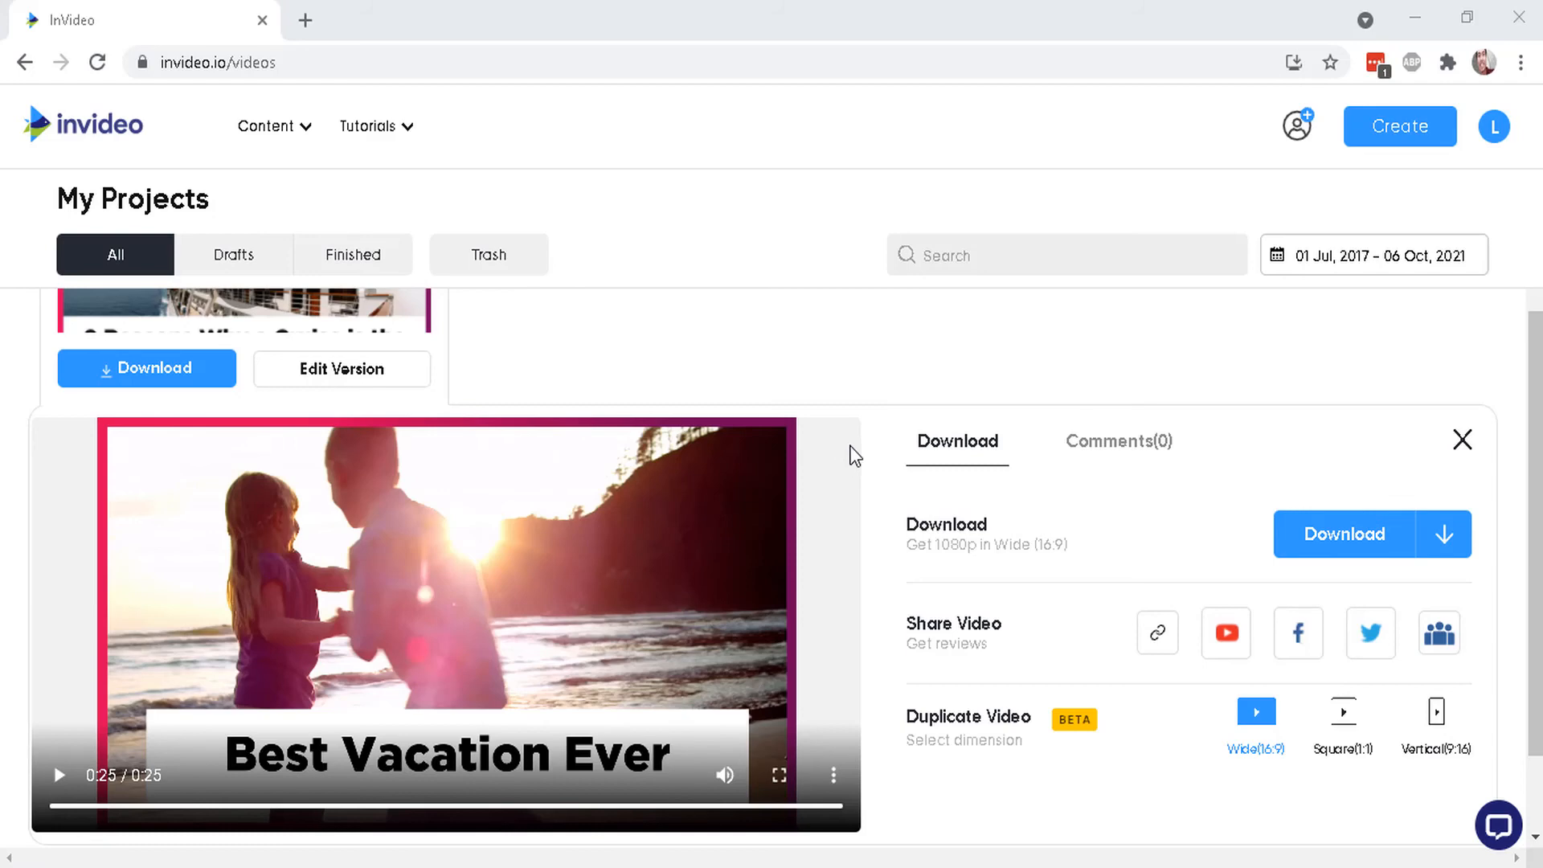
{"action": "mouse_move", "coordinate": [774, 531]}
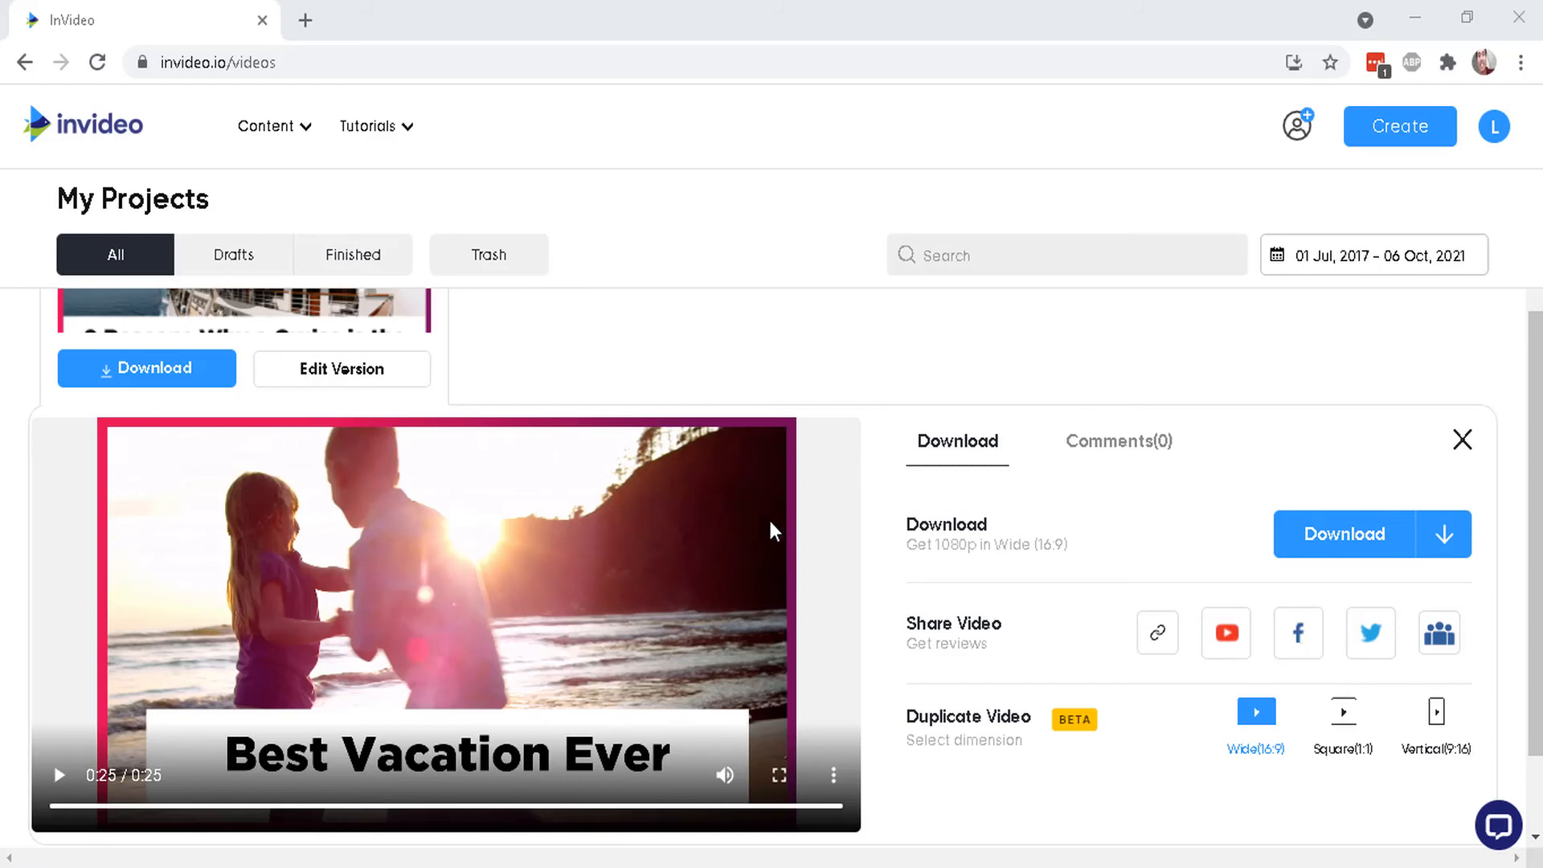
{"action": "mouse_move", "coordinate": [919, 453]}
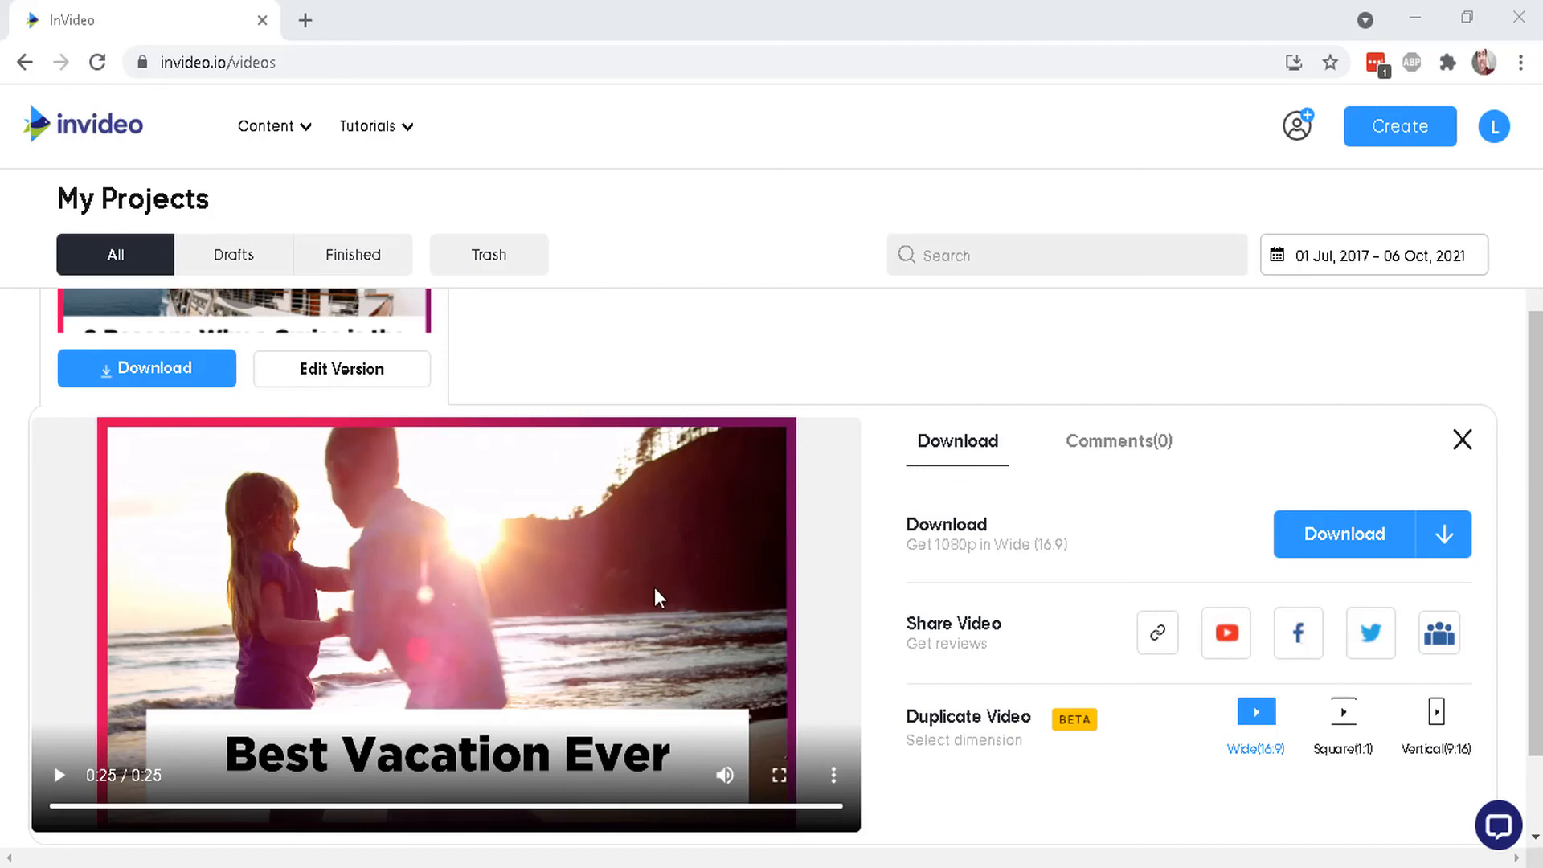
{"action": "left_click", "coordinate": [267, 126]}
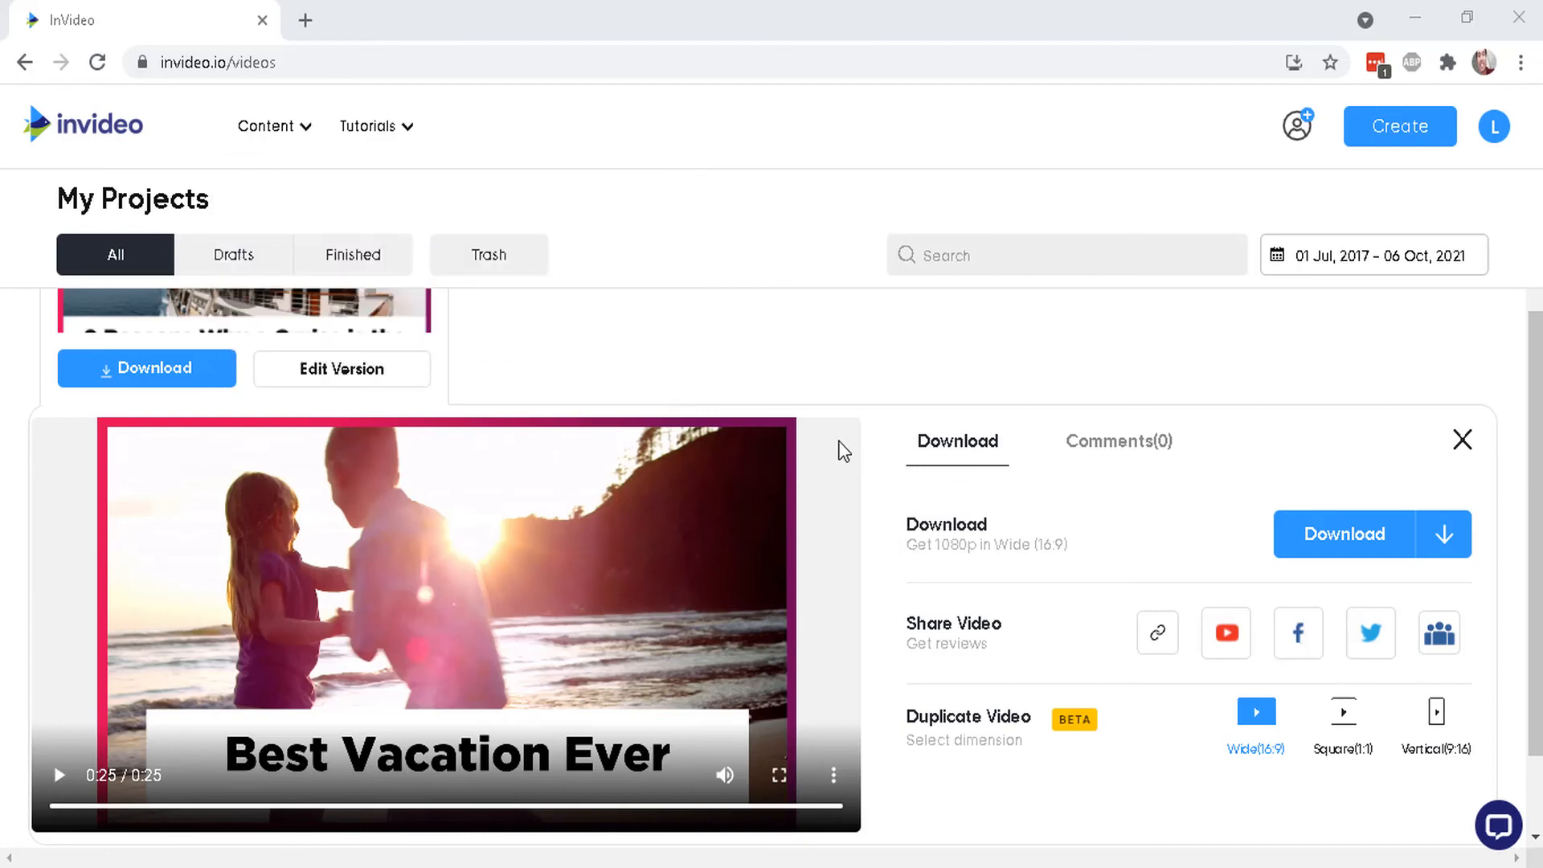
{"action": "mouse_move", "coordinate": [1061, 512]}
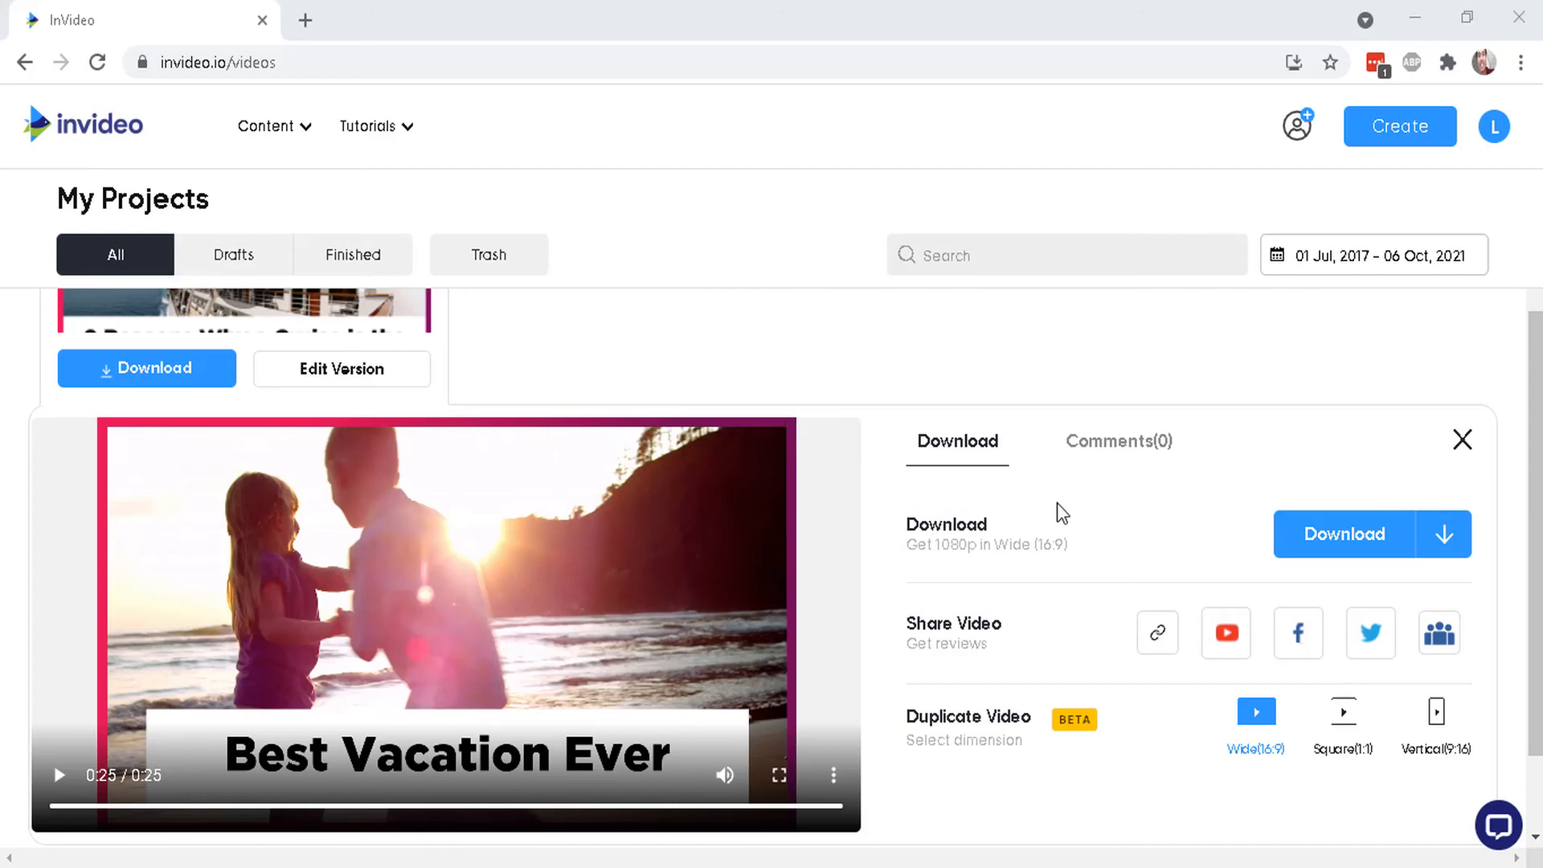
{"action": "mouse_move", "coordinate": [823, 565]}
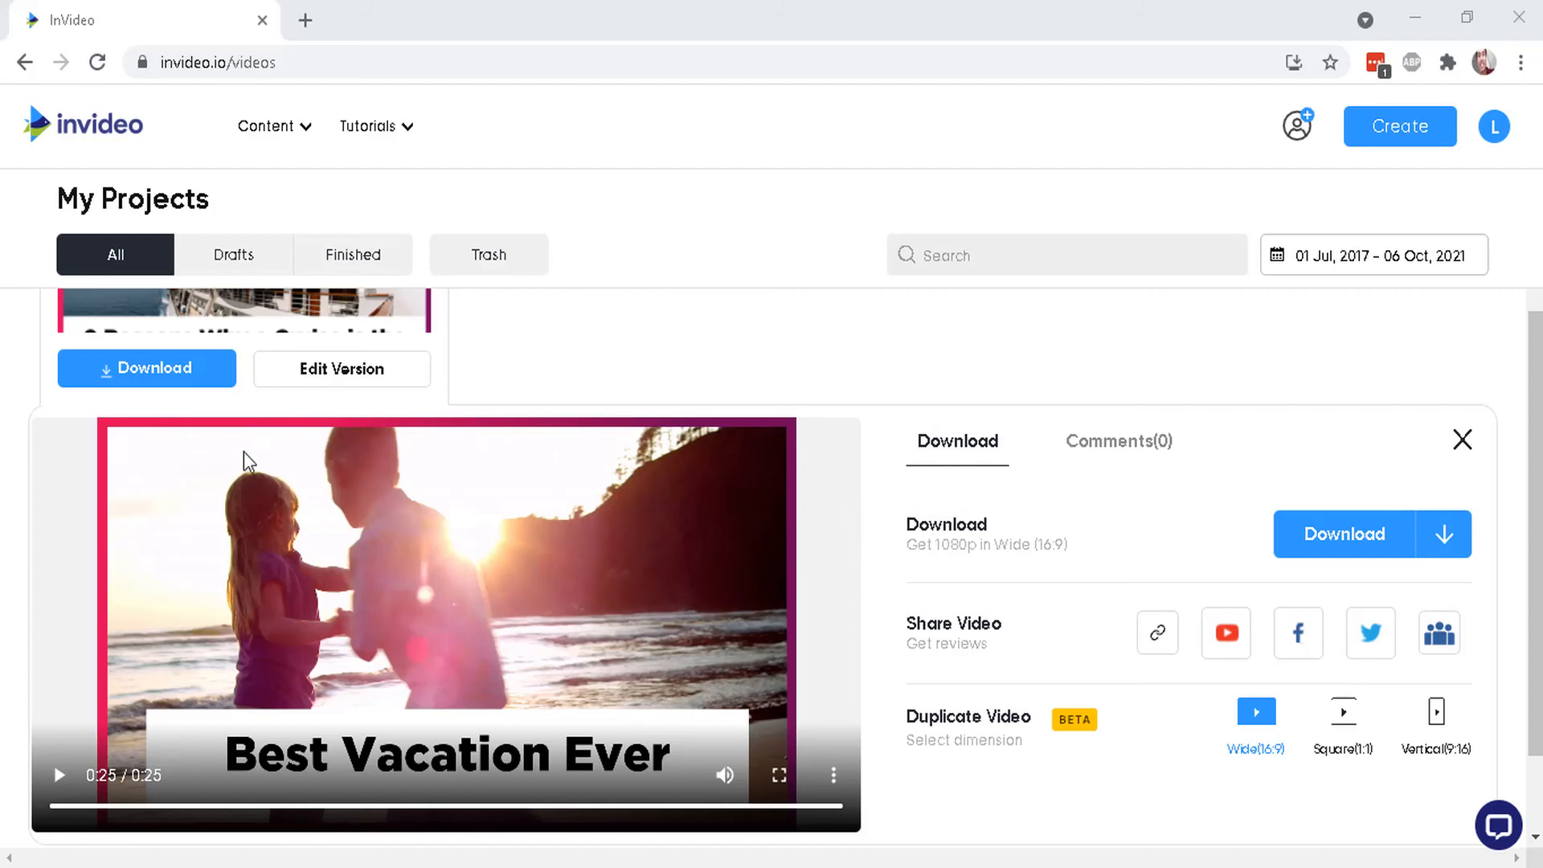
{"action": "mouse_move", "coordinate": [646, 407]}
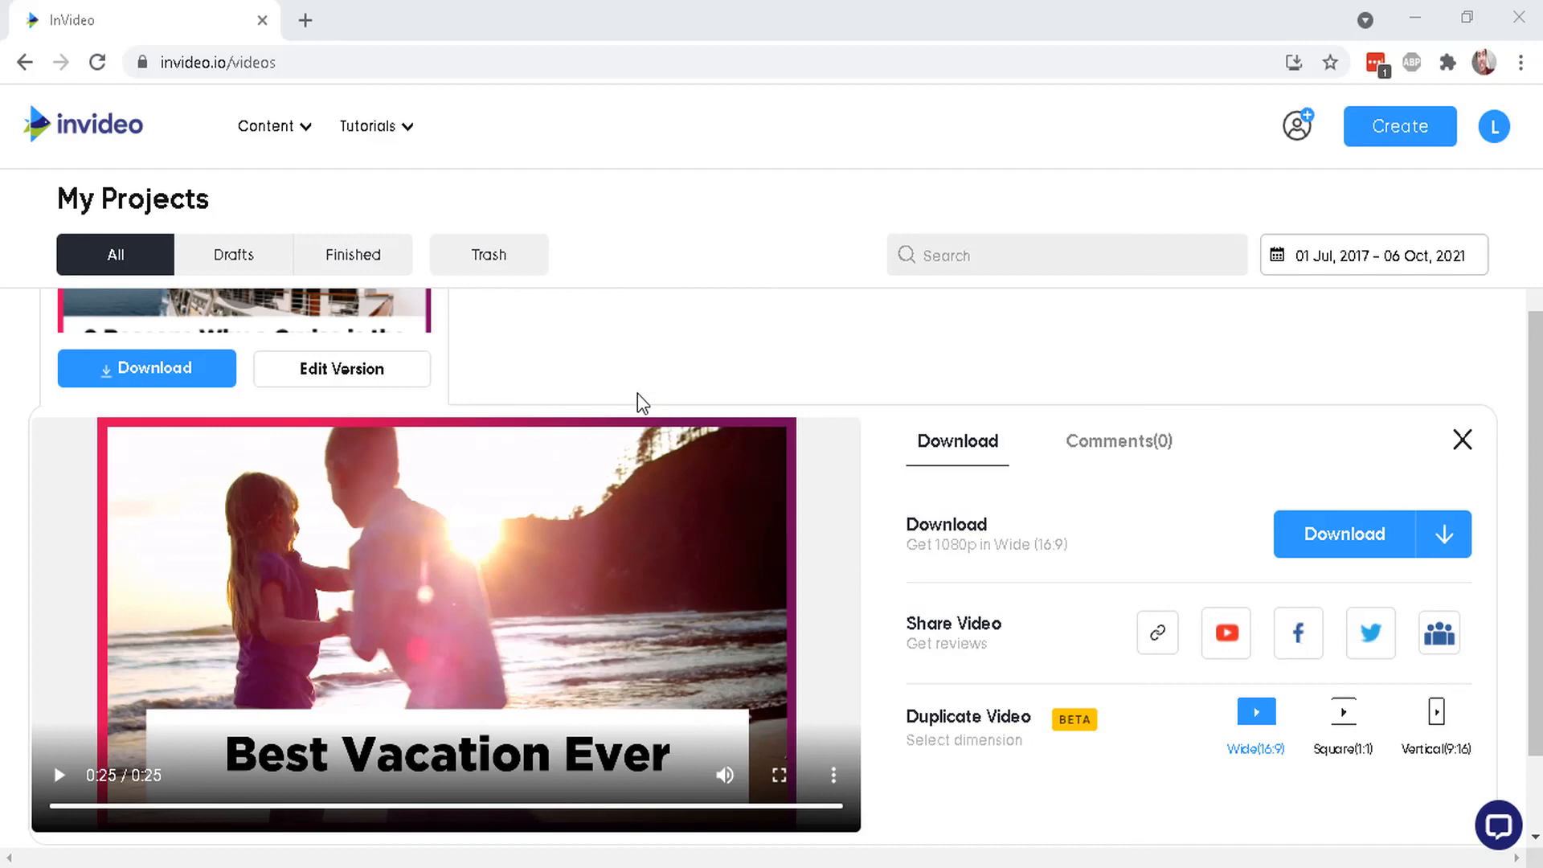
{"action": "mouse_move", "coordinate": [794, 525]}
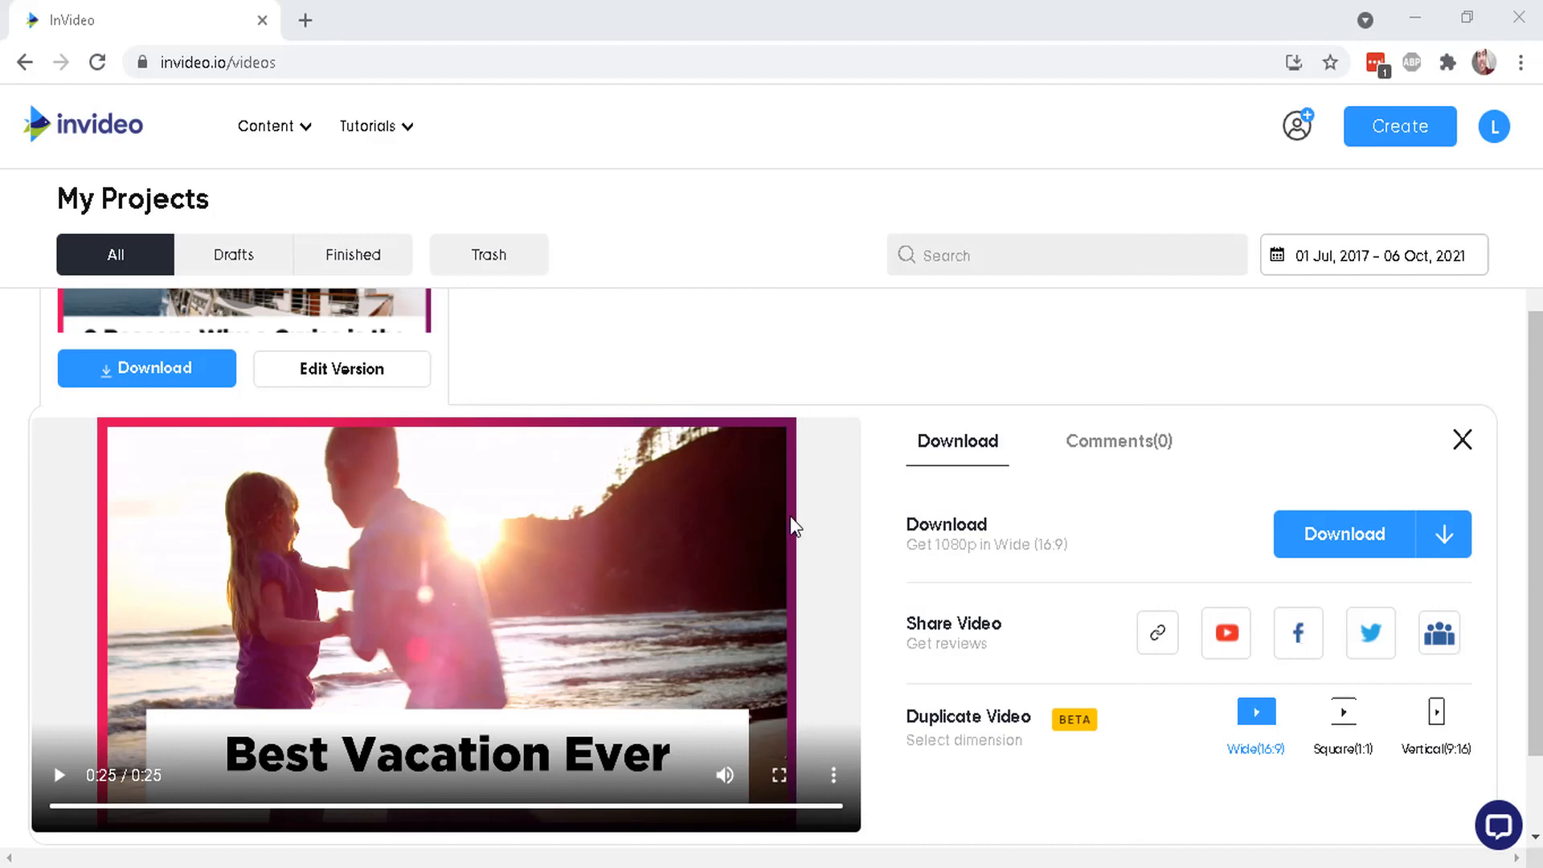
{"action": "mouse_move", "coordinate": [776, 457]}
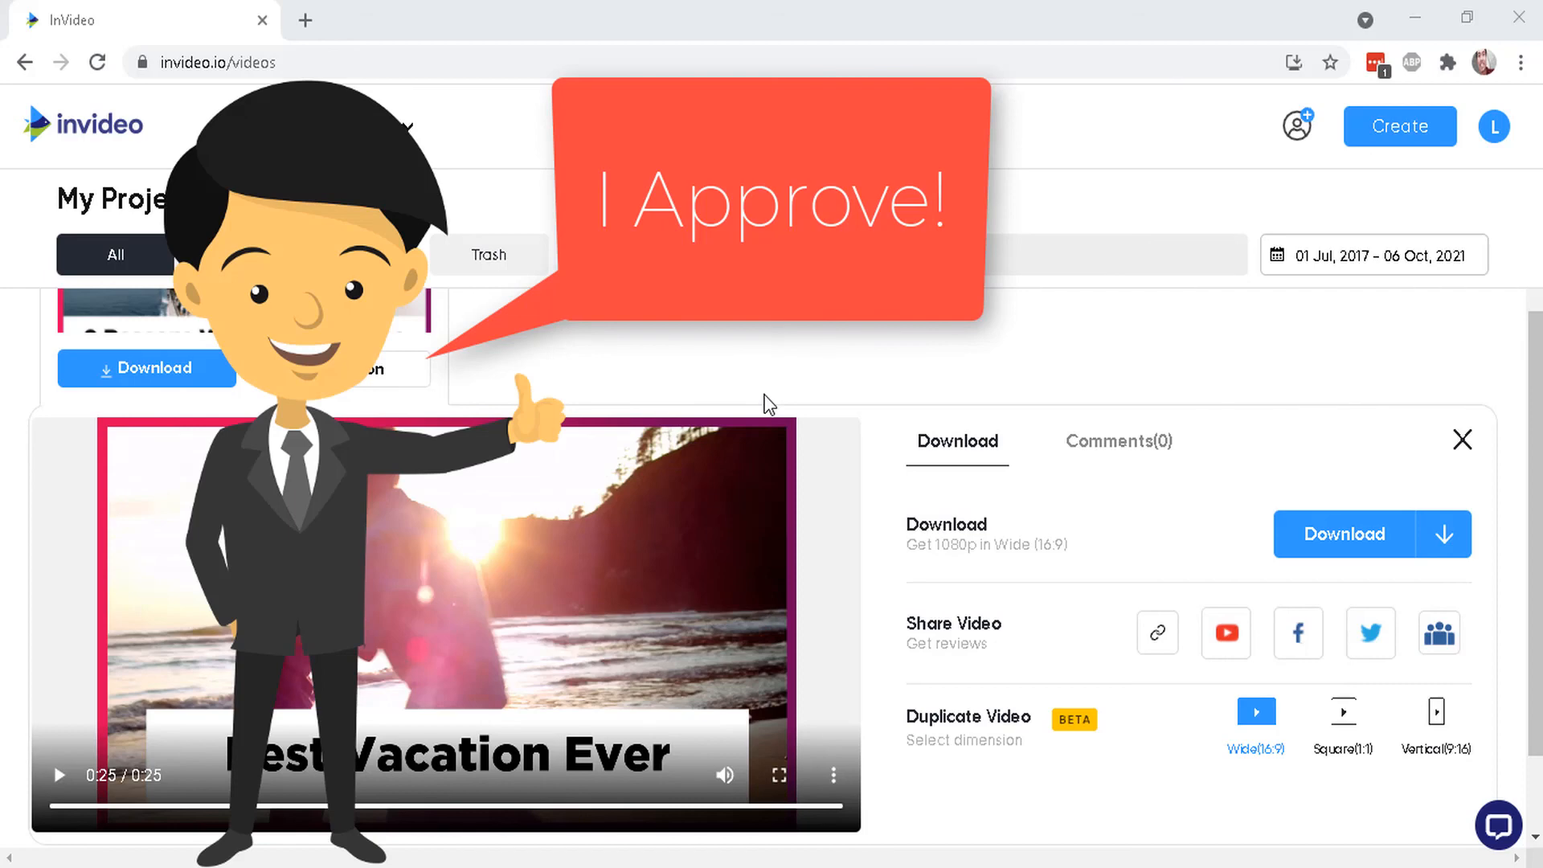
{"action": "mouse_move", "coordinate": [835, 504]}
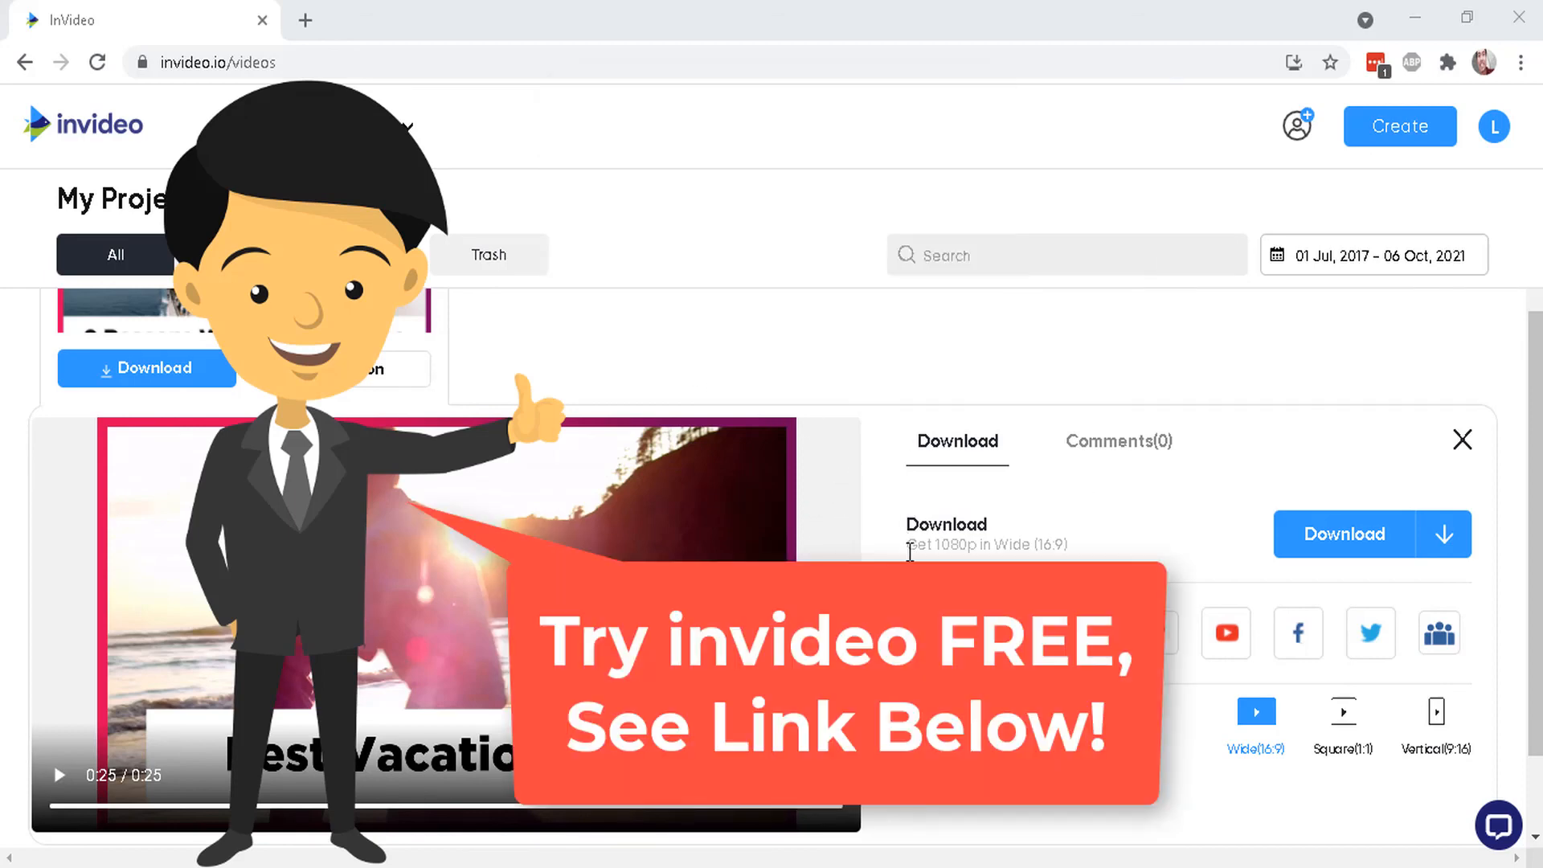
{"action": "mouse_move", "coordinate": [871, 461]}
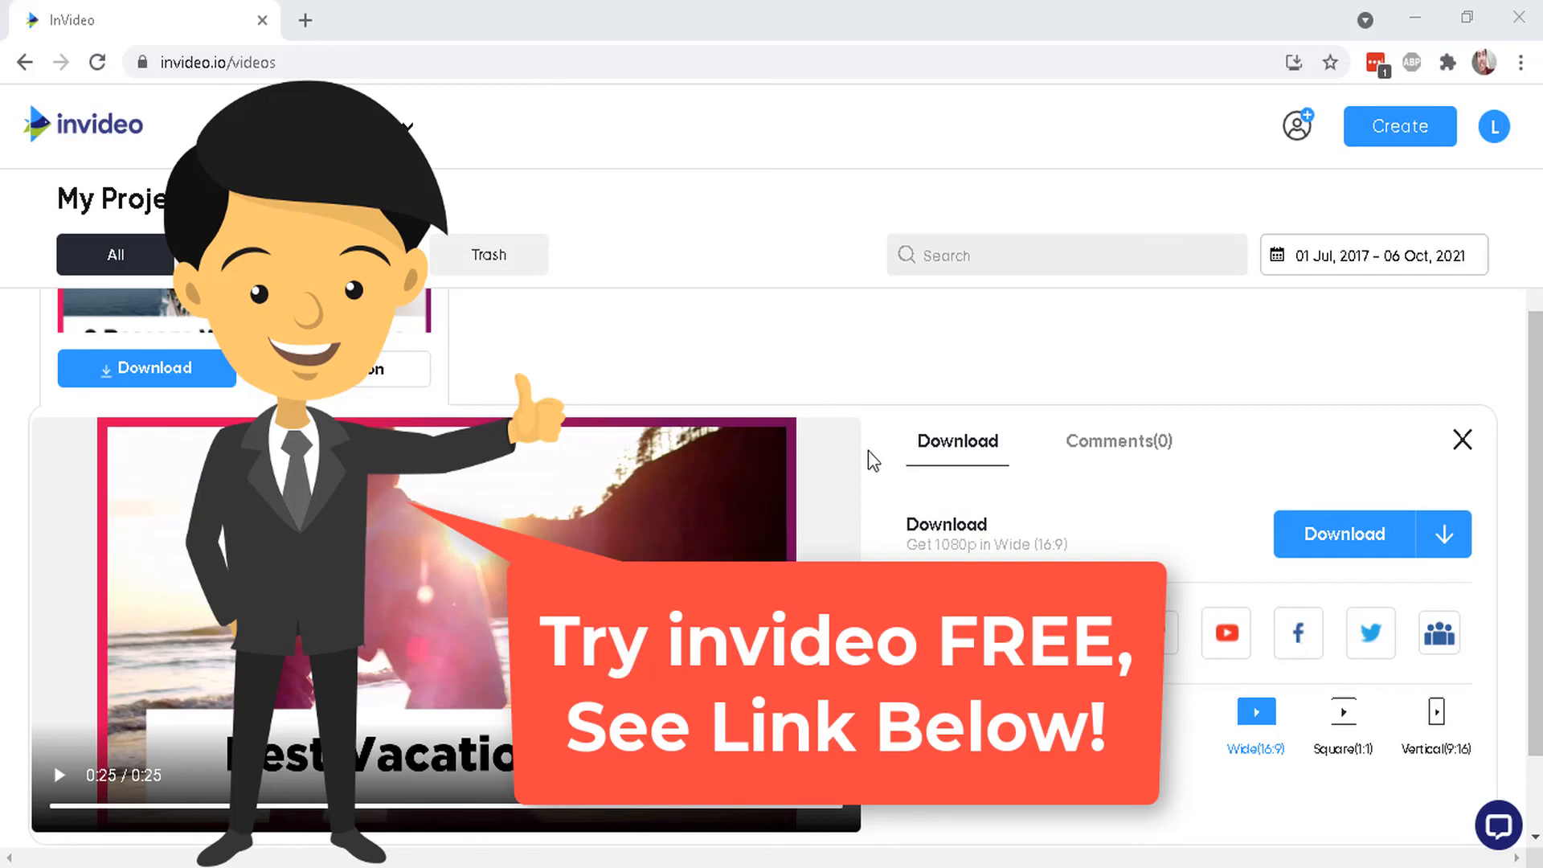
{"action": "mouse_move", "coordinate": [859, 413]}
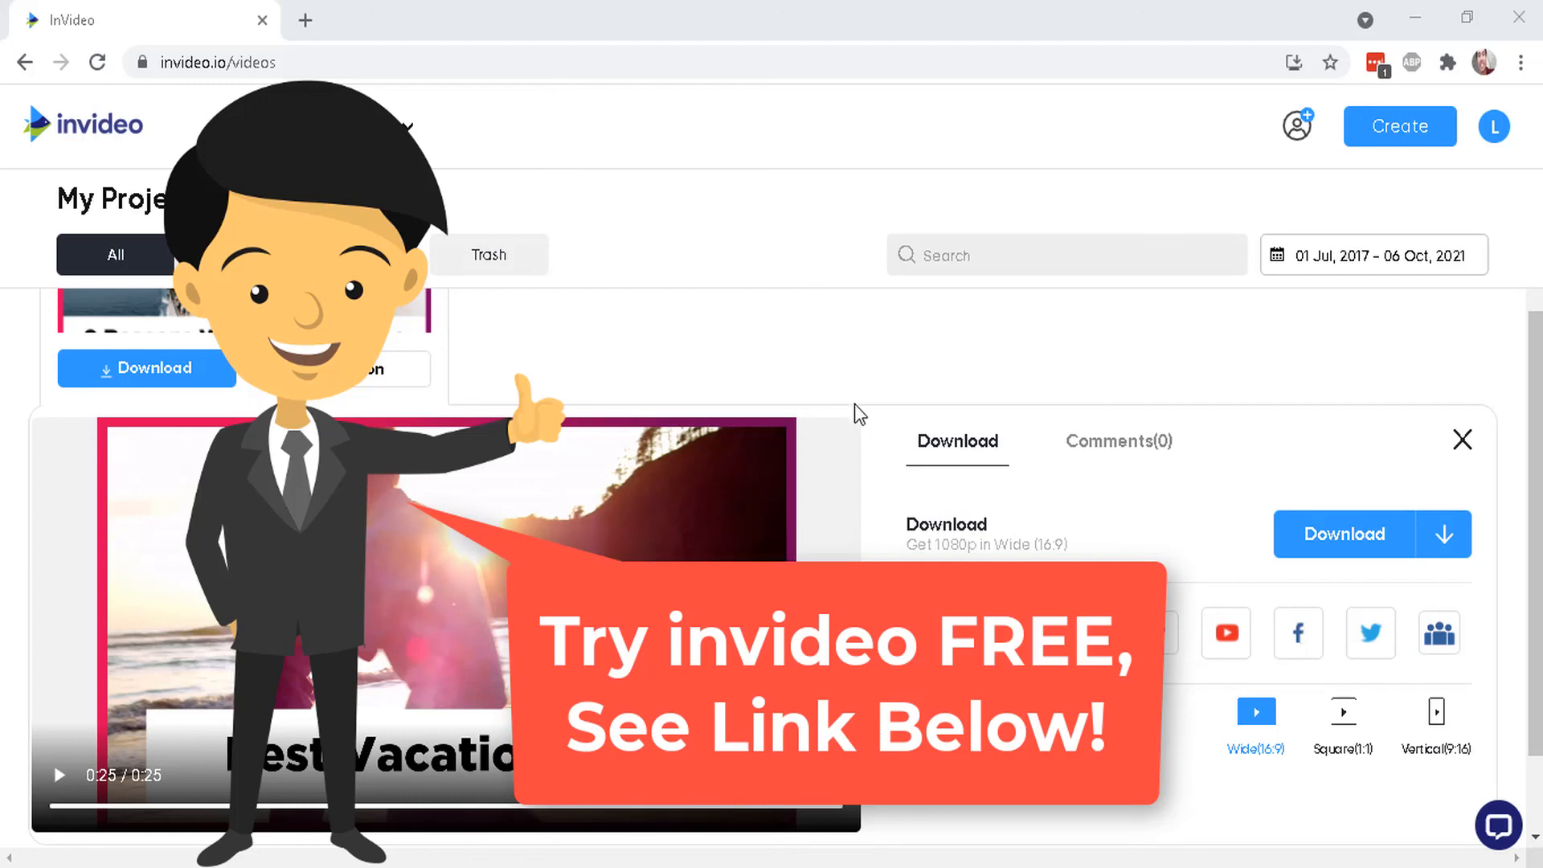